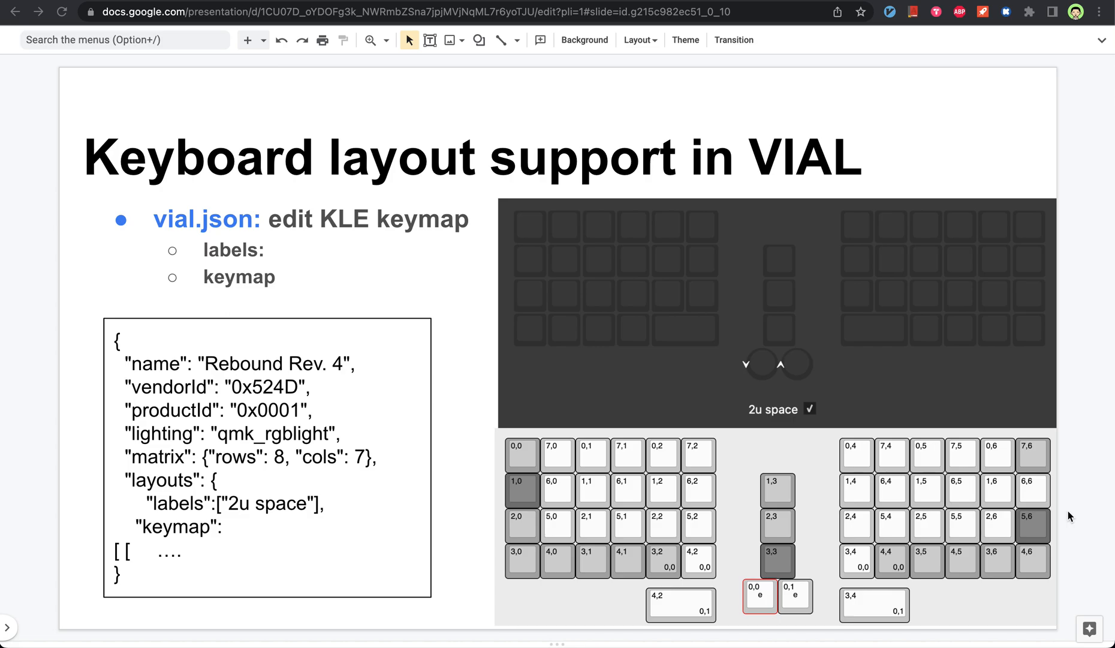
pyautogui.moveTo(1088, 354)
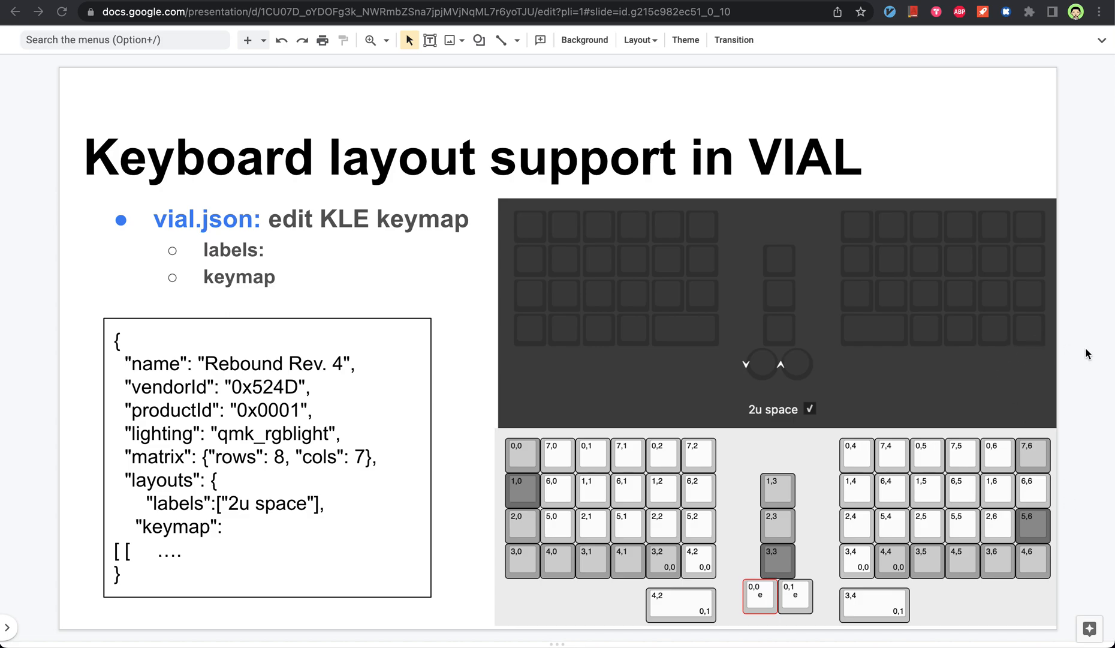
pyautogui.moveTo(1084, 408)
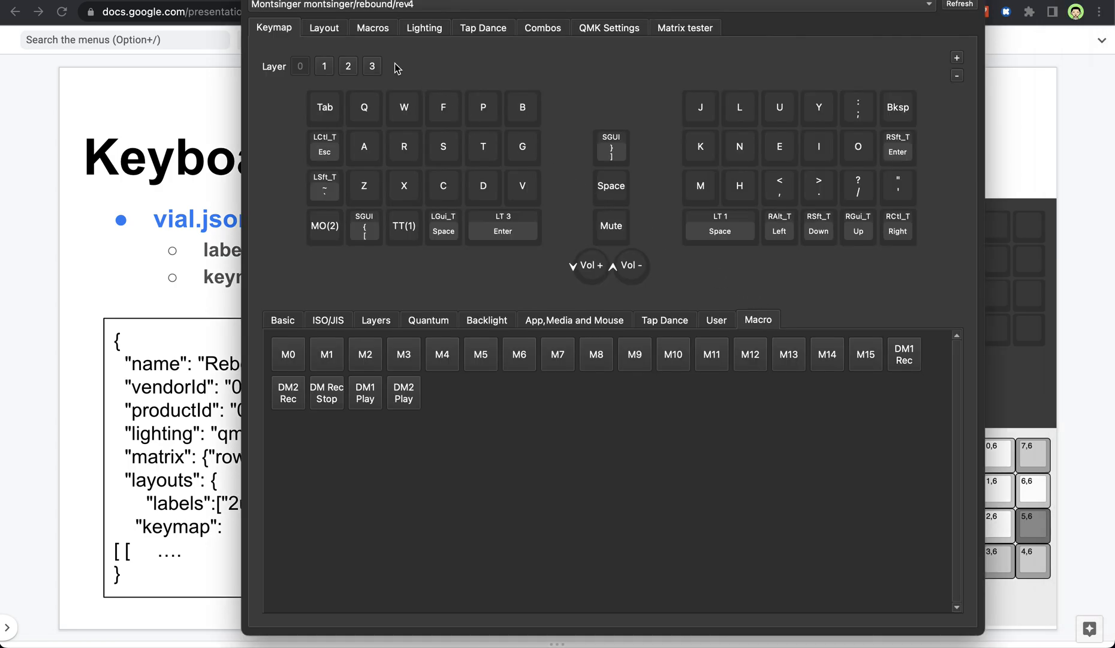
# - Show the Rebound rev4 layout options in Vial, where 2u space is enabled
pyautogui.click(324, 28)
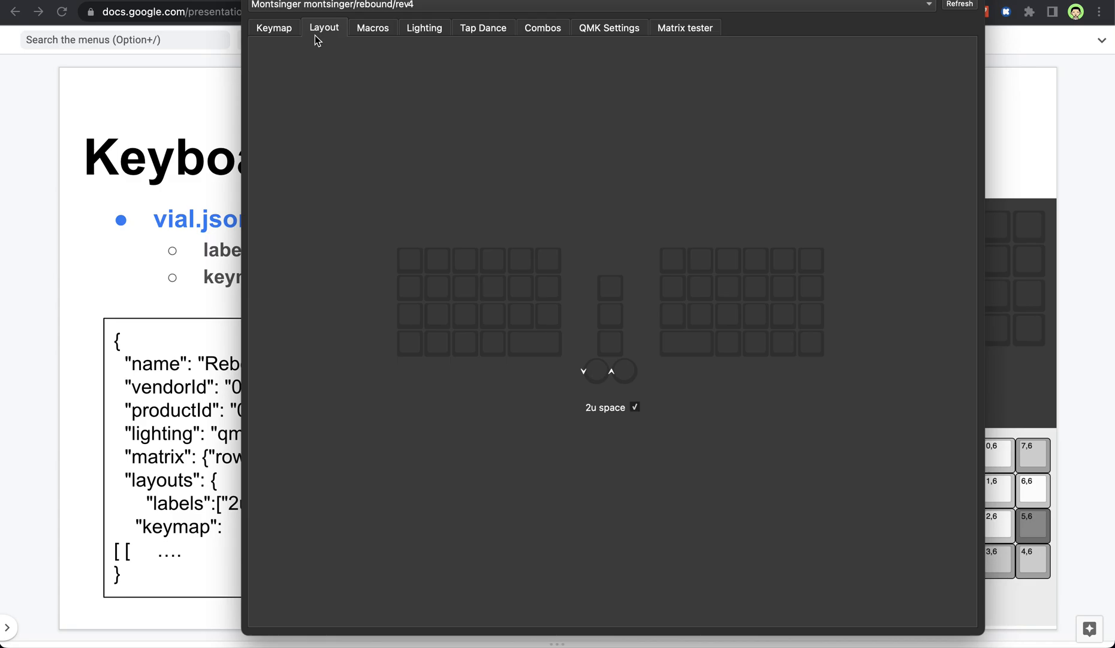
pyautogui.moveTo(539, 354)
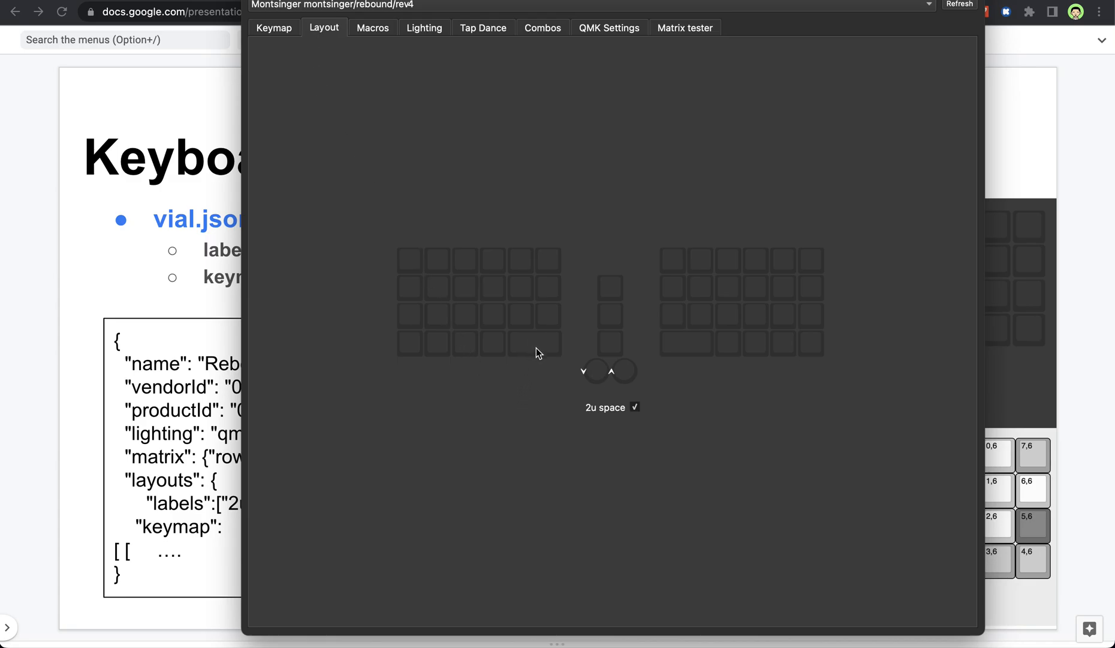
pyautogui.moveTo(600, 422)
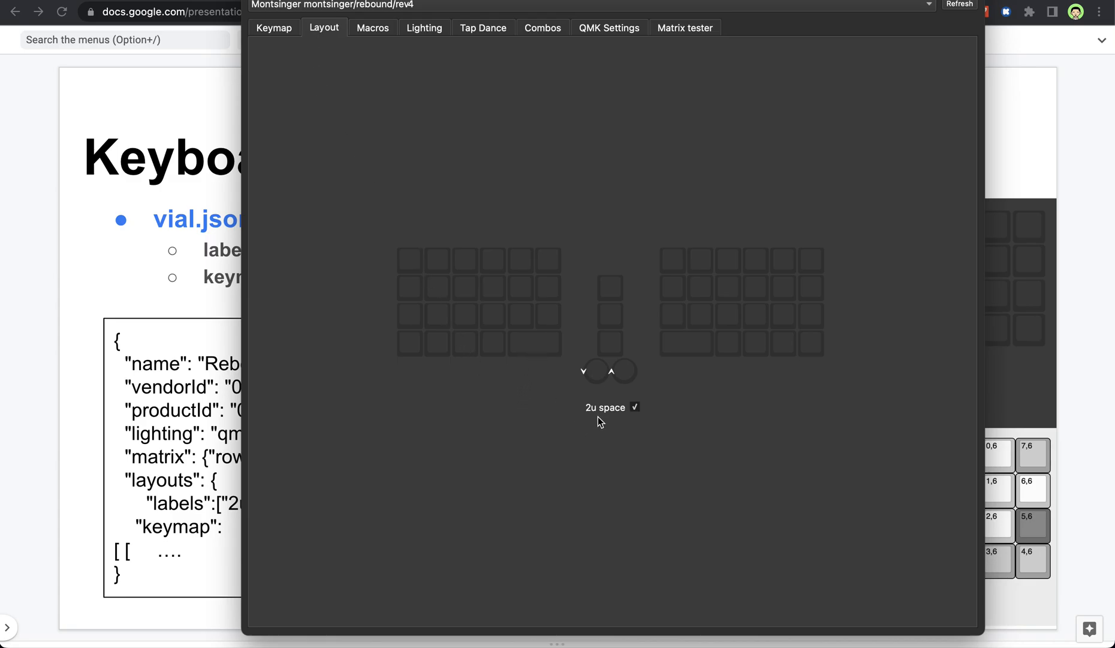
pyautogui.moveTo(635, 424)
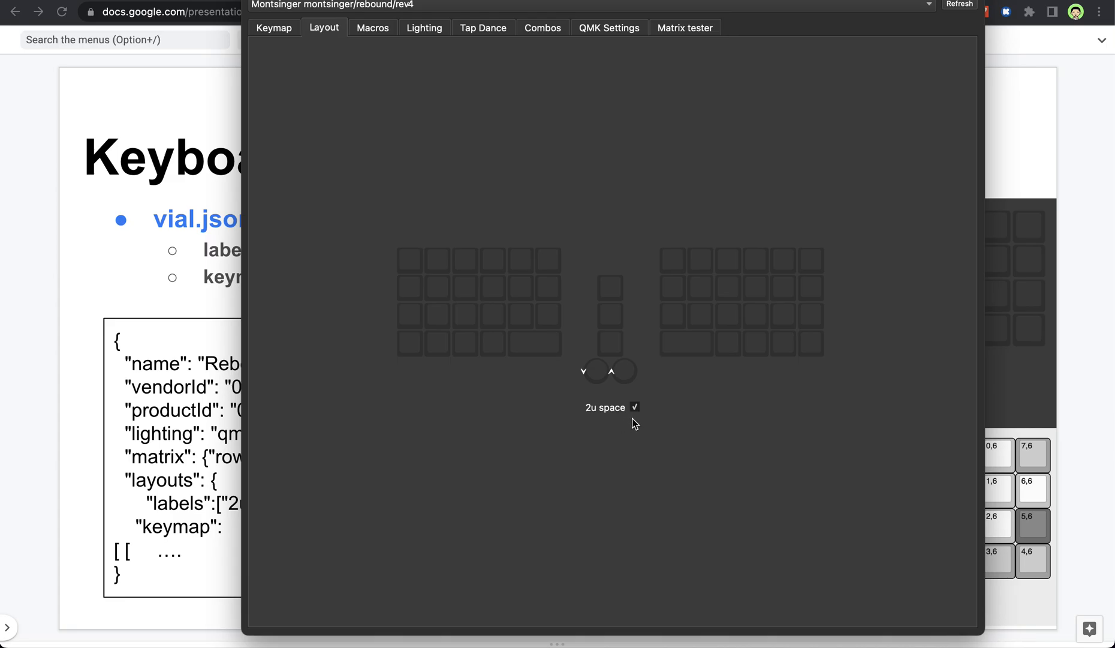
pyautogui.moveTo(541, 348)
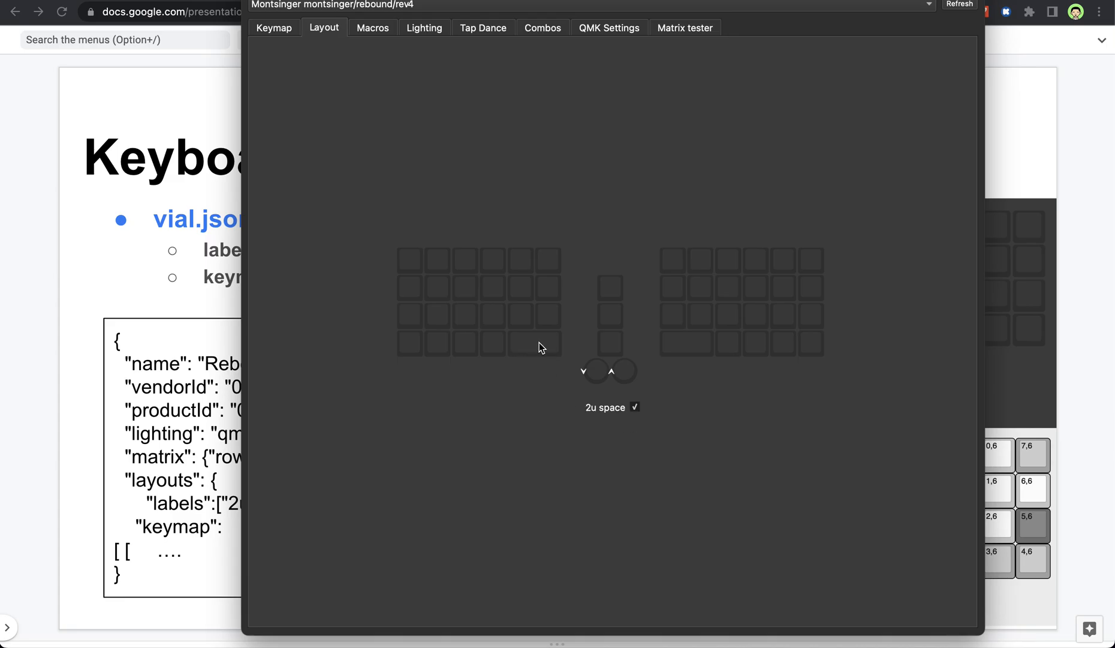
pyautogui.moveTo(616, 443)
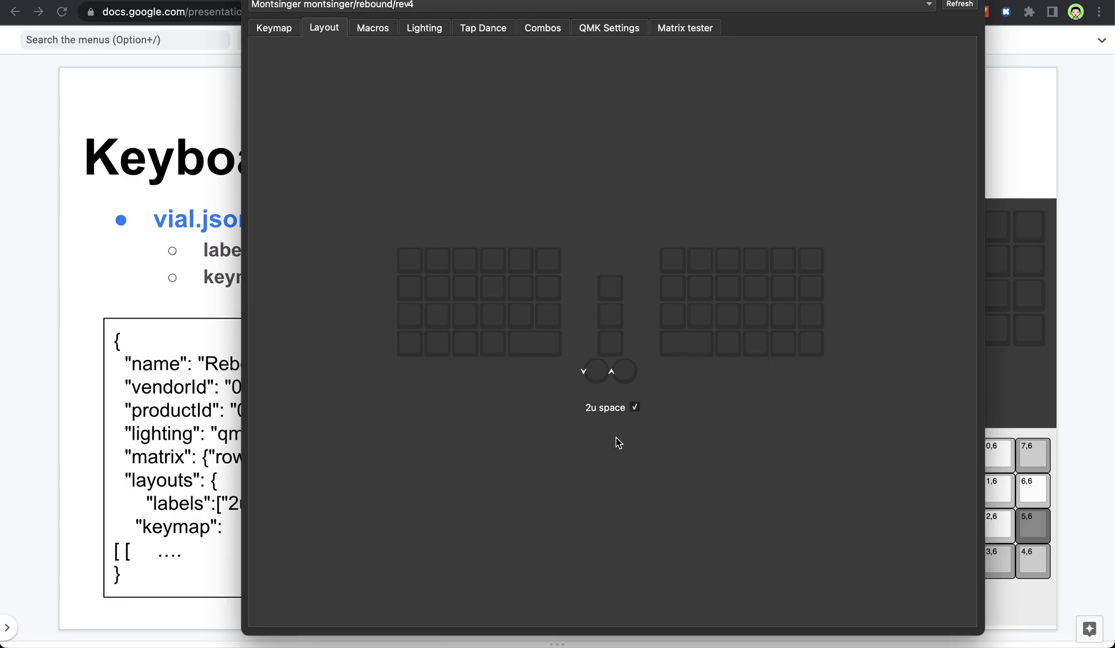
# - Disable the 2u space option and view the keymap with split bottom-row keys
pyautogui.click(633, 406)
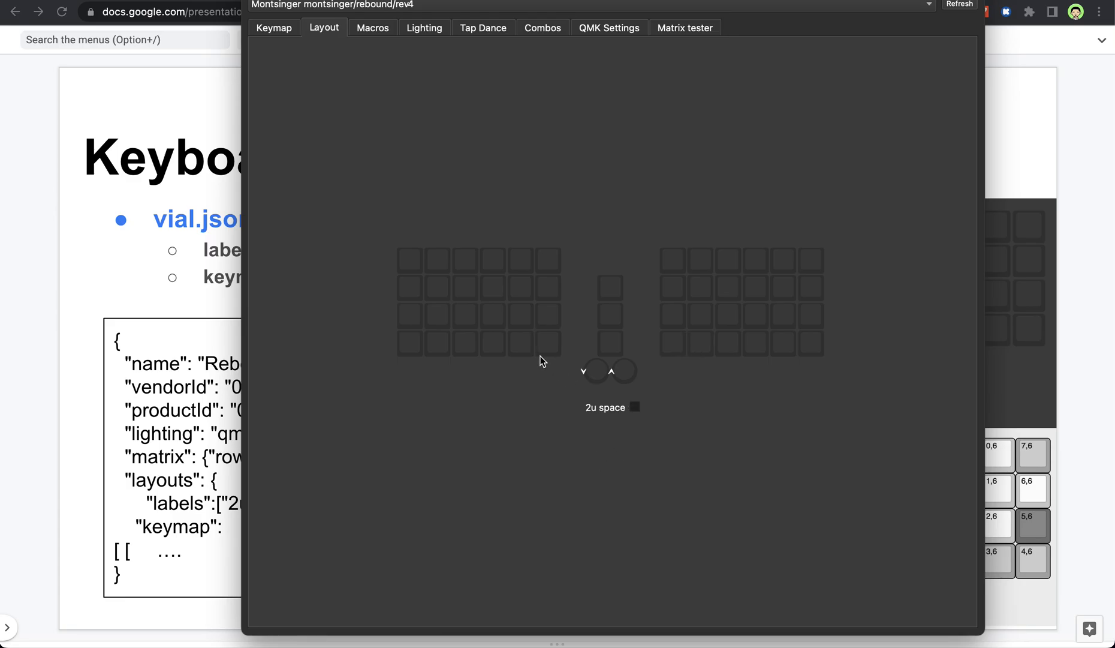
pyautogui.moveTo(542, 353)
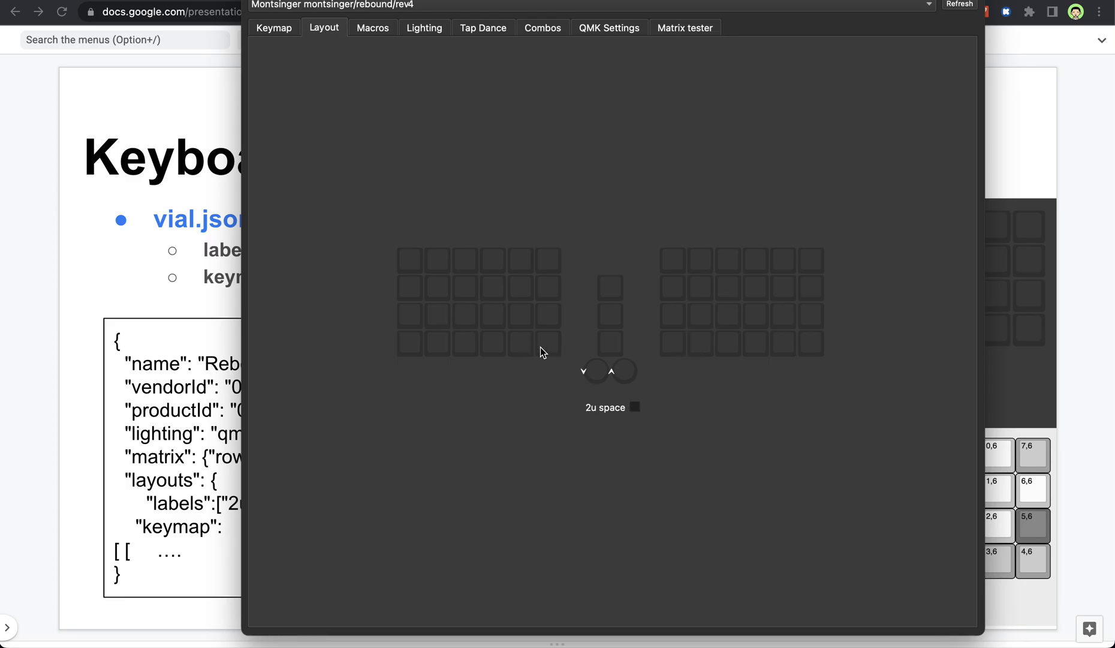
pyautogui.moveTo(632, 420)
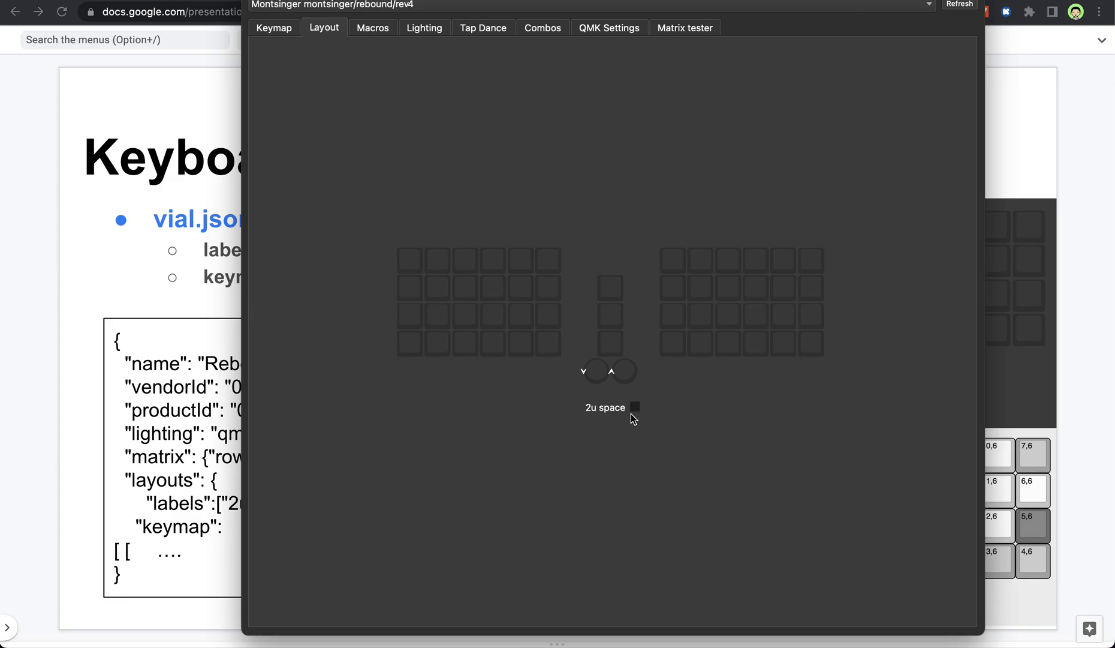
pyautogui.click(273, 28)
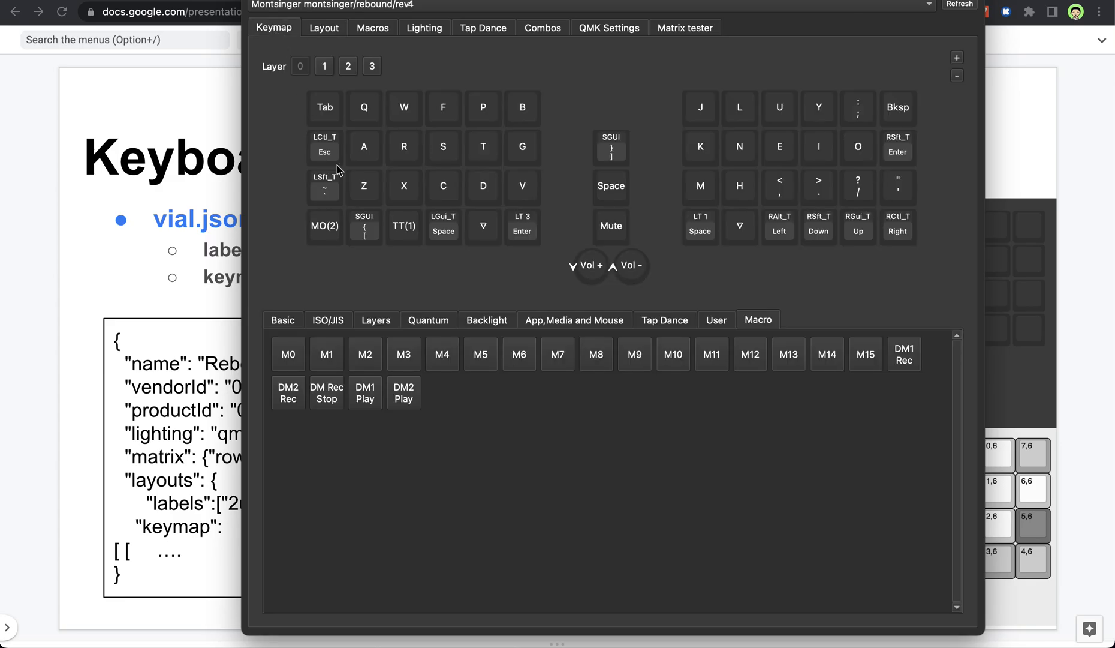
pyautogui.moveTo(506, 235)
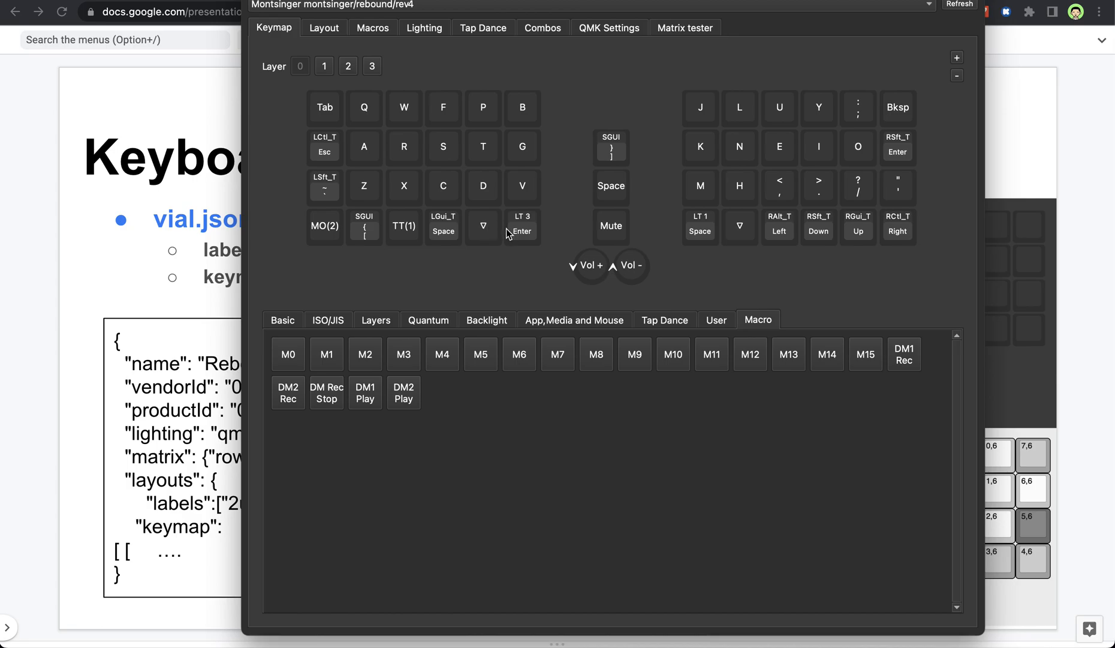
pyautogui.moveTo(568, 180)
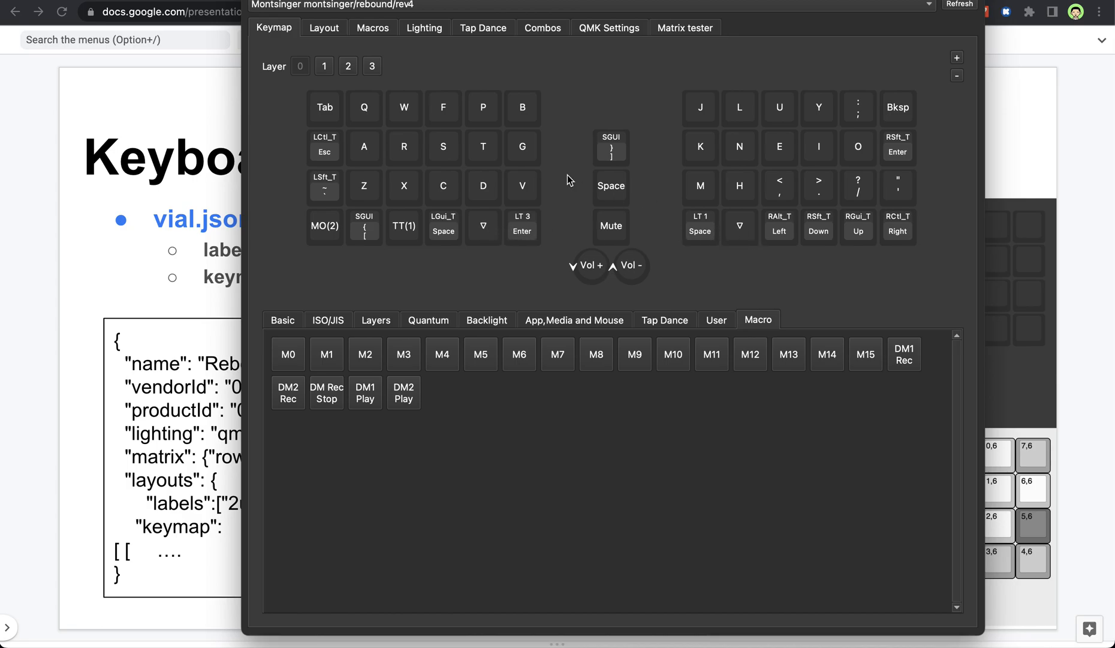
# - Re-enable the 2u space layout option so the bottom-row keys merge again
pyautogui.click(324, 28)
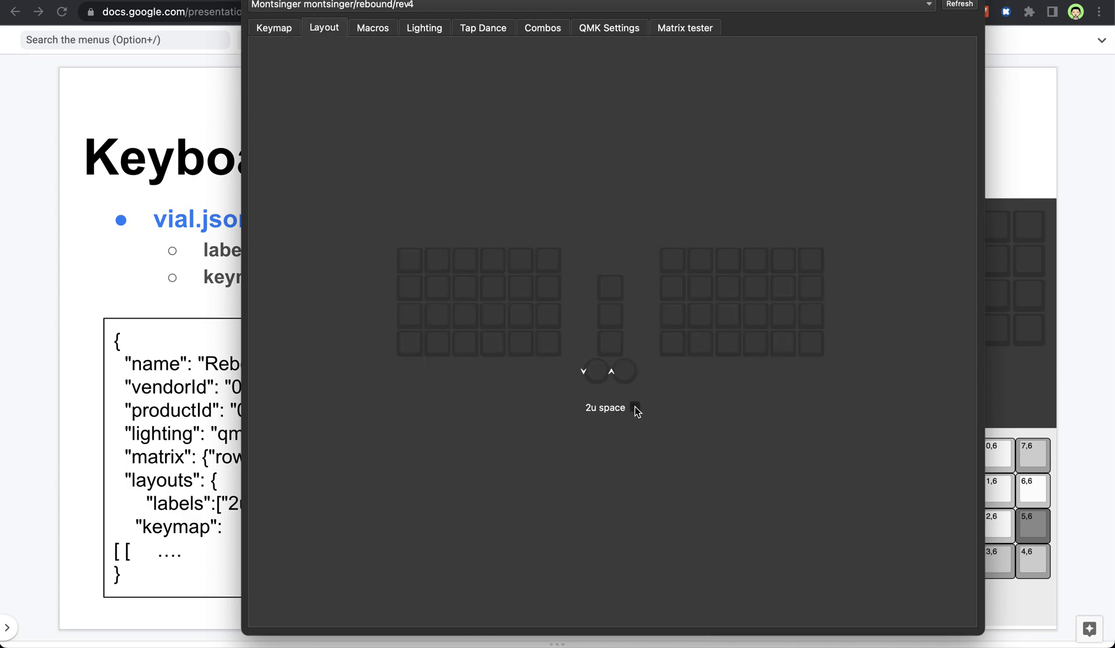
pyautogui.click(605, 407)
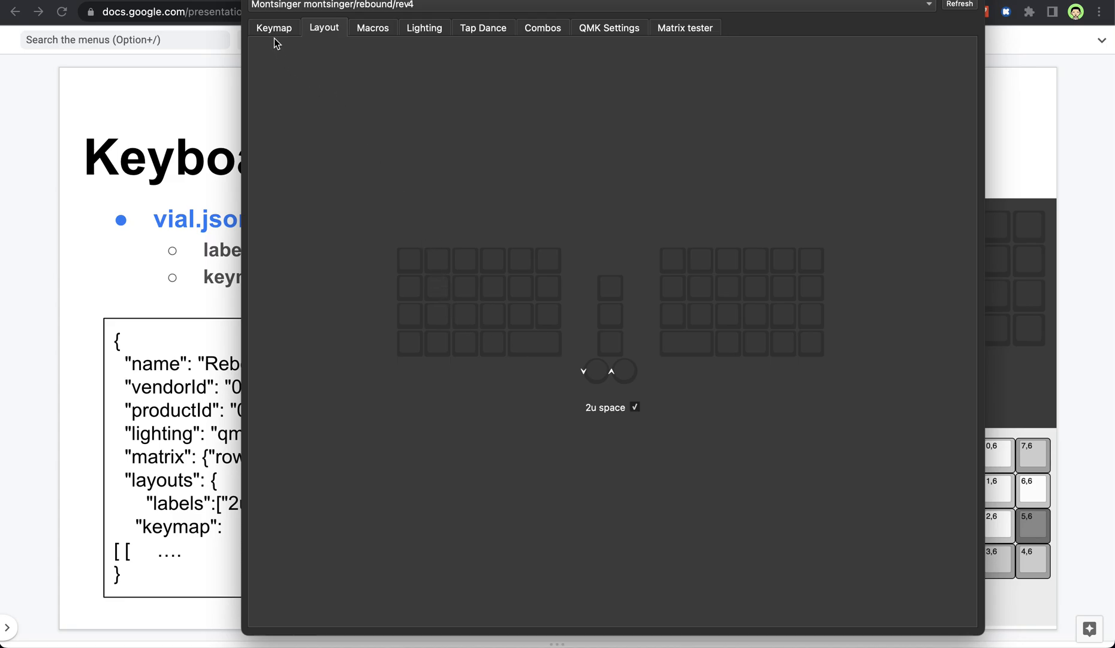
pyautogui.moveTo(617, 432)
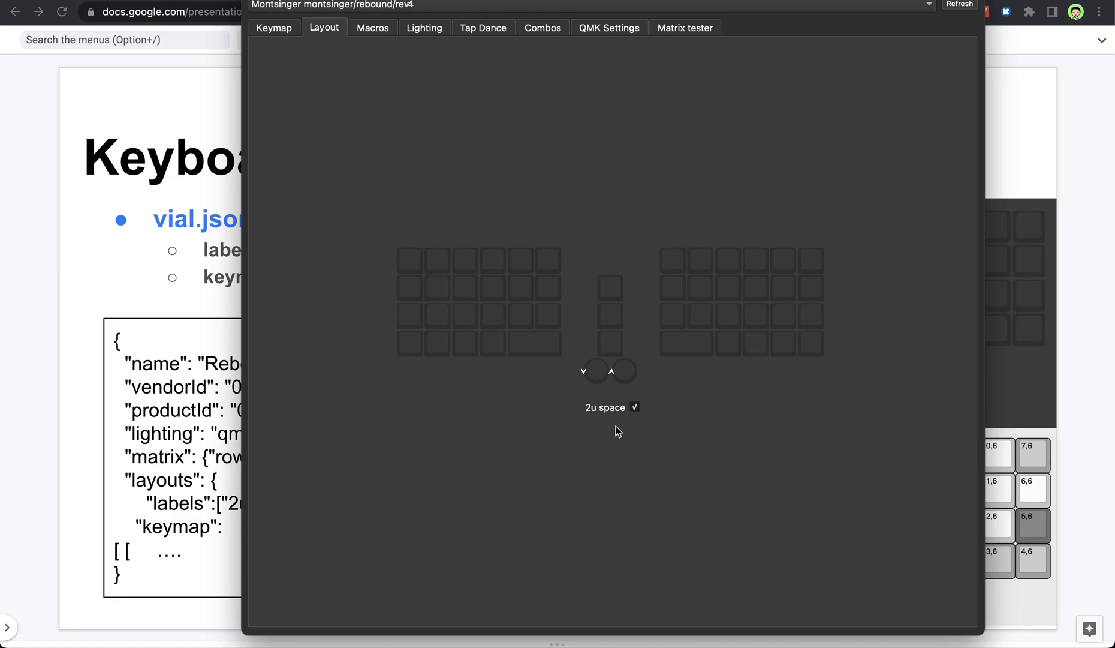
pyautogui.moveTo(613, 425)
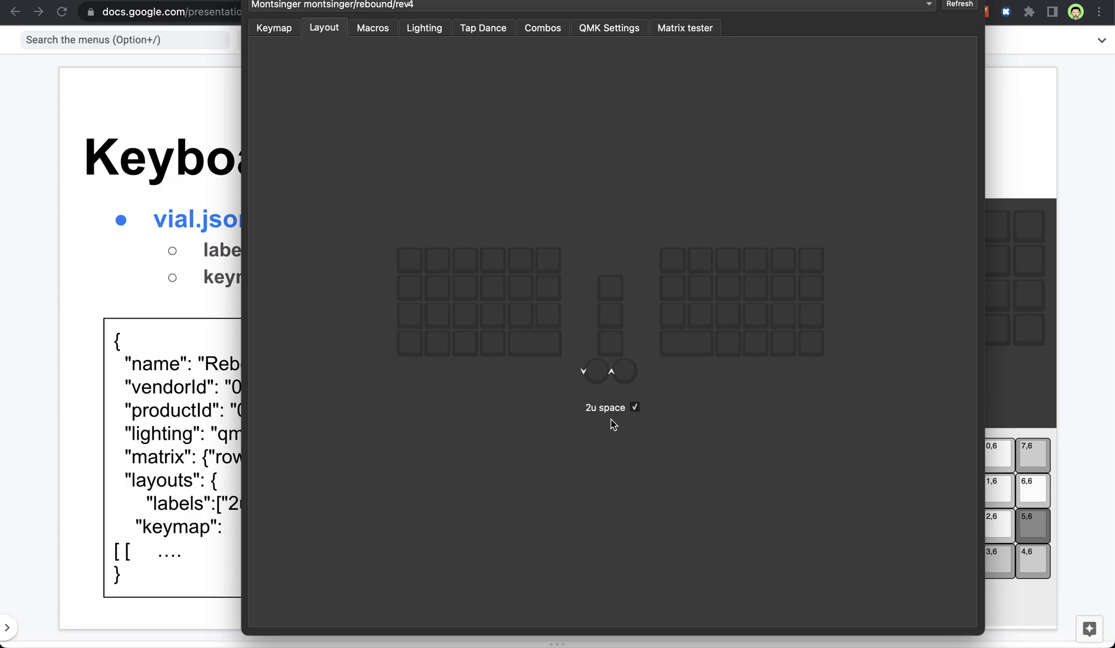
pyautogui.moveTo(620, 465)
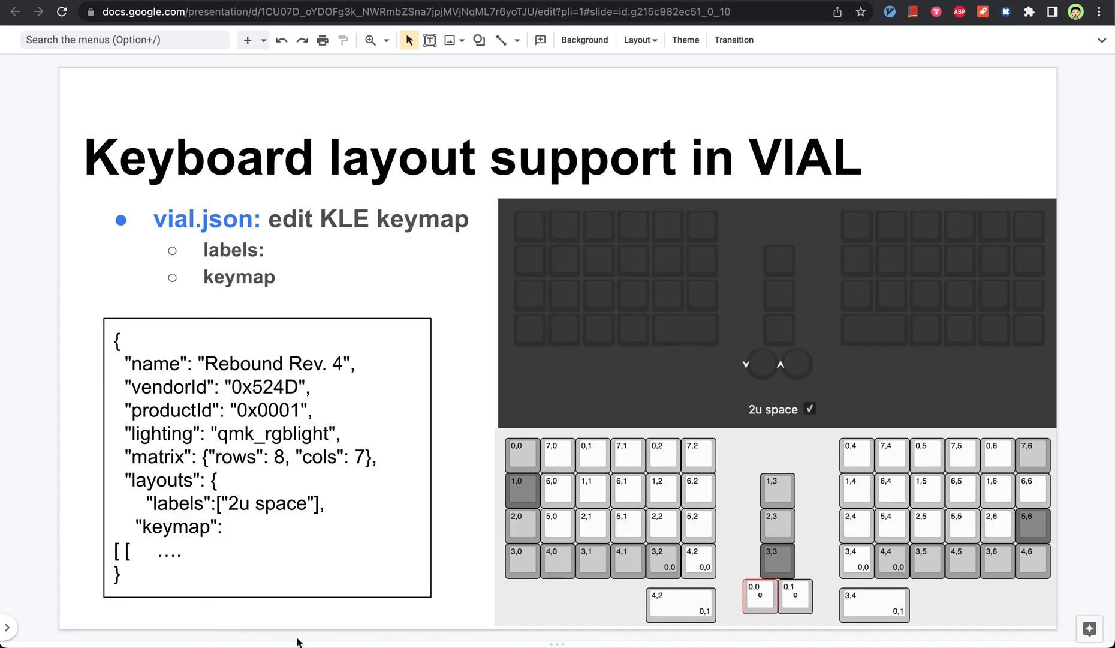
pyautogui.moveTo(505, 521)
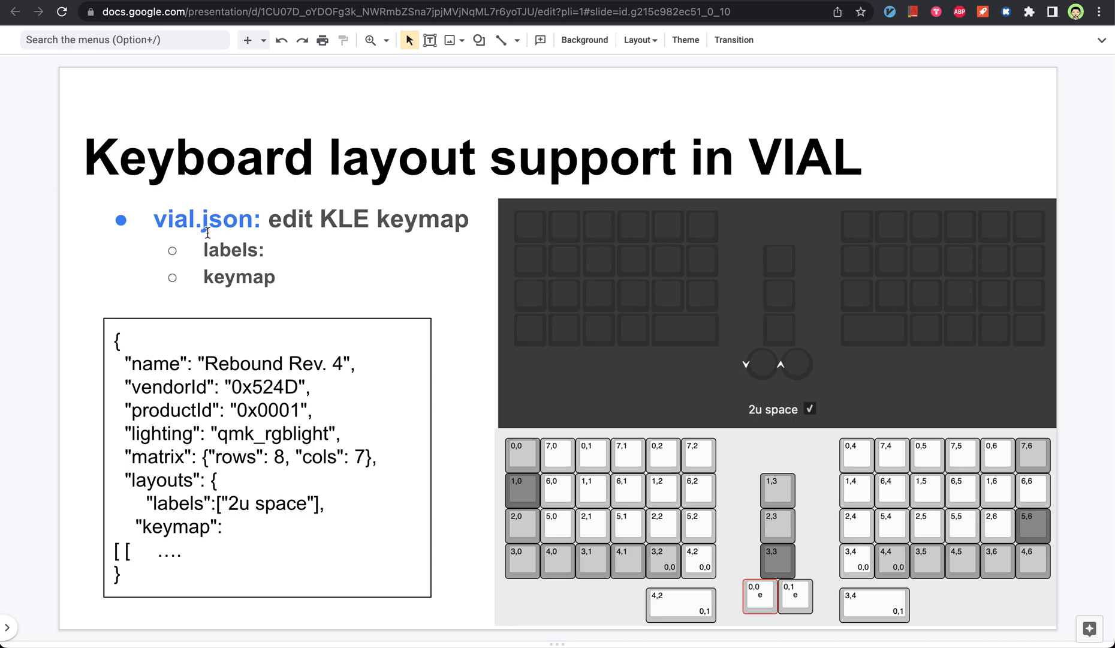
pyautogui.moveTo(327, 233)
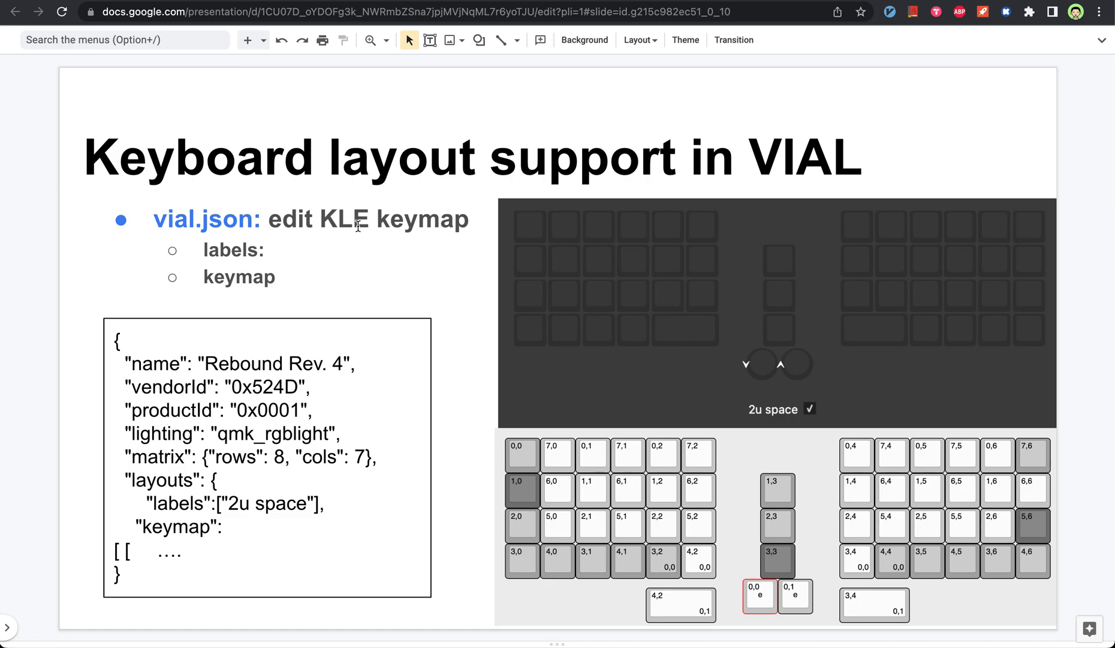
pyautogui.moveTo(475, 447)
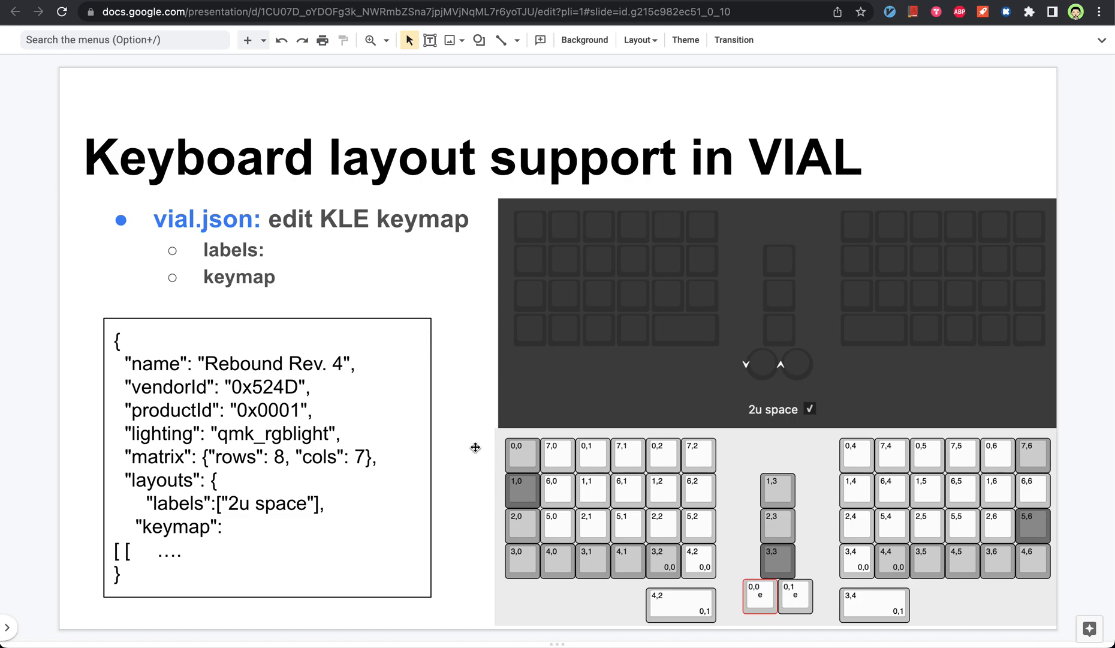
pyautogui.moveTo(295, 314)
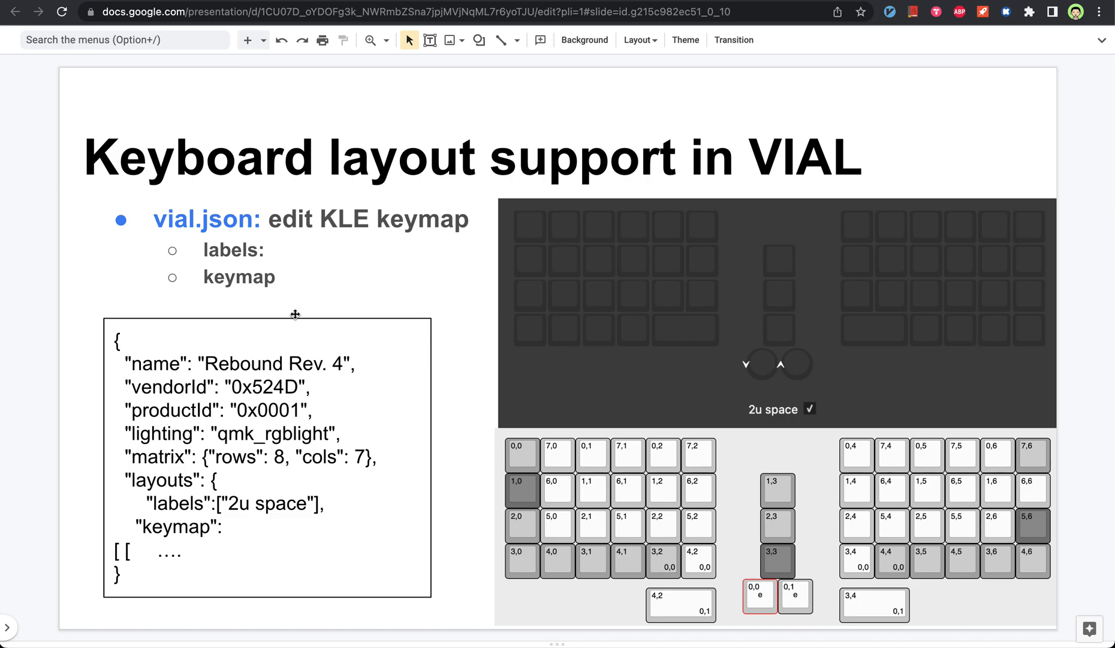
pyautogui.moveTo(230, 254)
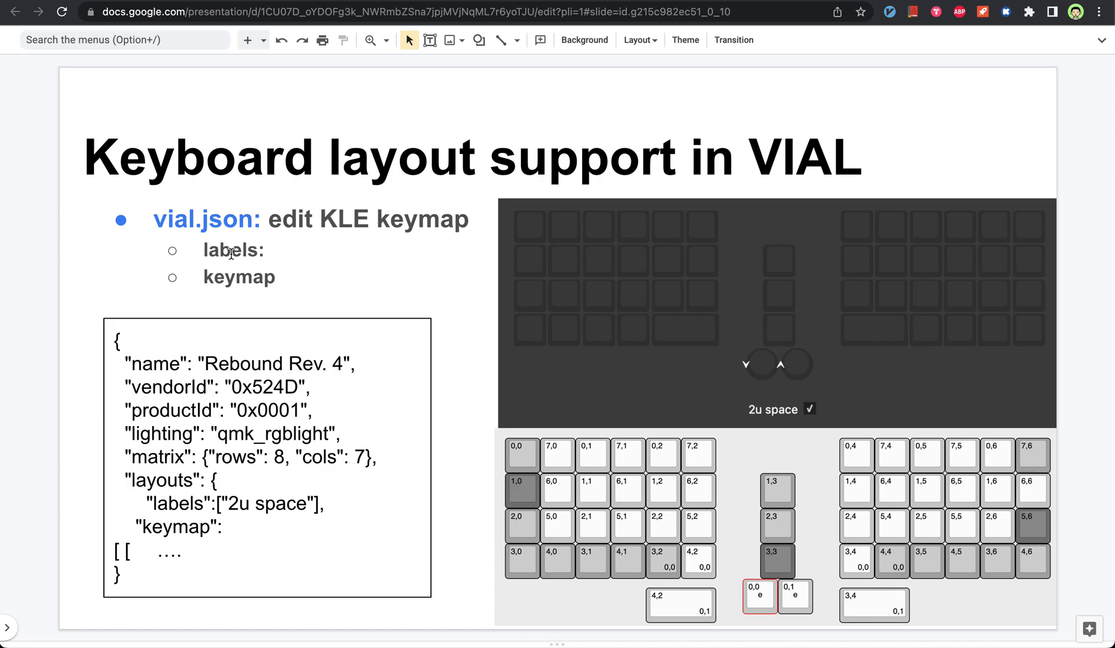
pyautogui.moveTo(229, 276)
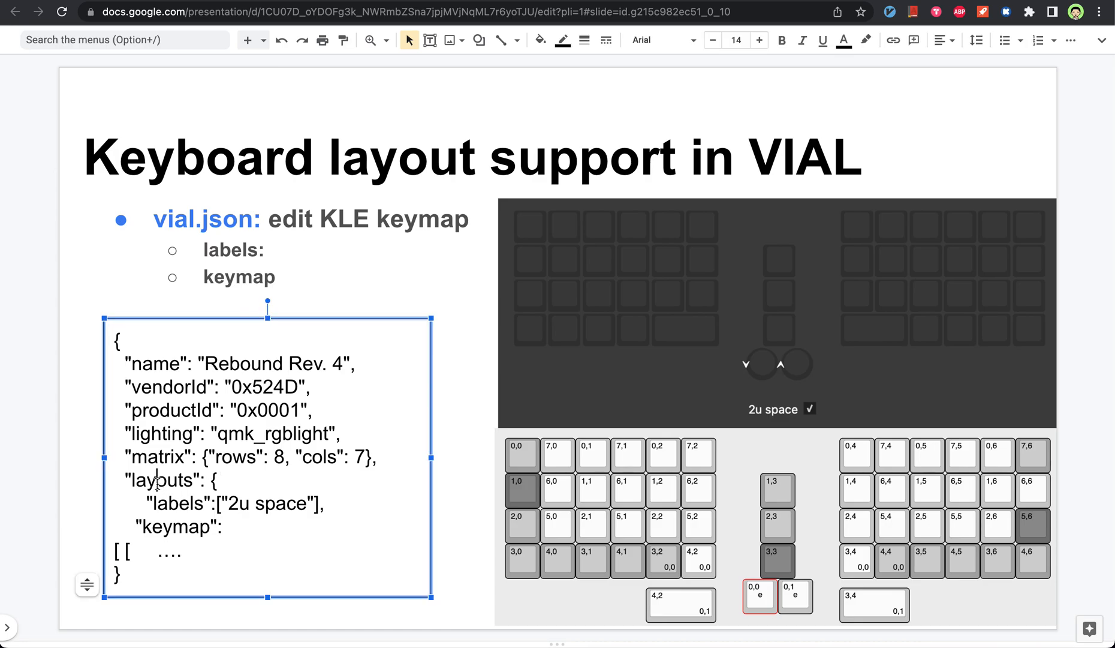
pyautogui.doubleClick(162, 481)
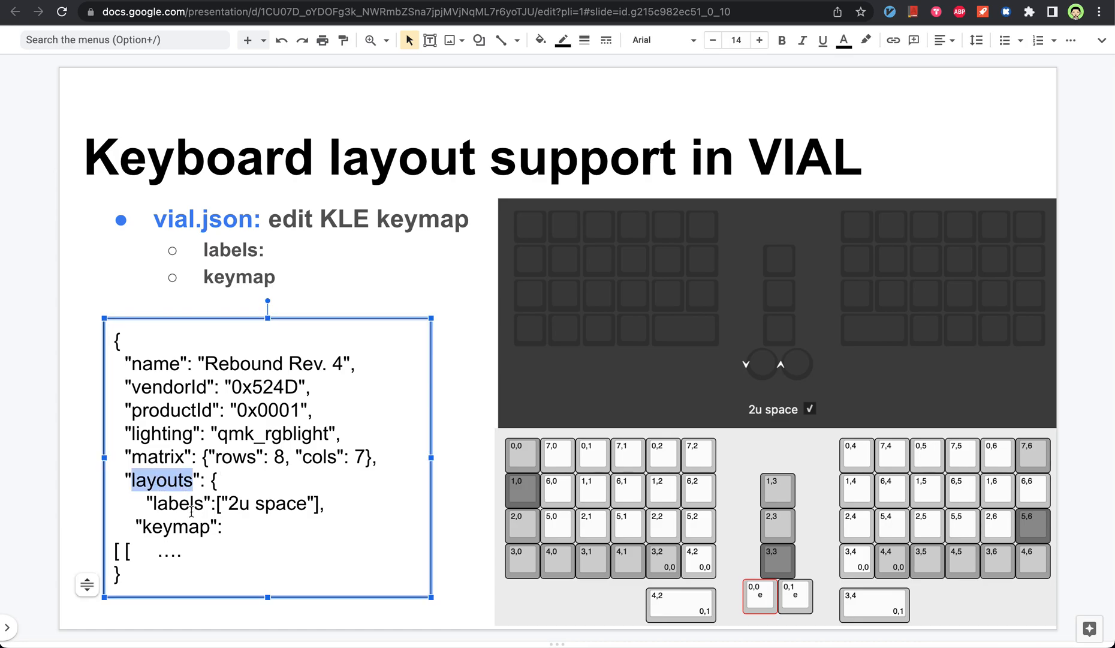
pyautogui.click(159, 504)
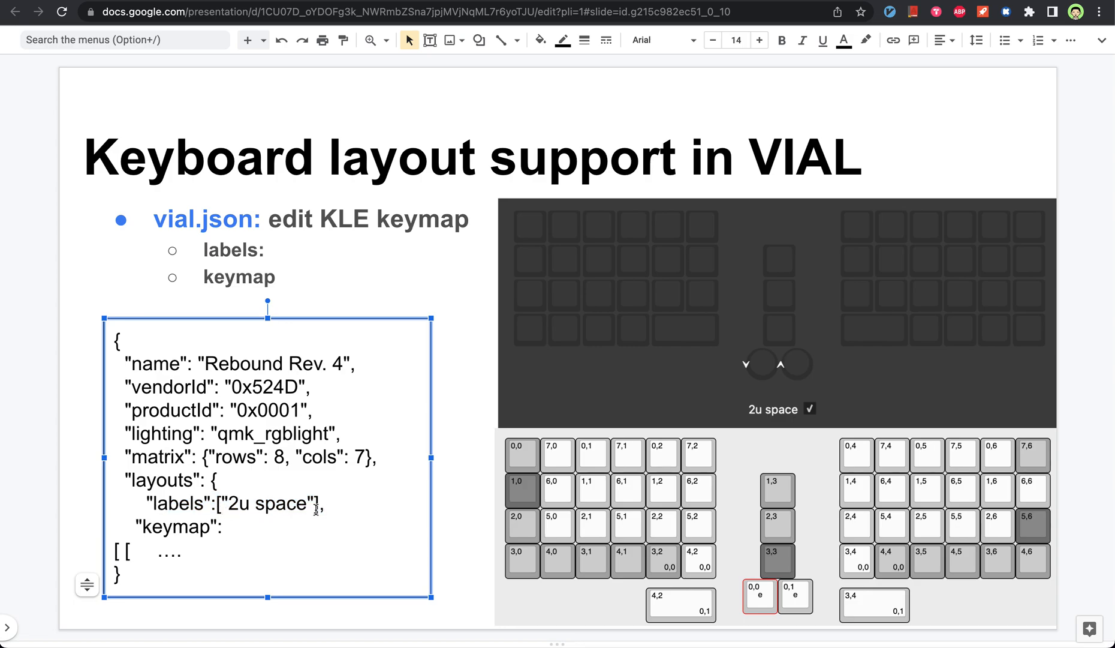
pyautogui.moveTo(777, 417)
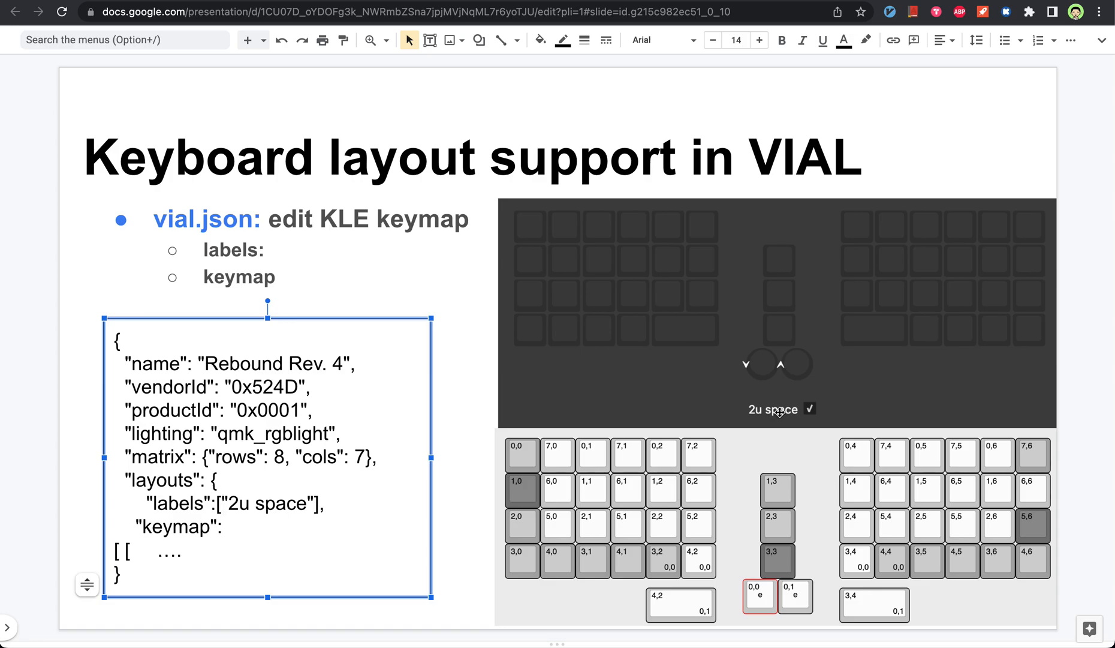
pyautogui.moveTo(265, 516)
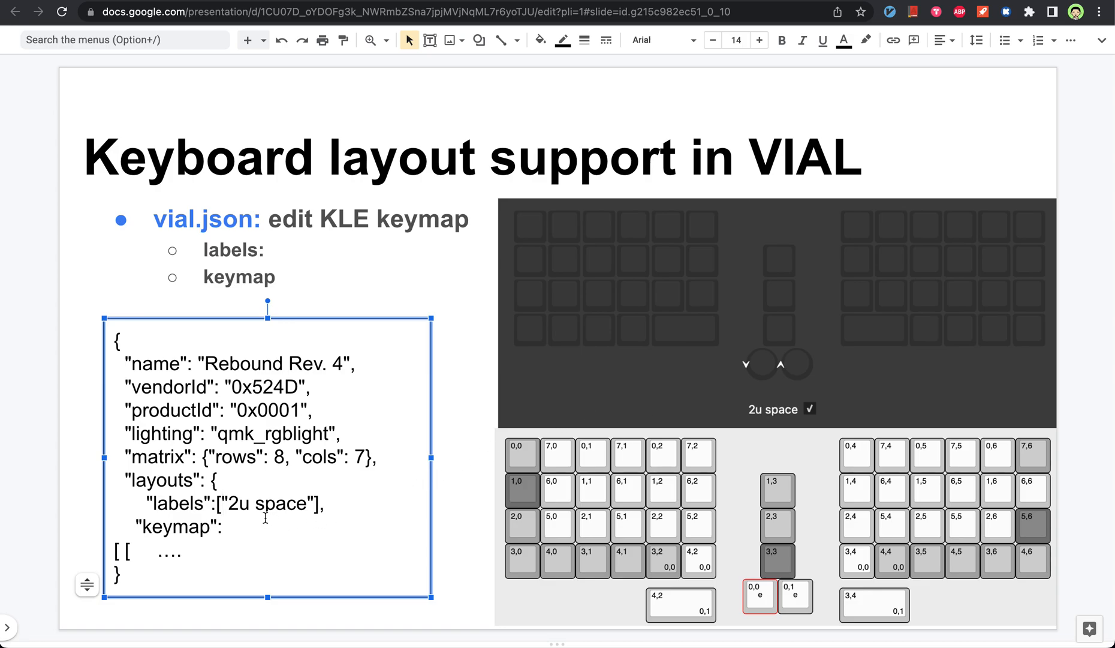
pyautogui.moveTo(639, 448)
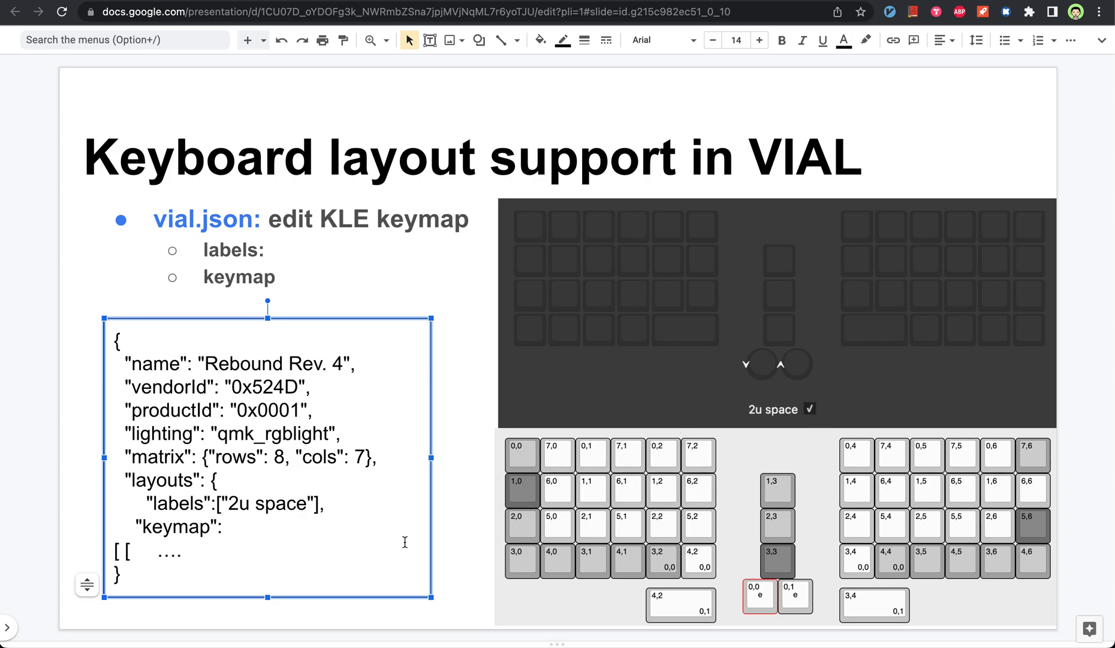
pyautogui.moveTo(557, 600)
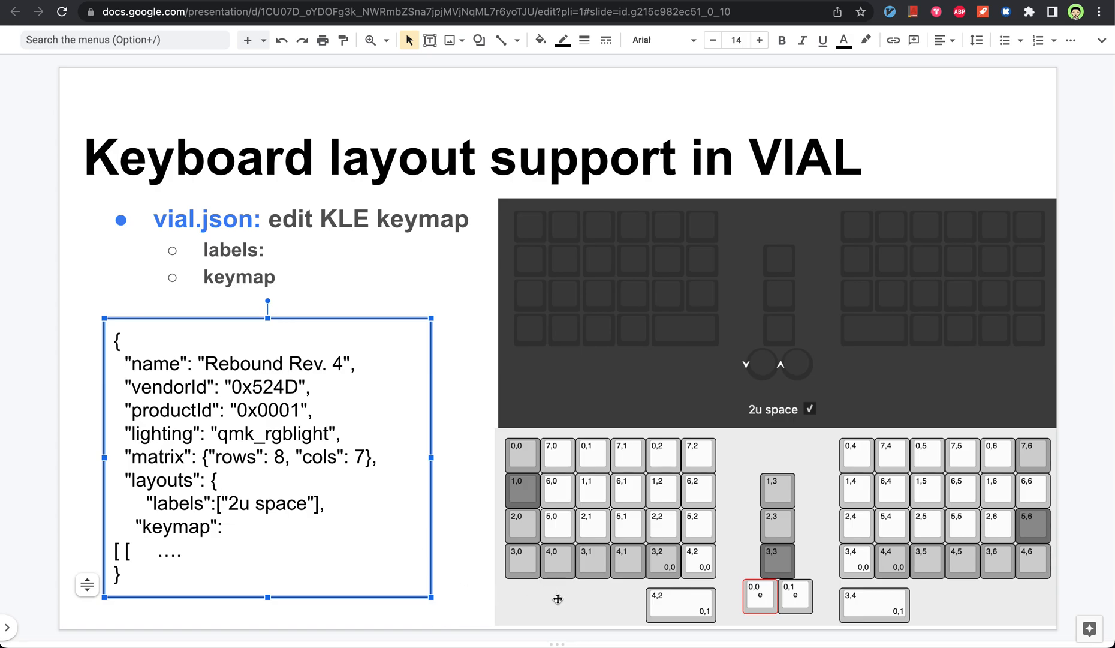
pyautogui.moveTo(547, 581)
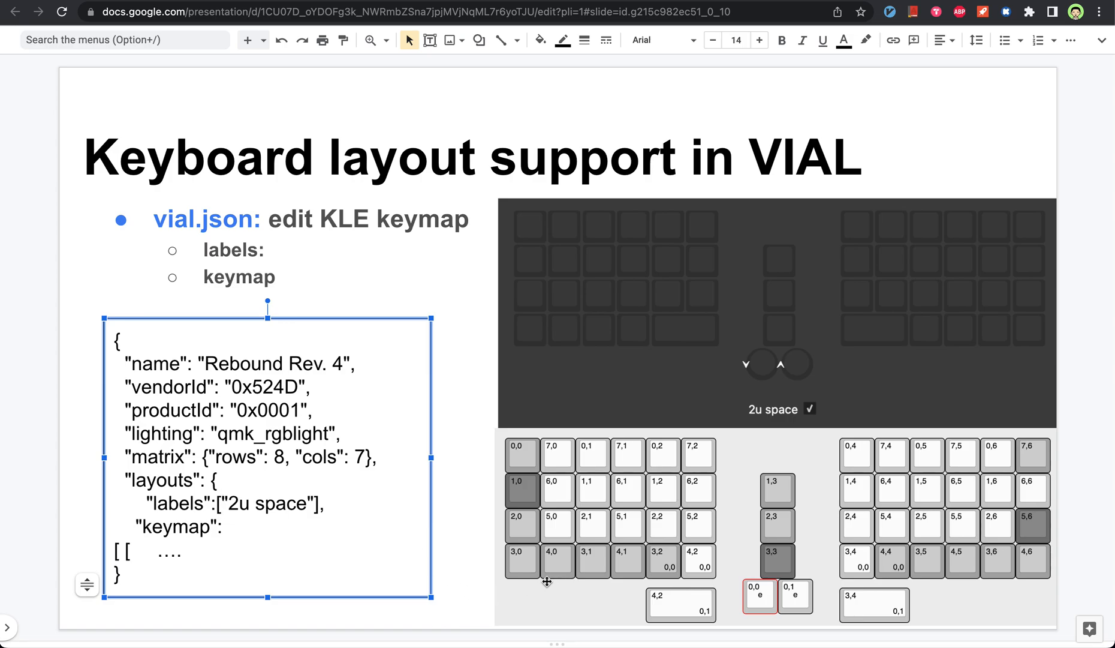
pyautogui.moveTo(367, 504)
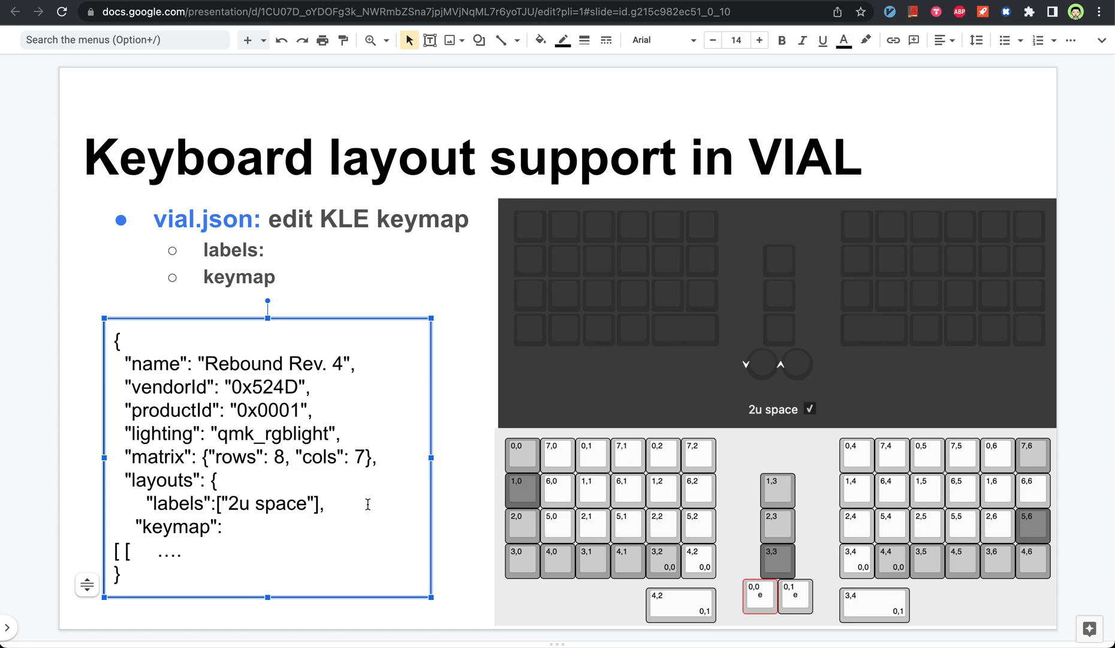
pyautogui.moveTo(596, 582)
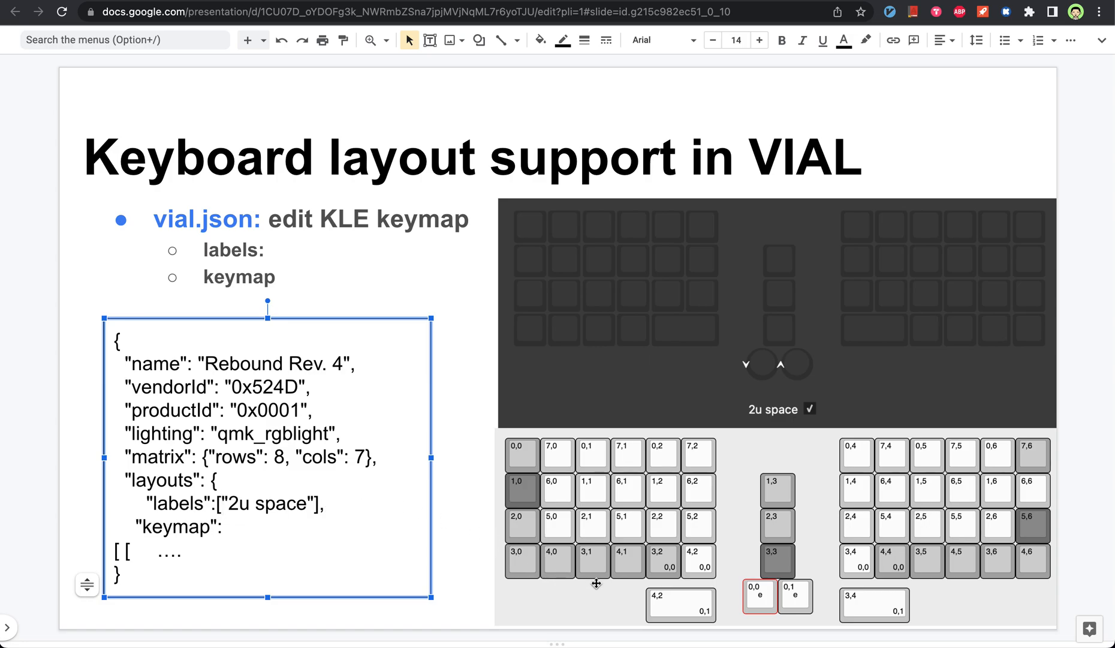
pyautogui.moveTo(698, 614)
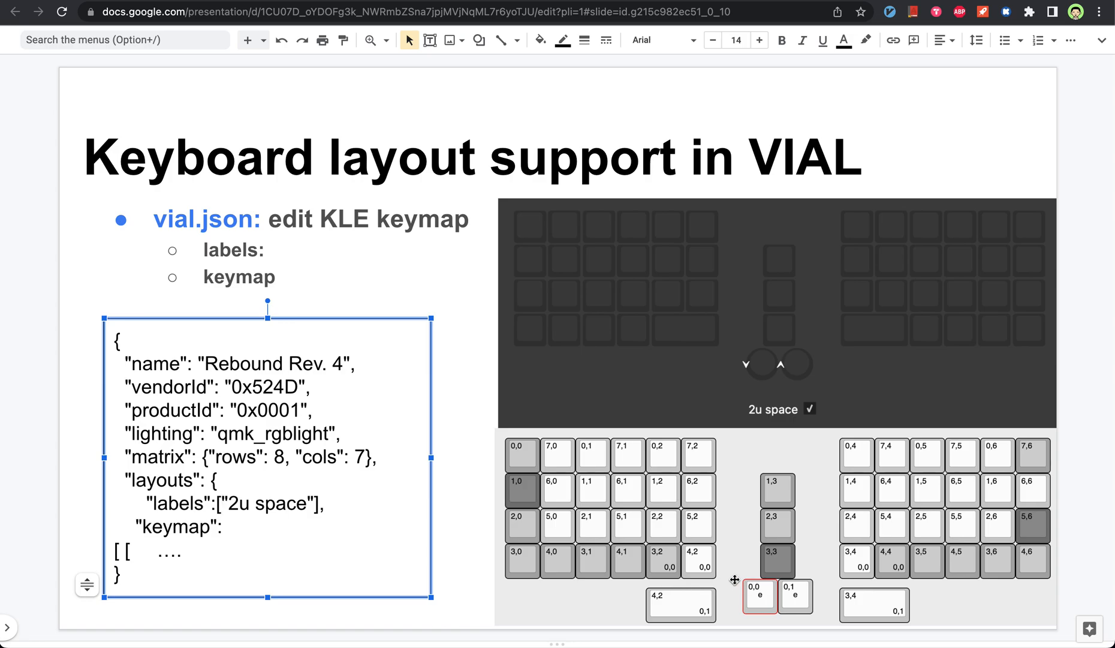
pyautogui.moveTo(672, 599)
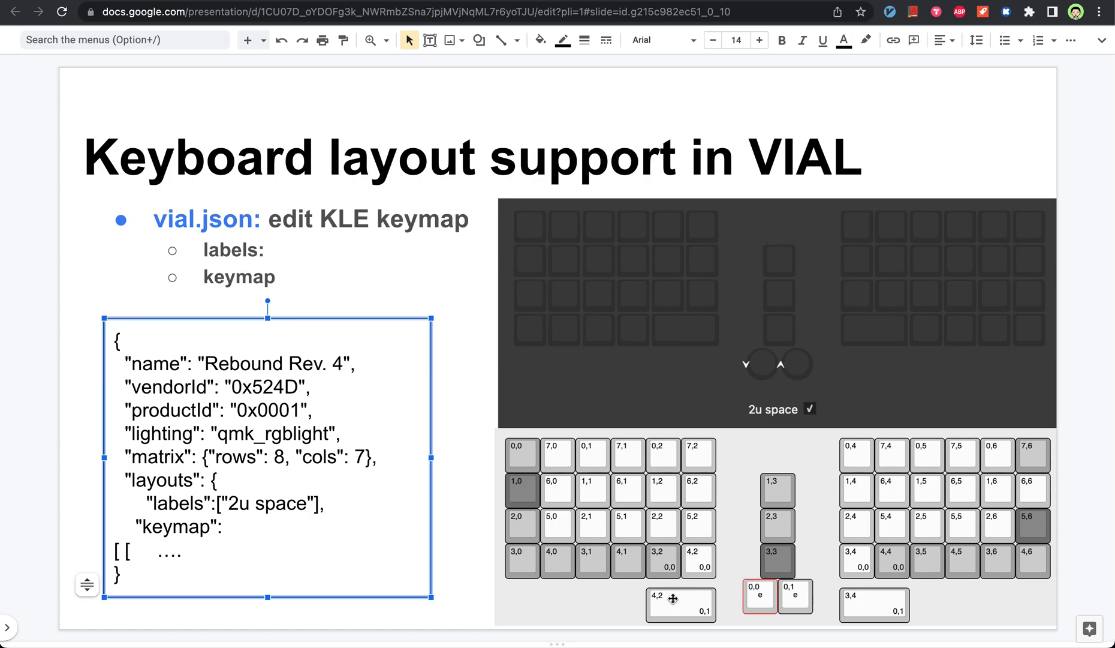
pyautogui.moveTo(650, 602)
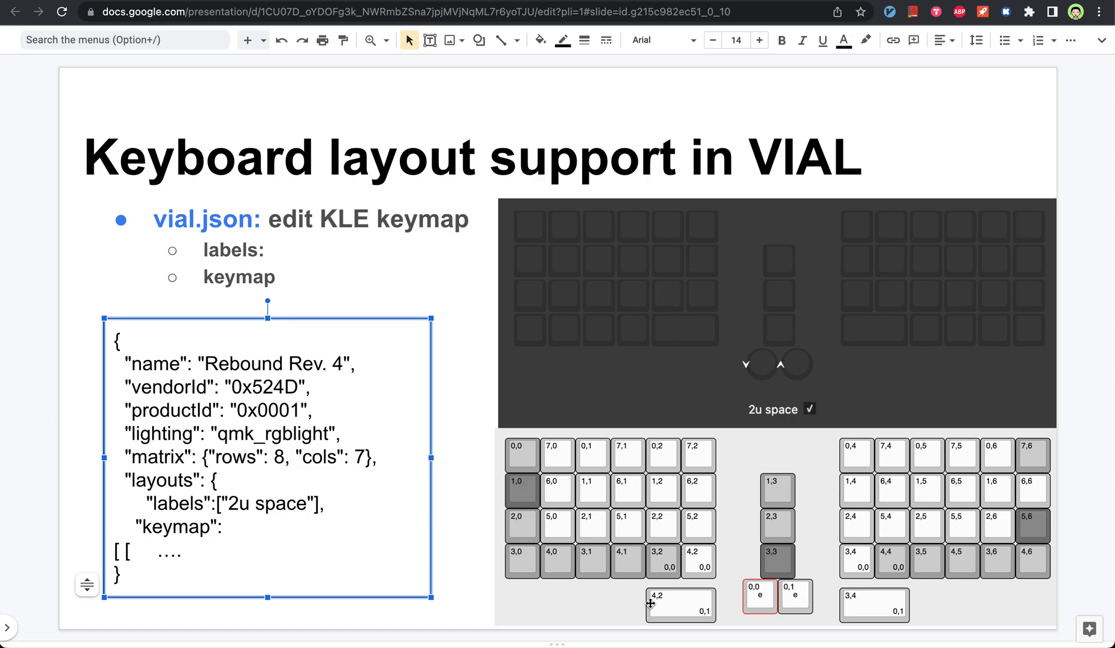
pyautogui.moveTo(674, 606)
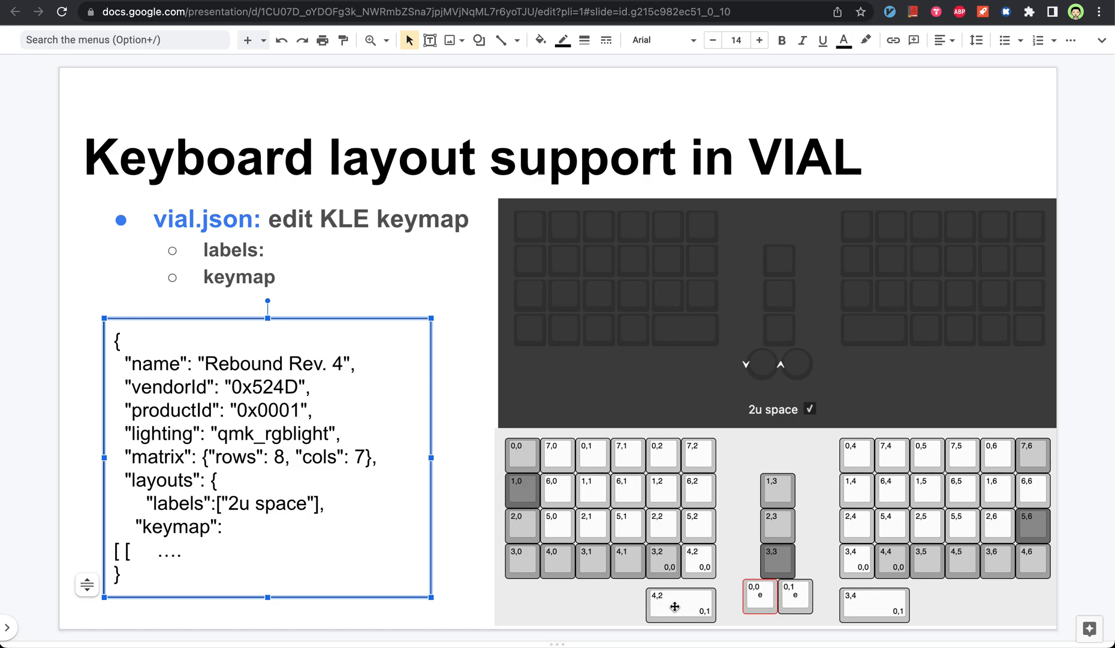
pyautogui.moveTo(853, 611)
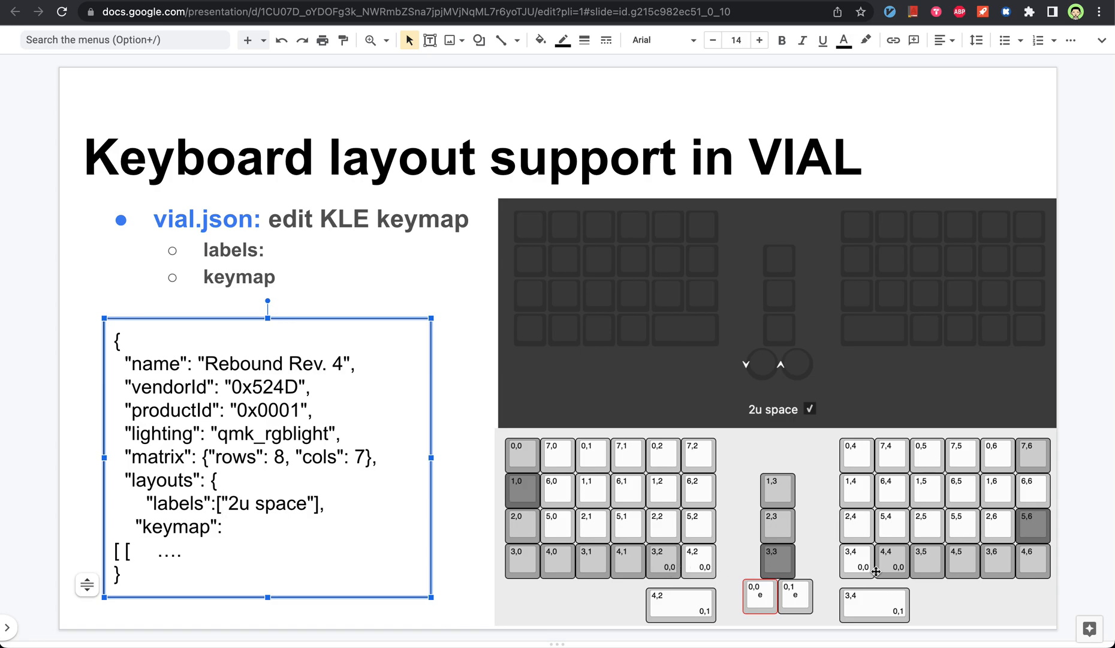
pyautogui.moveTo(769, 417)
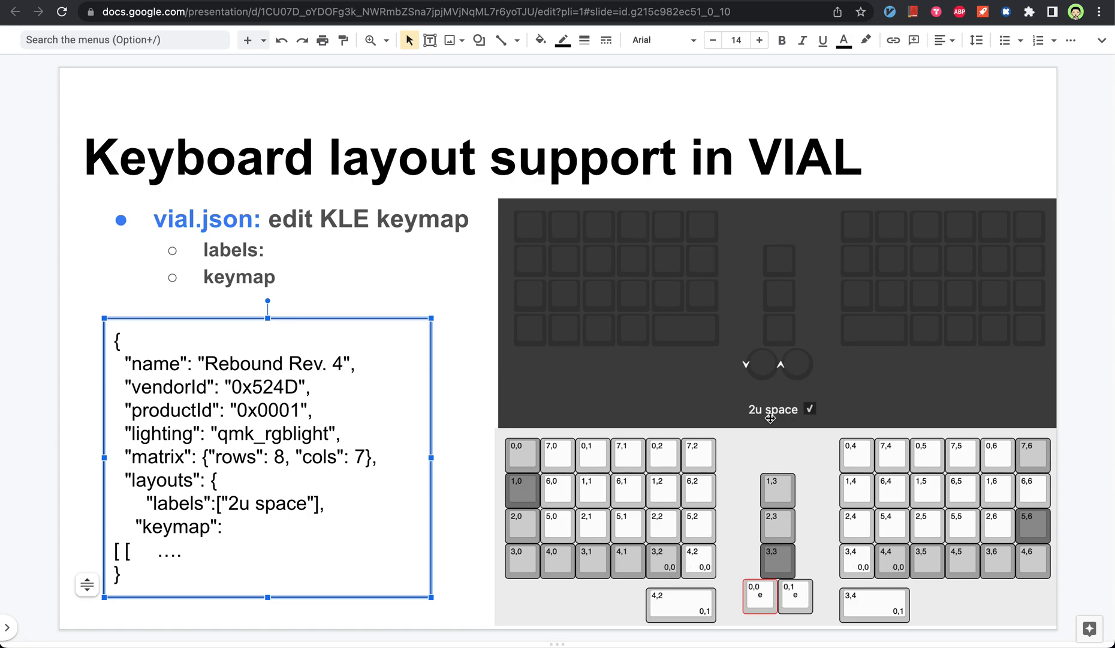
pyautogui.moveTo(669, 573)
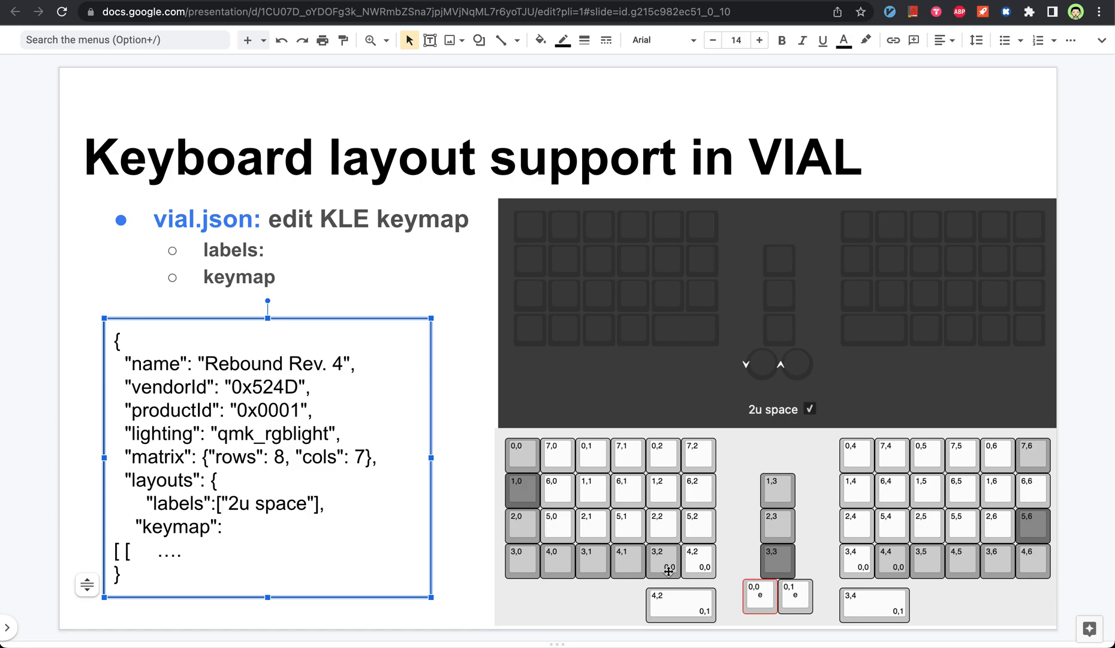
pyautogui.moveTo(696, 572)
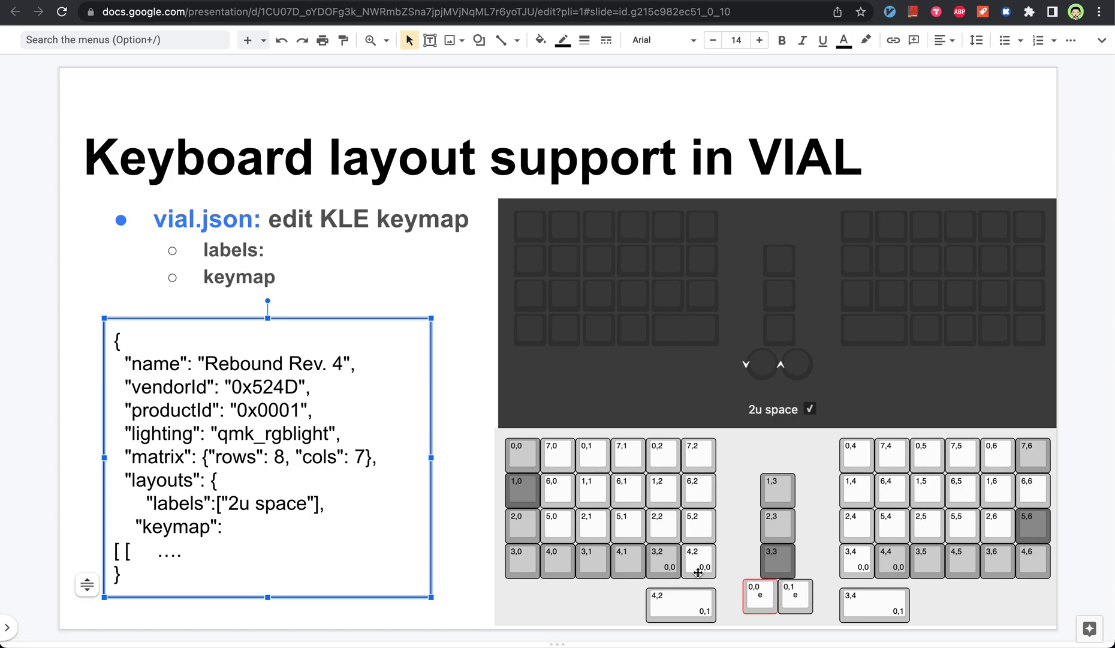
pyautogui.moveTo(893, 571)
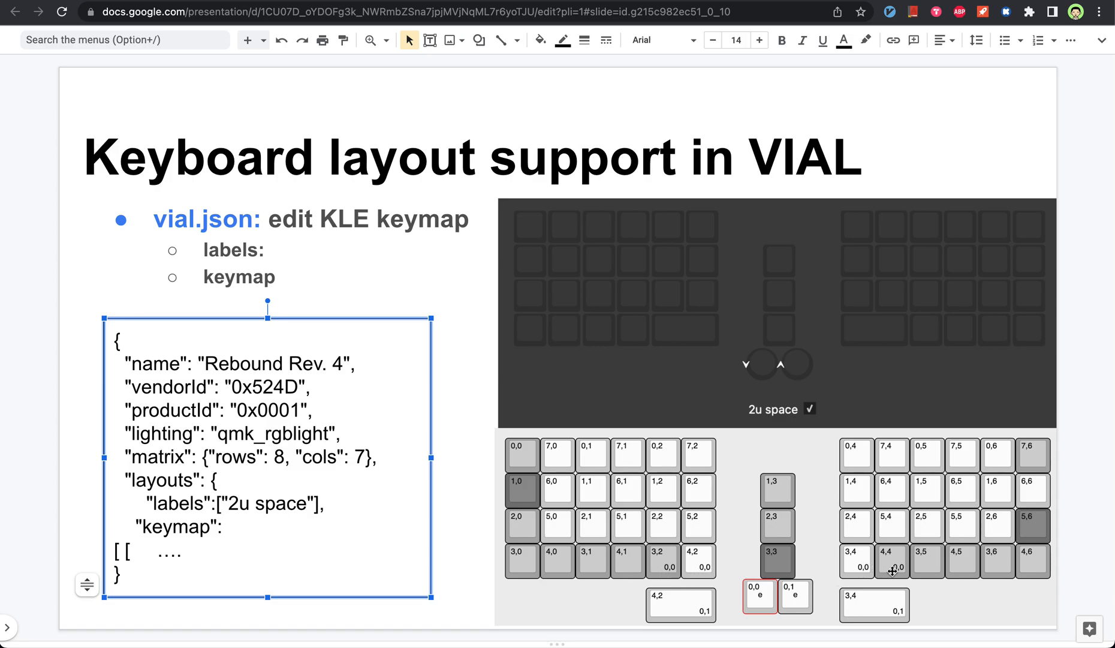
pyautogui.moveTo(483, 607)
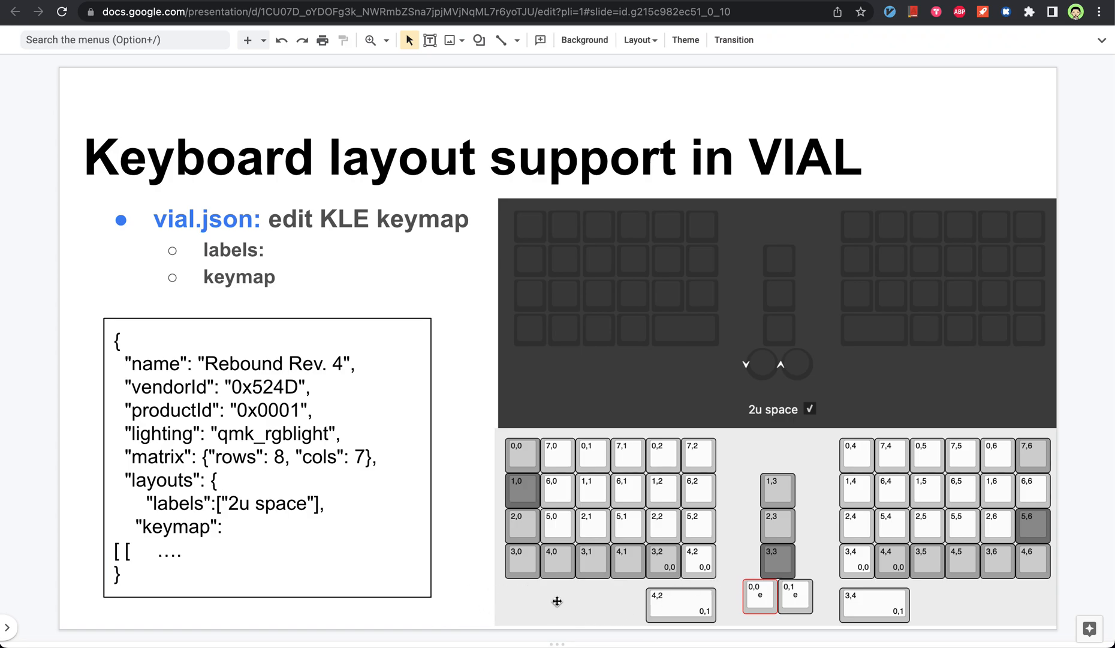
pyautogui.moveTo(785, 604)
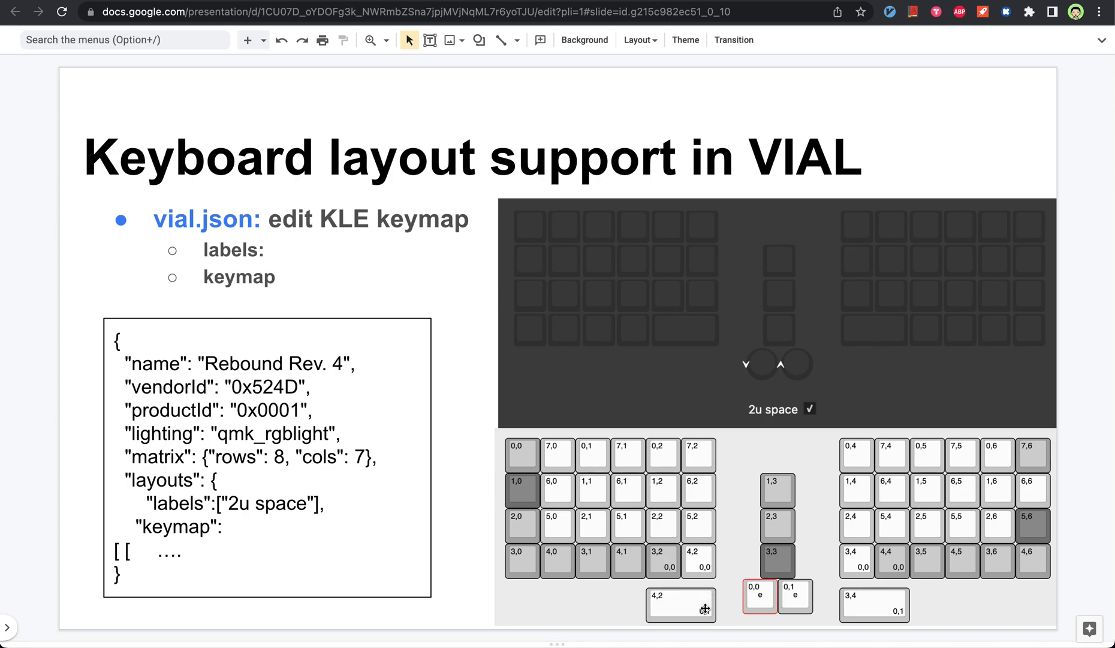
pyautogui.moveTo(669, 573)
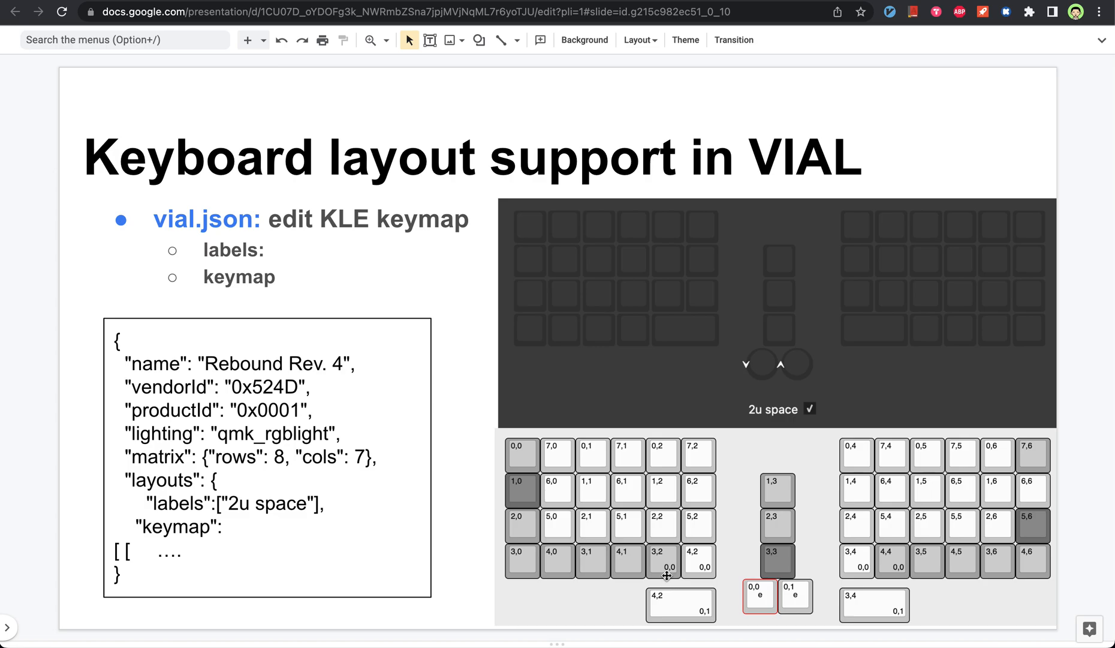
pyautogui.moveTo(521, 542)
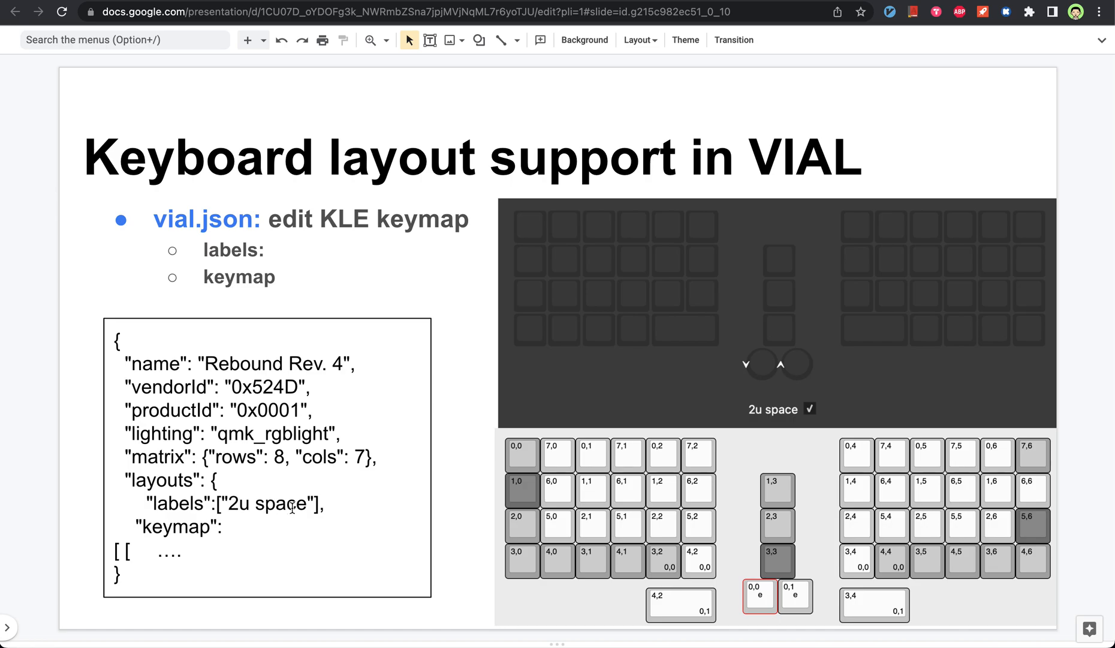
pyautogui.moveTo(672, 571)
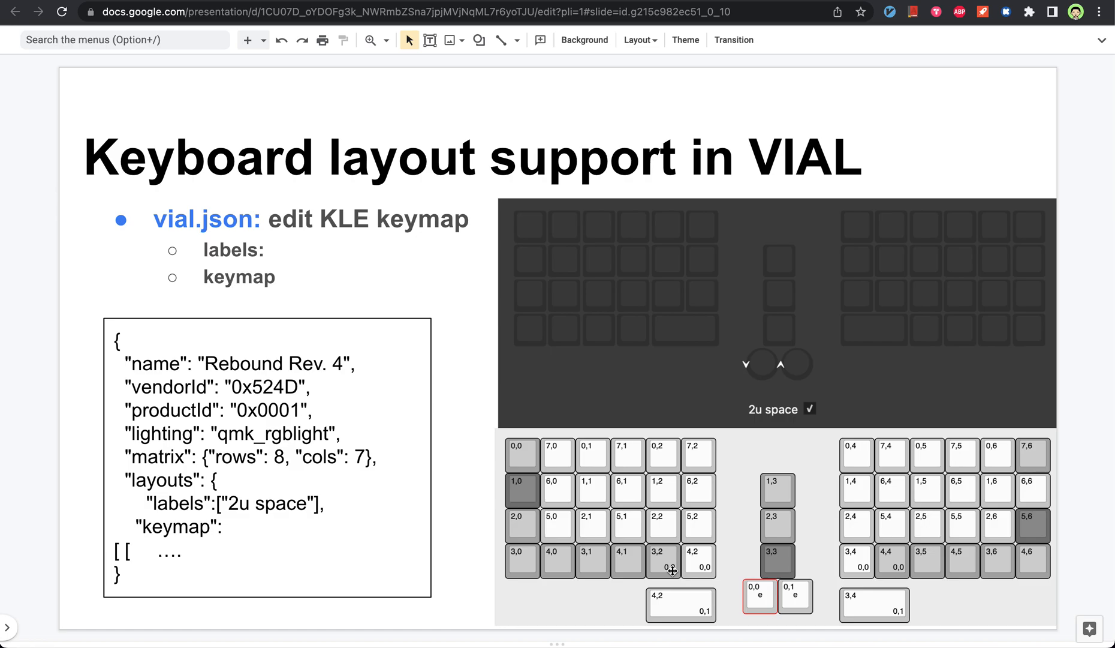
pyautogui.moveTo(652, 577)
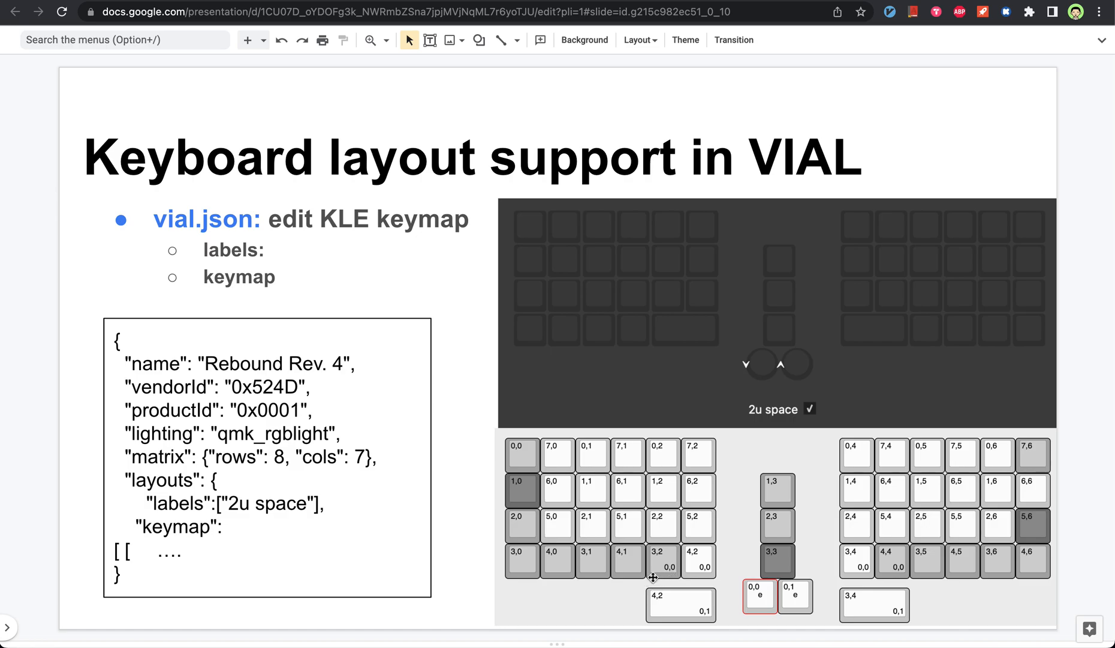
pyautogui.moveTo(666, 576)
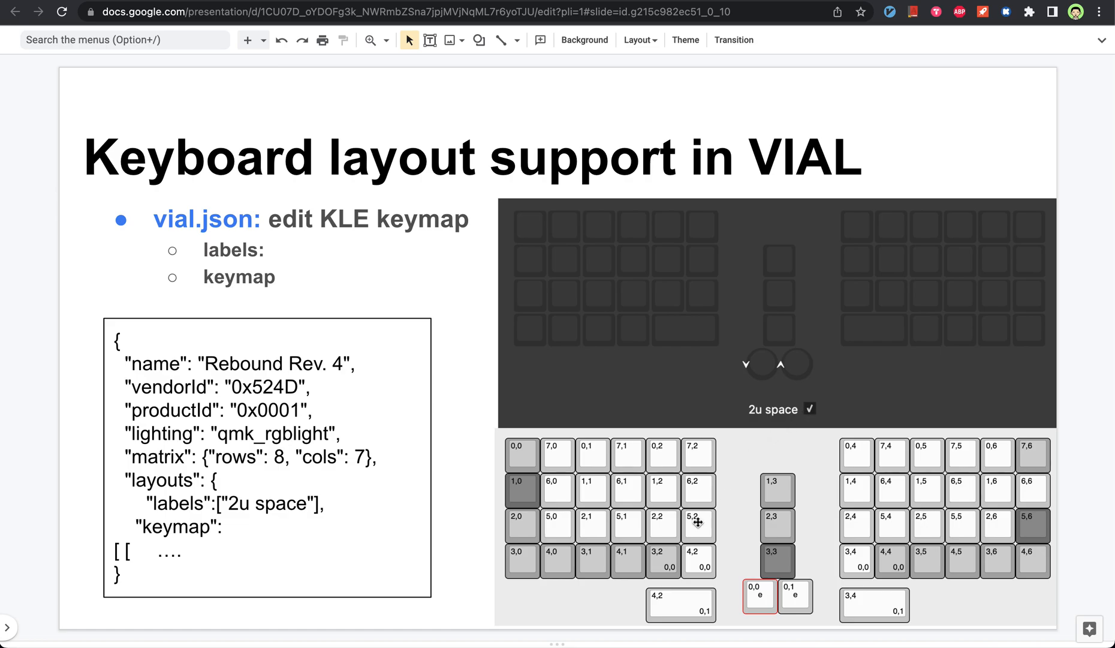
pyautogui.moveTo(663, 563)
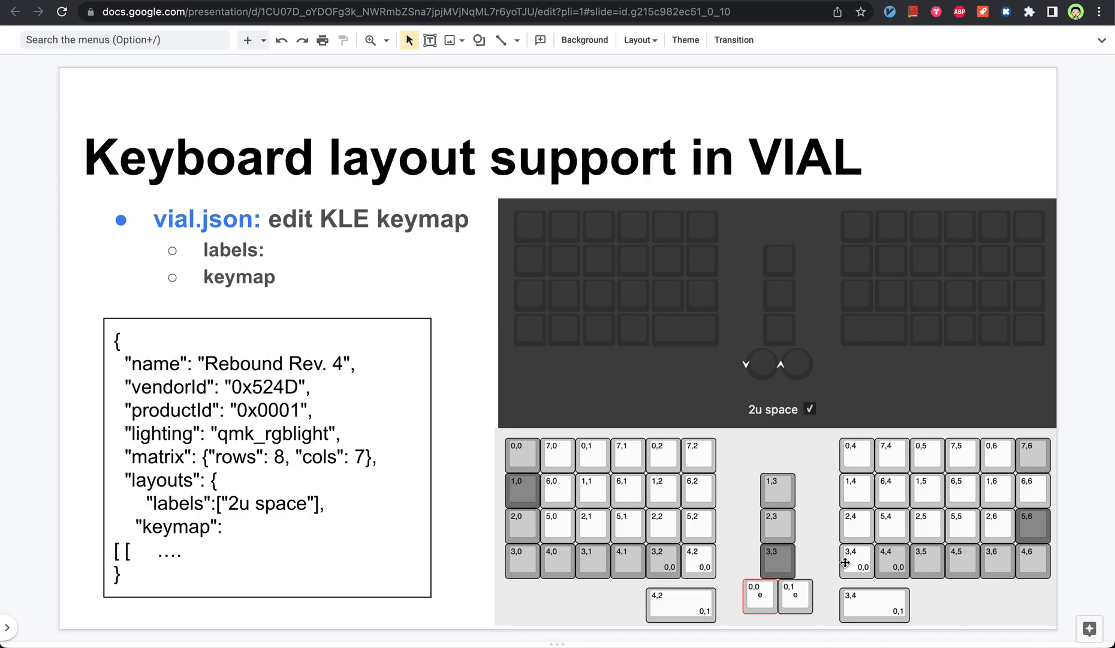
pyautogui.moveTo(797, 440)
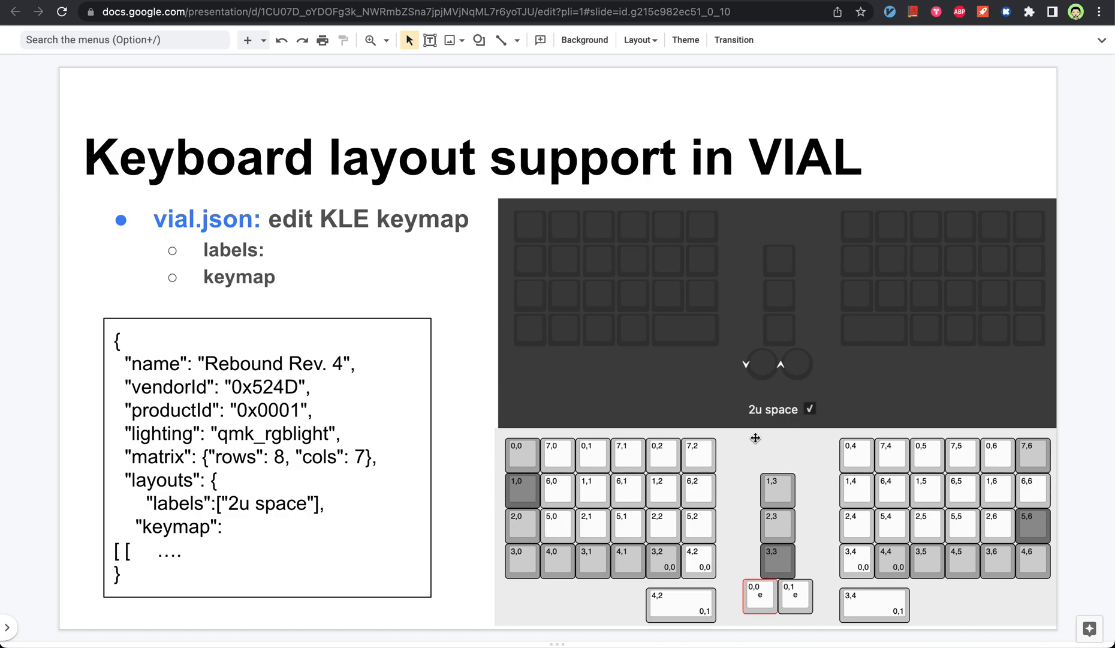
pyautogui.moveTo(713, 610)
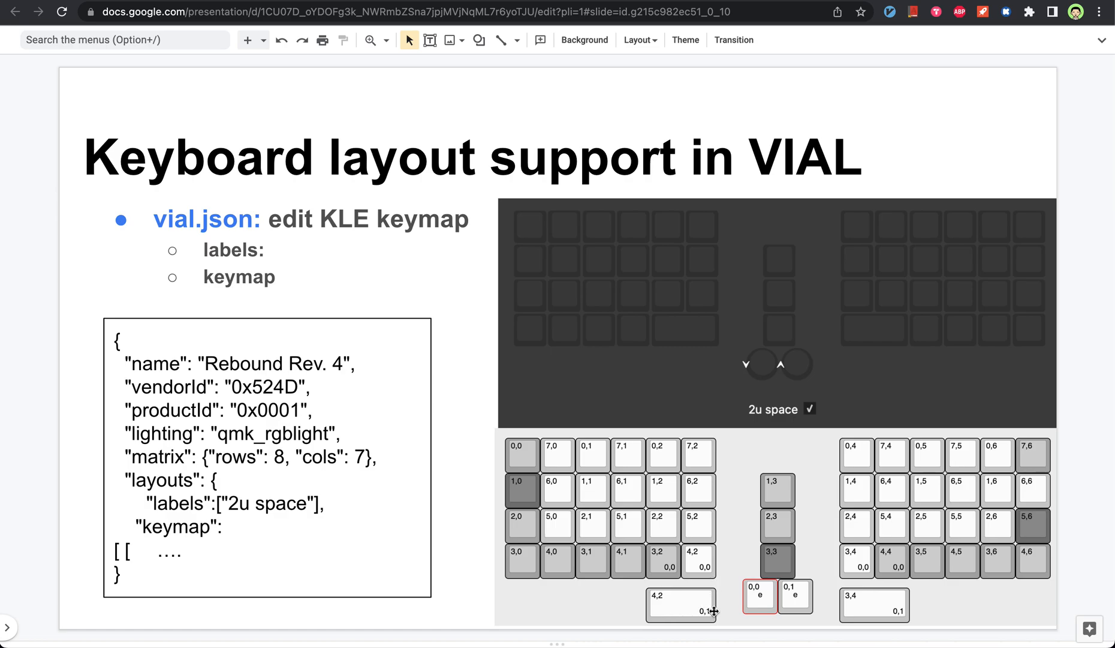
pyautogui.moveTo(703, 618)
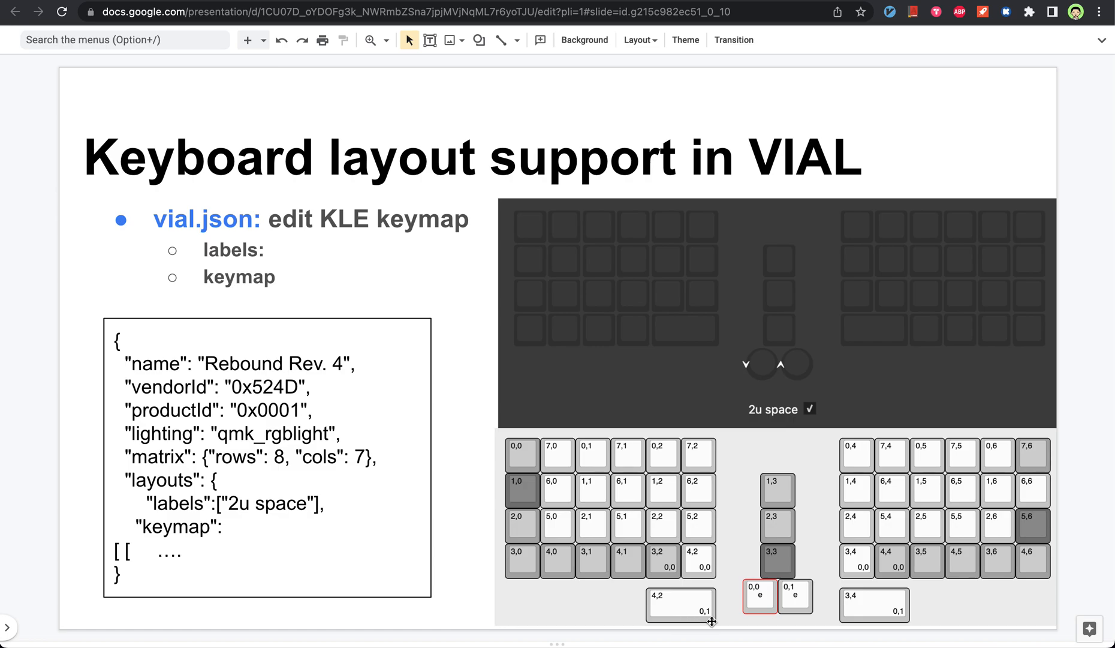
pyautogui.moveTo(681, 612)
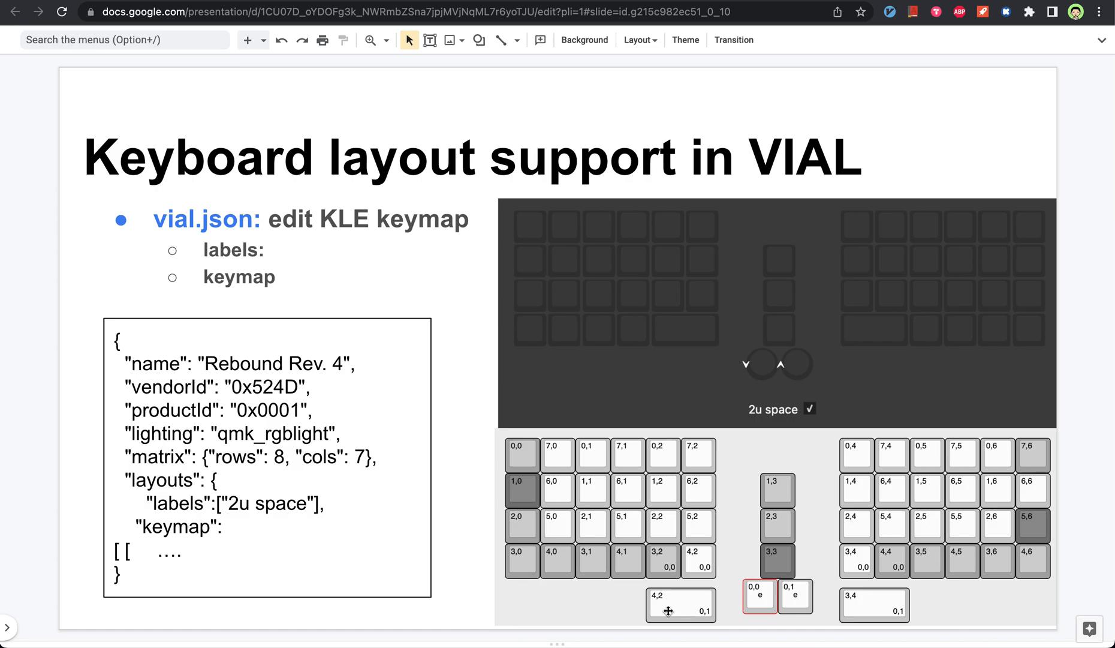
pyautogui.moveTo(696, 333)
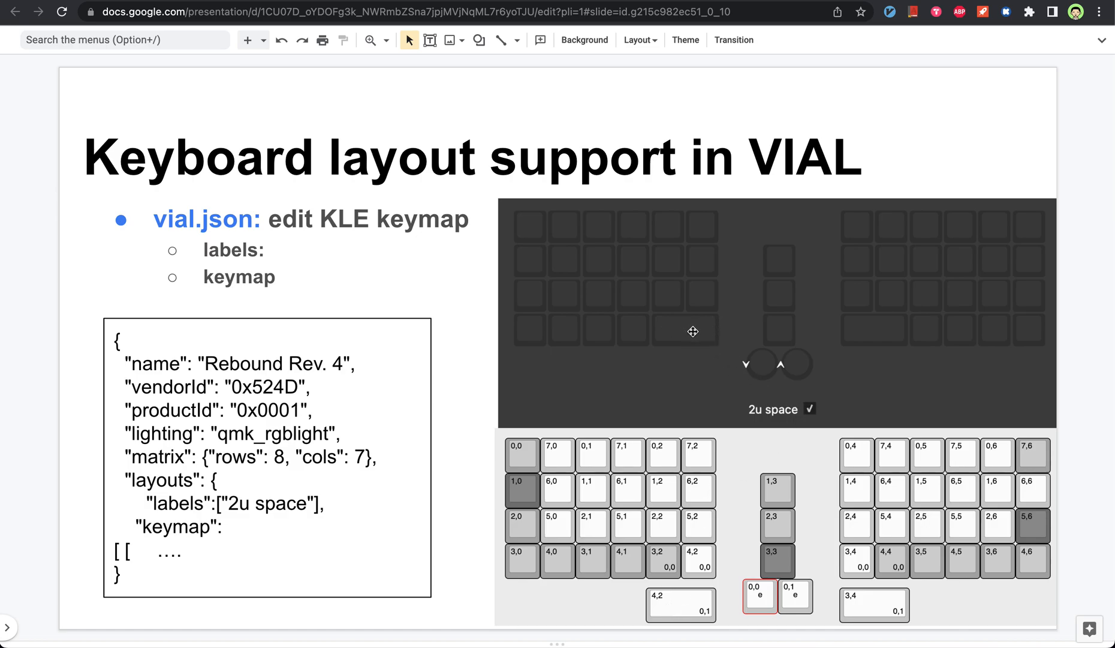
pyautogui.moveTo(698, 596)
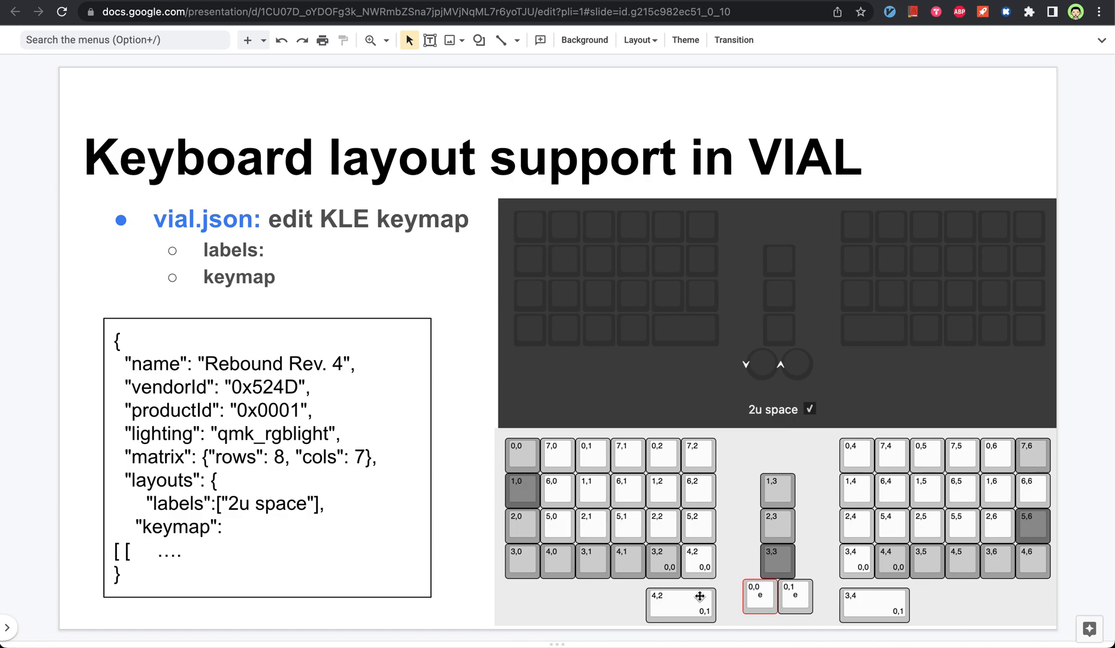
pyautogui.moveTo(654, 604)
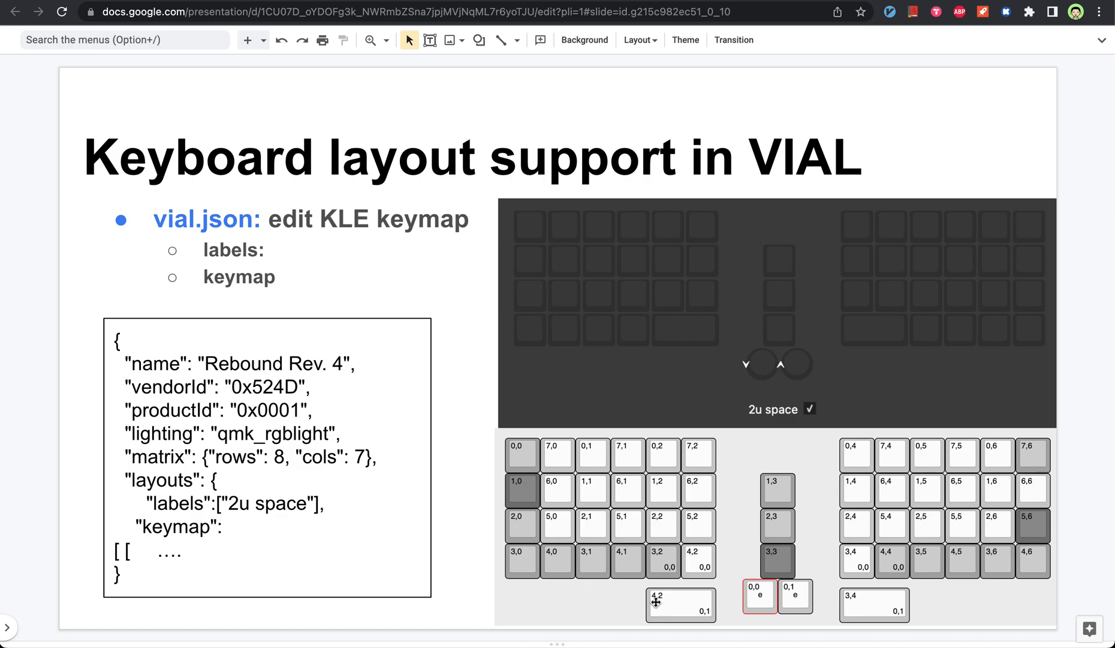
pyautogui.moveTo(638, 604)
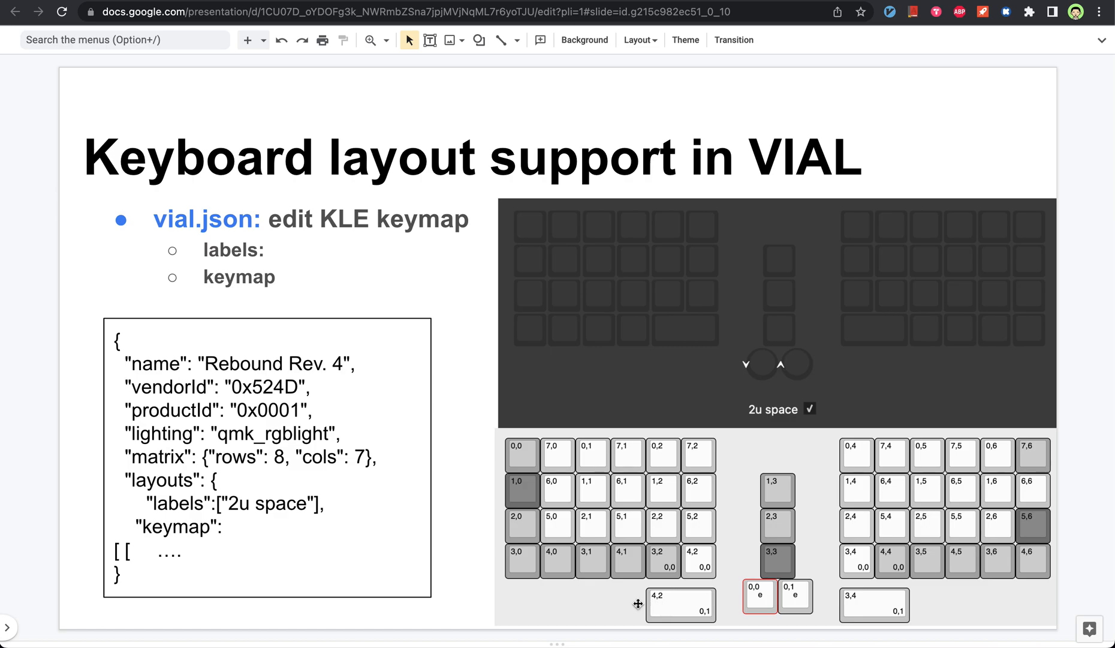
pyautogui.moveTo(469, 589)
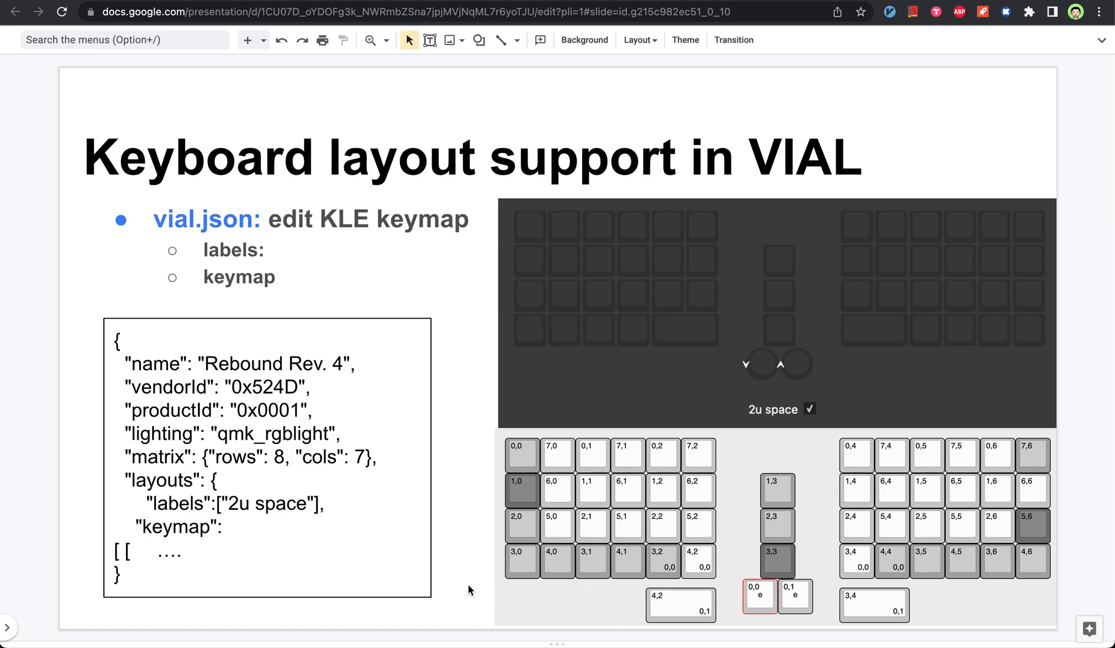
pyautogui.moveTo(514, 464)
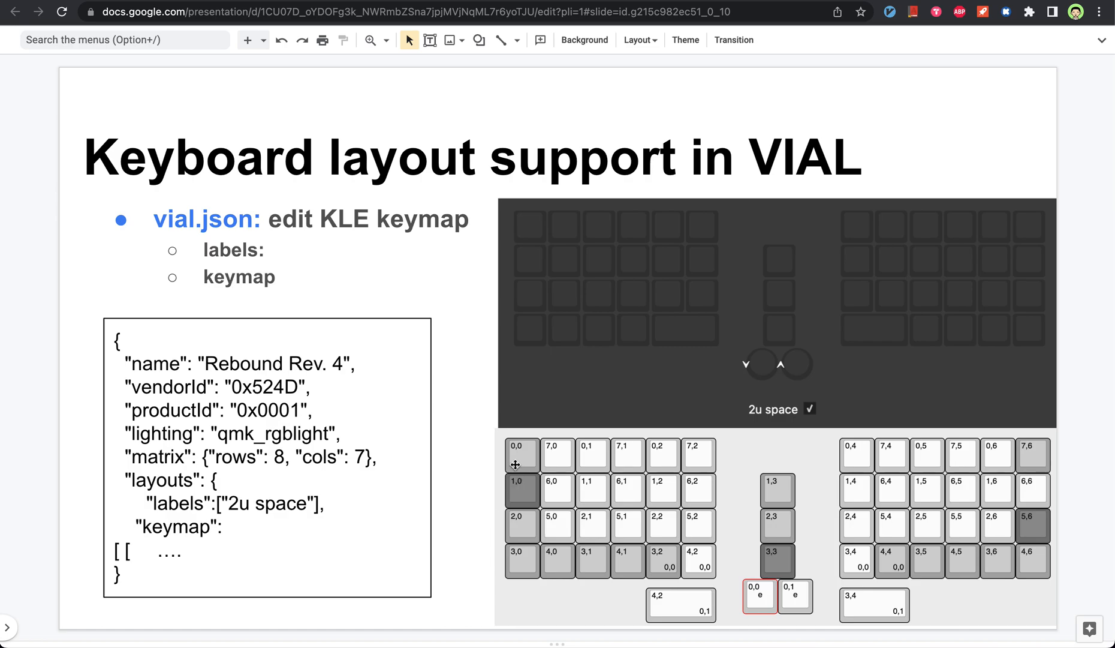
pyautogui.moveTo(639, 452)
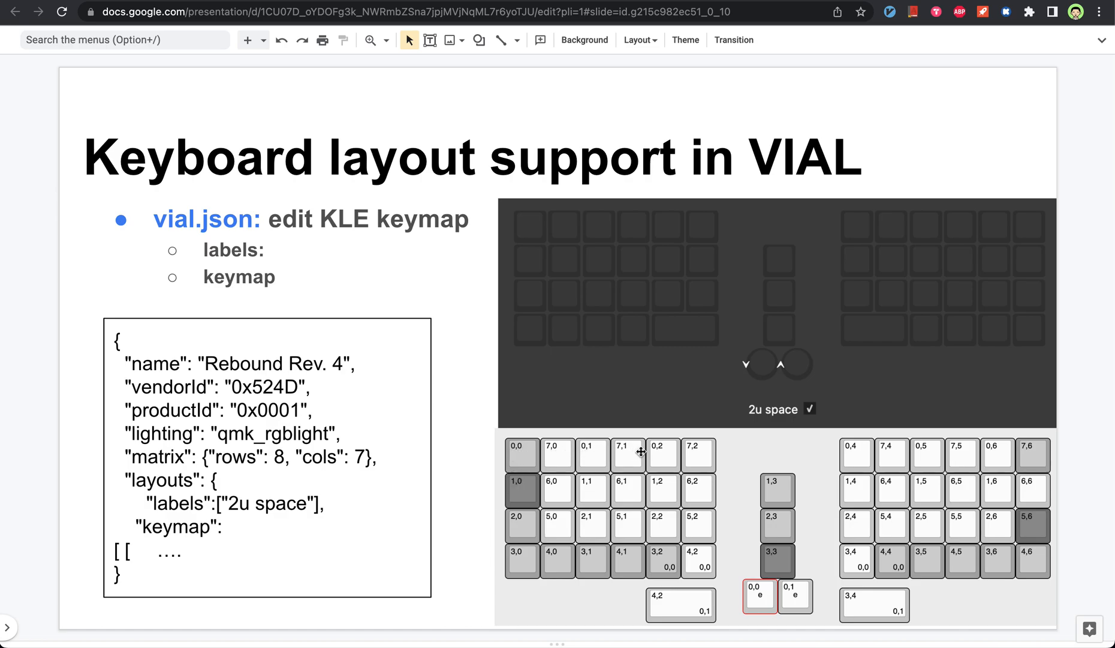
pyautogui.moveTo(651, 454)
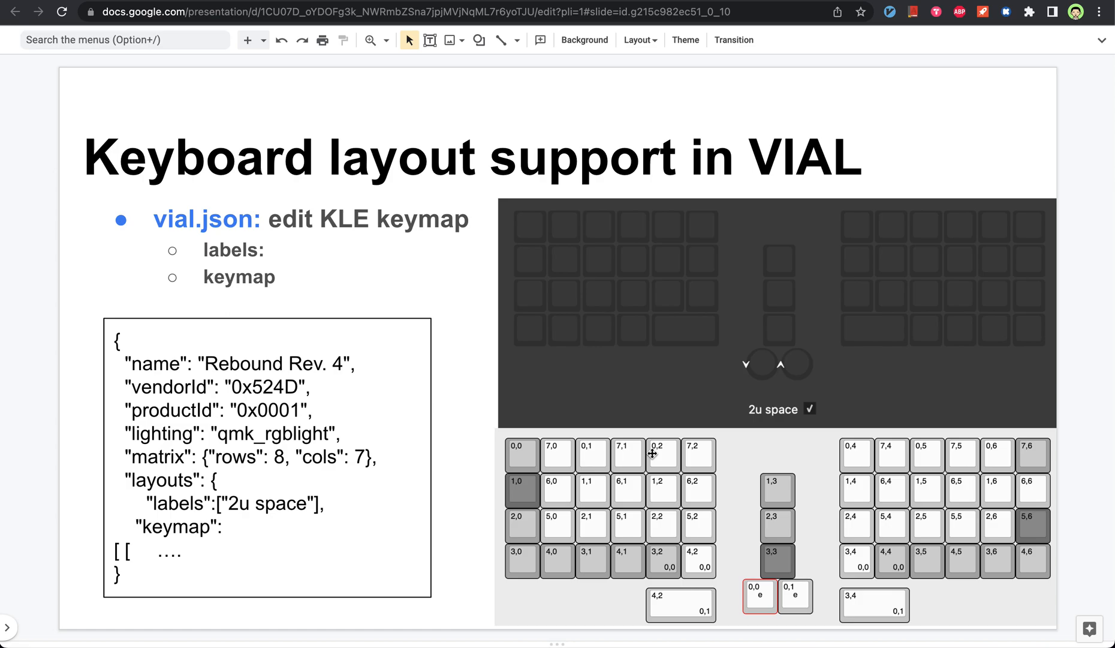
pyautogui.moveTo(515, 559)
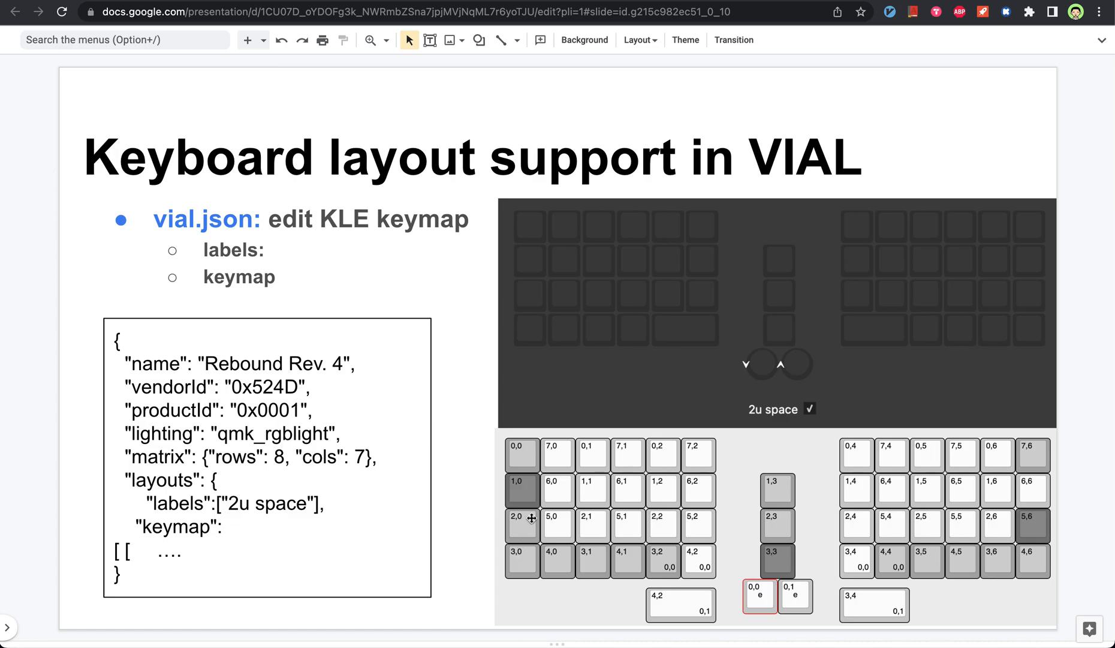
pyautogui.moveTo(514, 452)
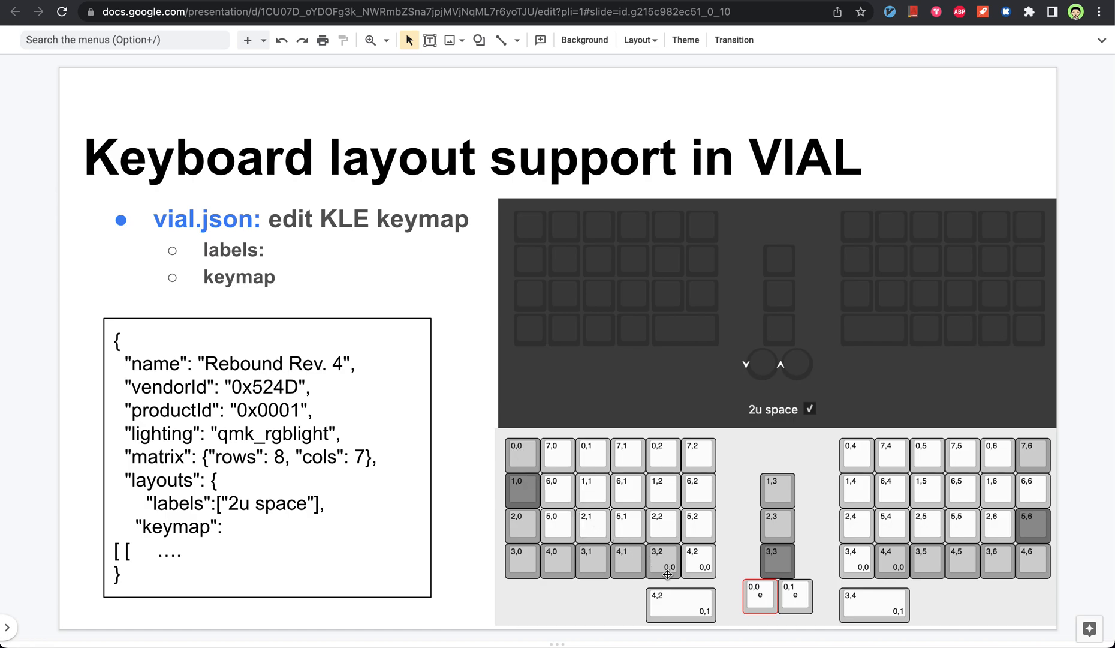
pyautogui.moveTo(652, 599)
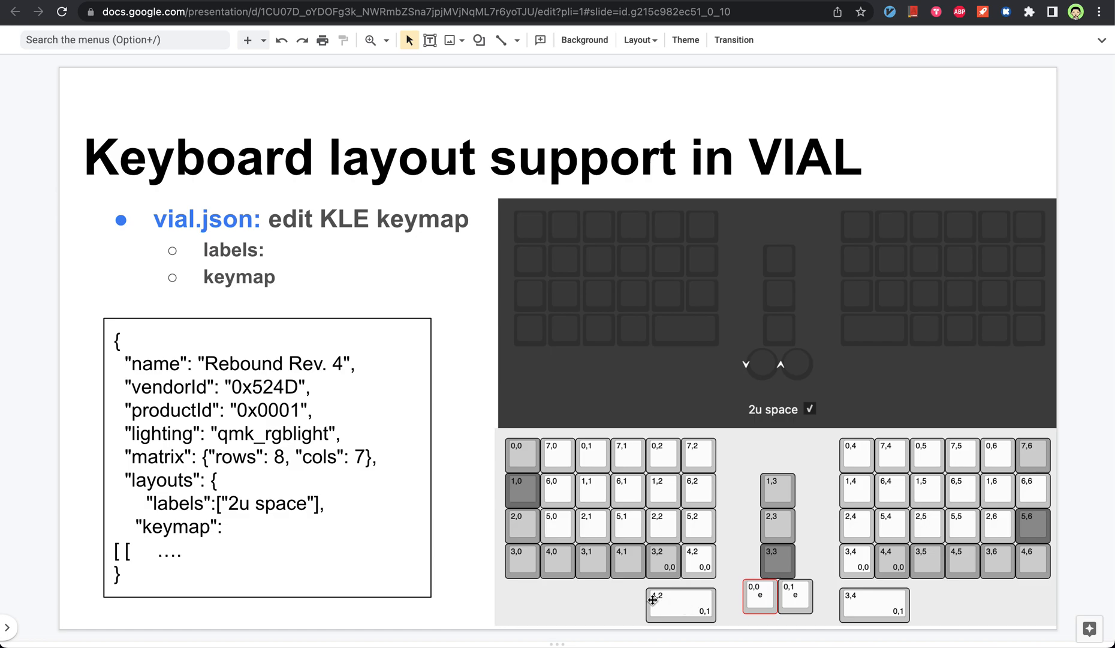
pyautogui.moveTo(656, 595)
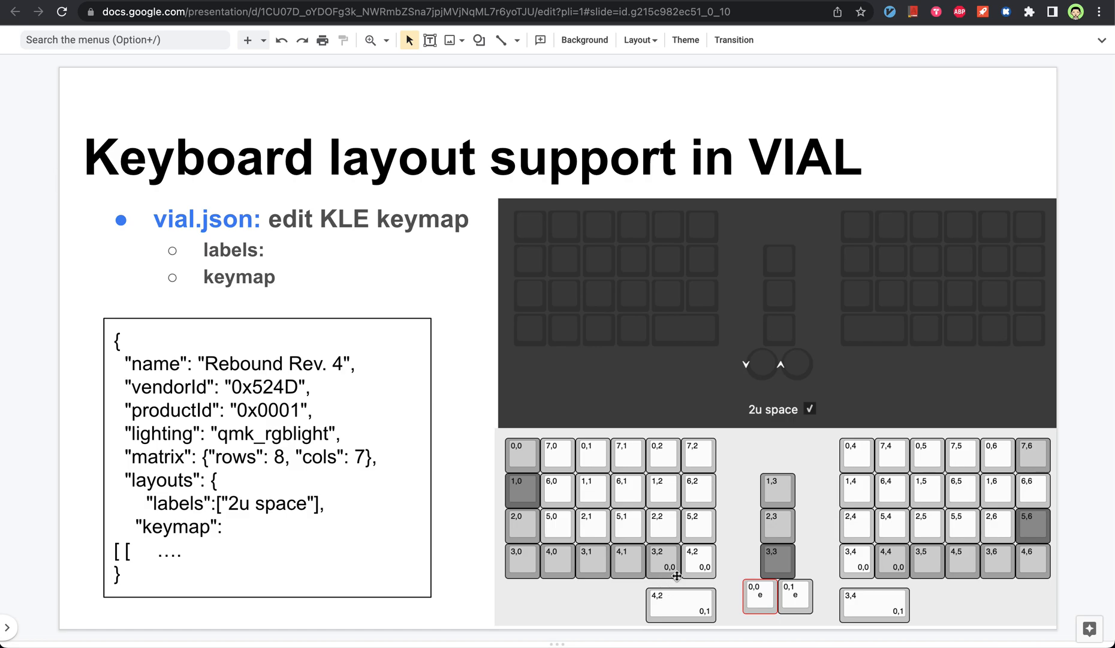
pyautogui.moveTo(656, 558)
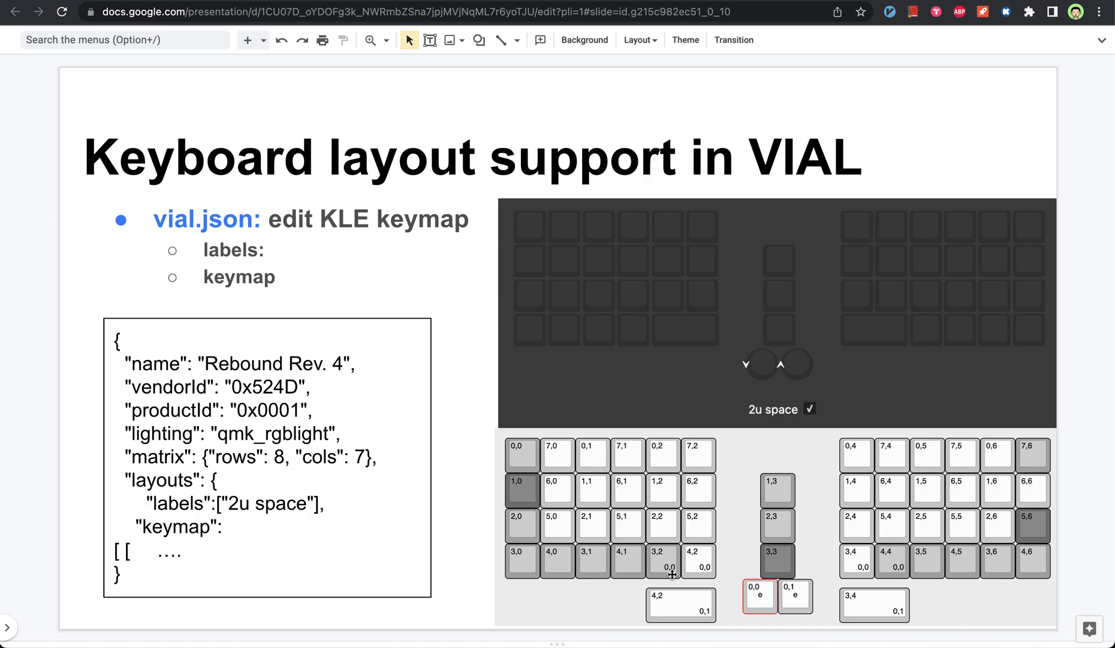
pyautogui.moveTo(666, 563)
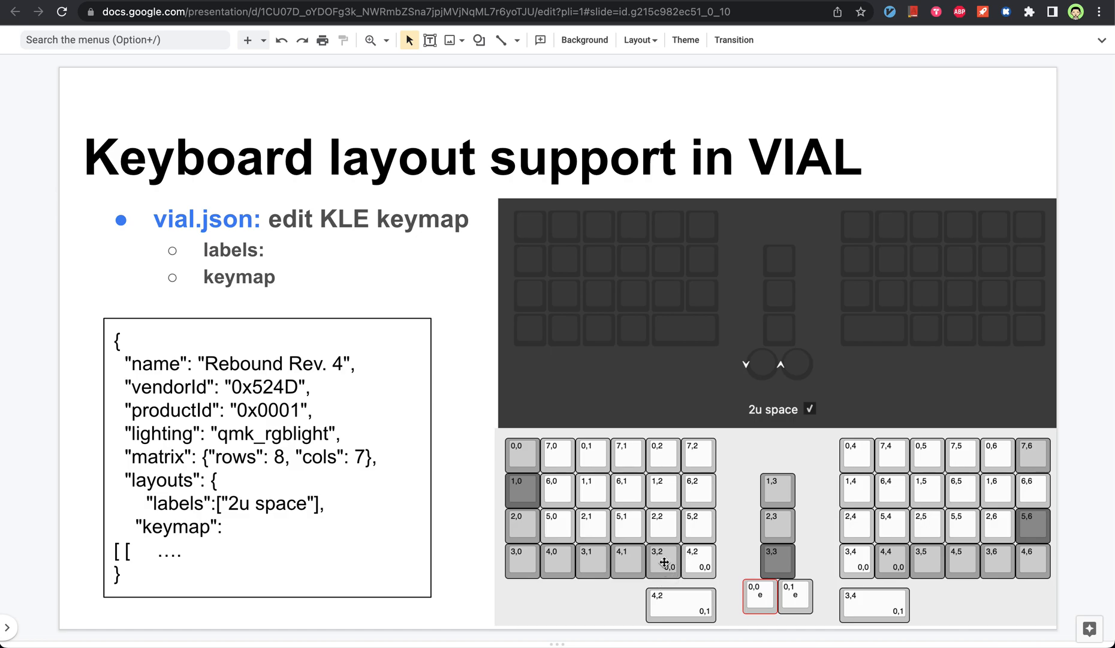
pyautogui.moveTo(675, 513)
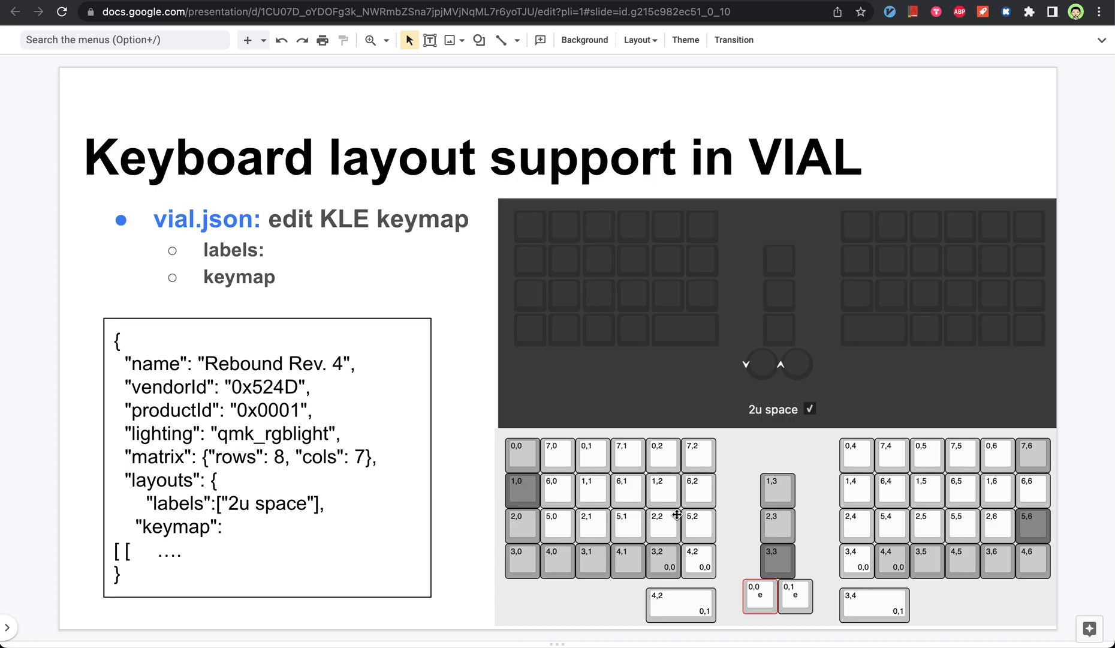
pyautogui.moveTo(667, 569)
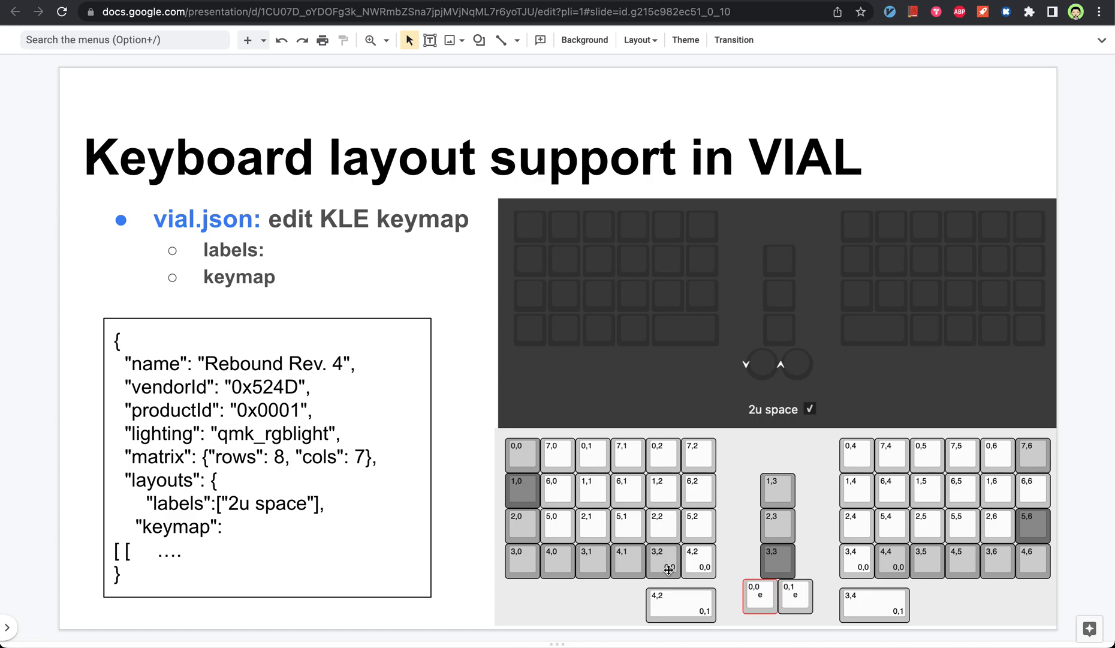
pyautogui.moveTo(656, 592)
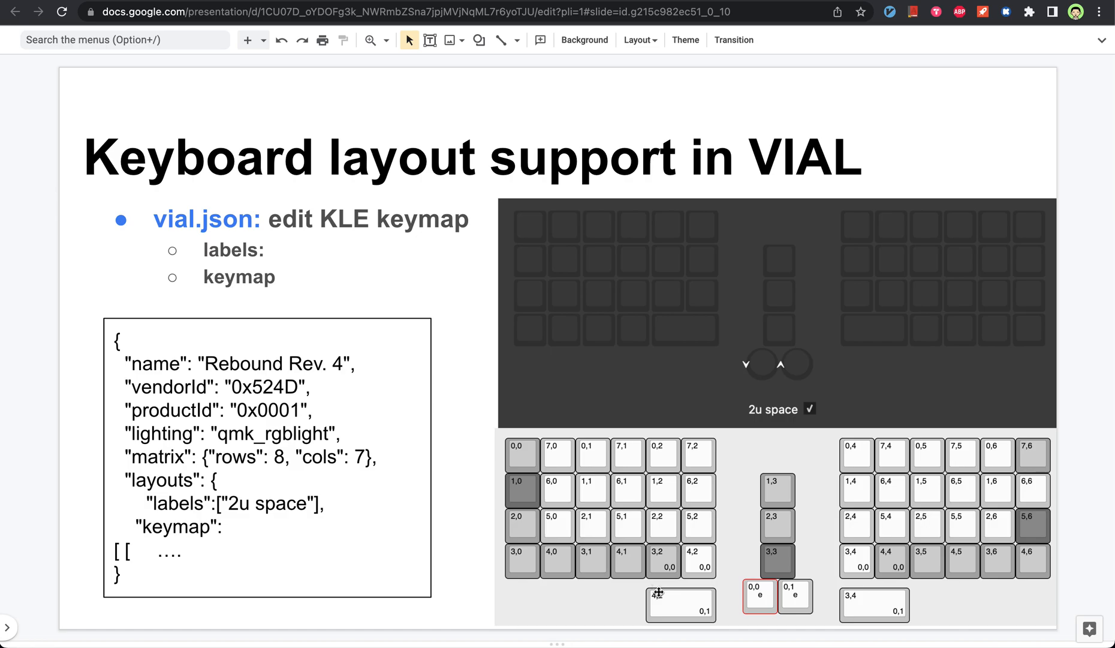
pyautogui.moveTo(679, 580)
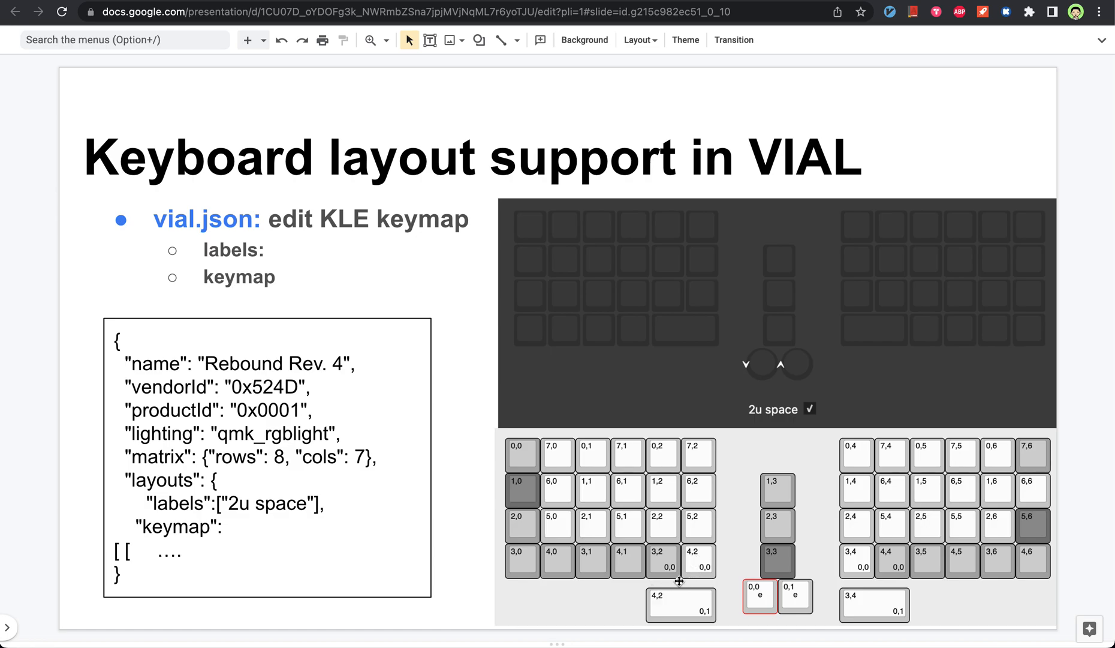
pyautogui.moveTo(669, 565)
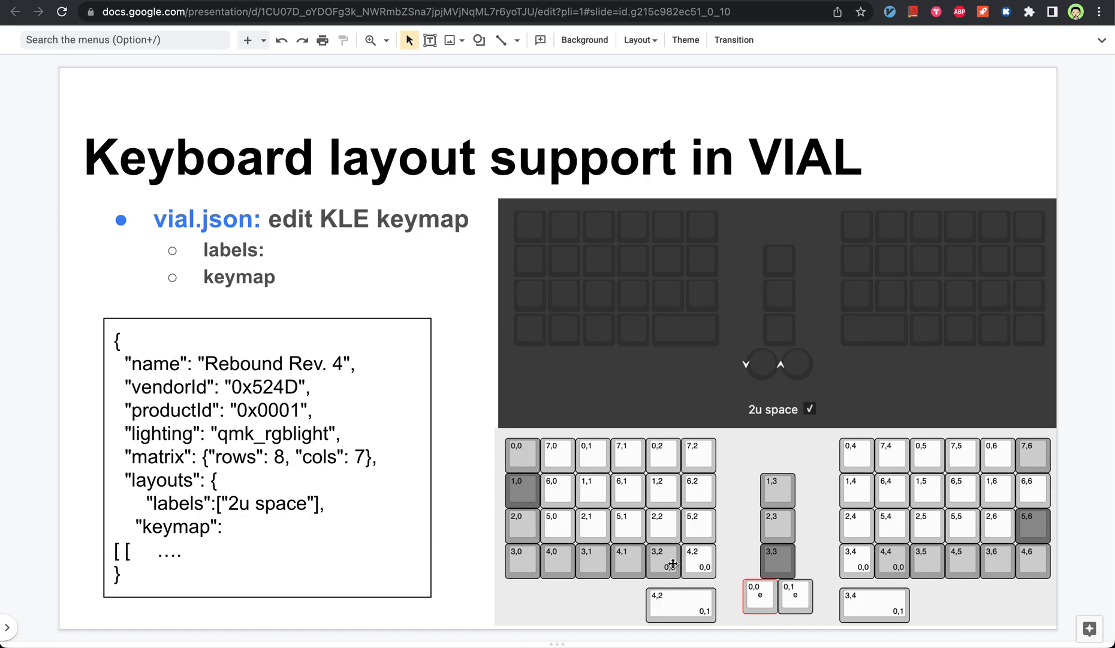
pyautogui.moveTo(631, 566)
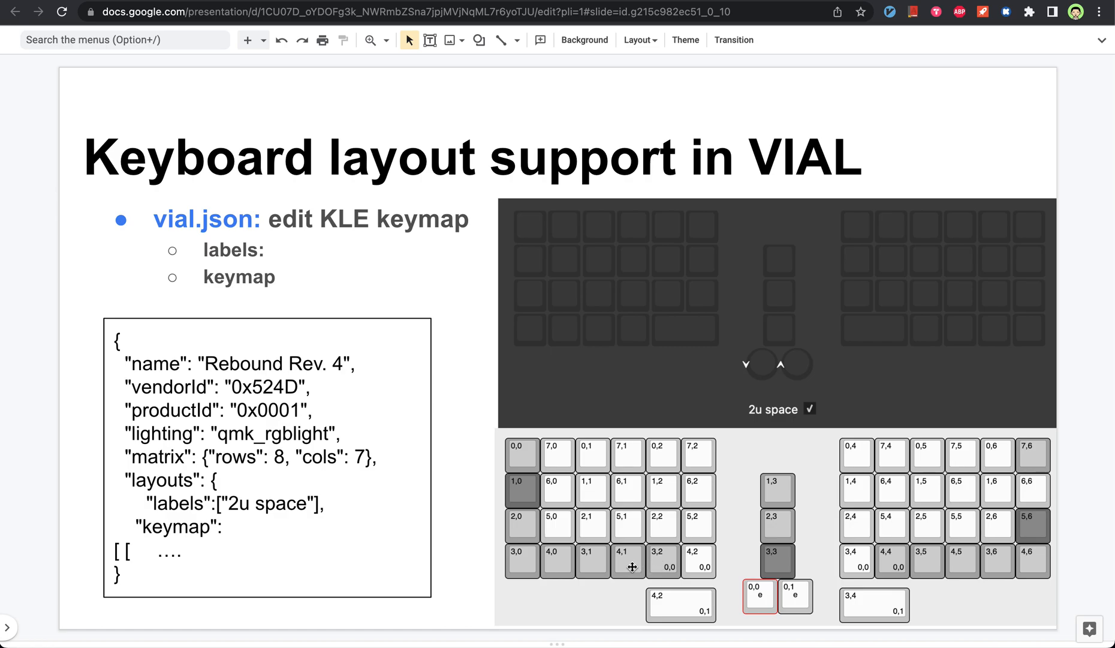
pyautogui.moveTo(693, 566)
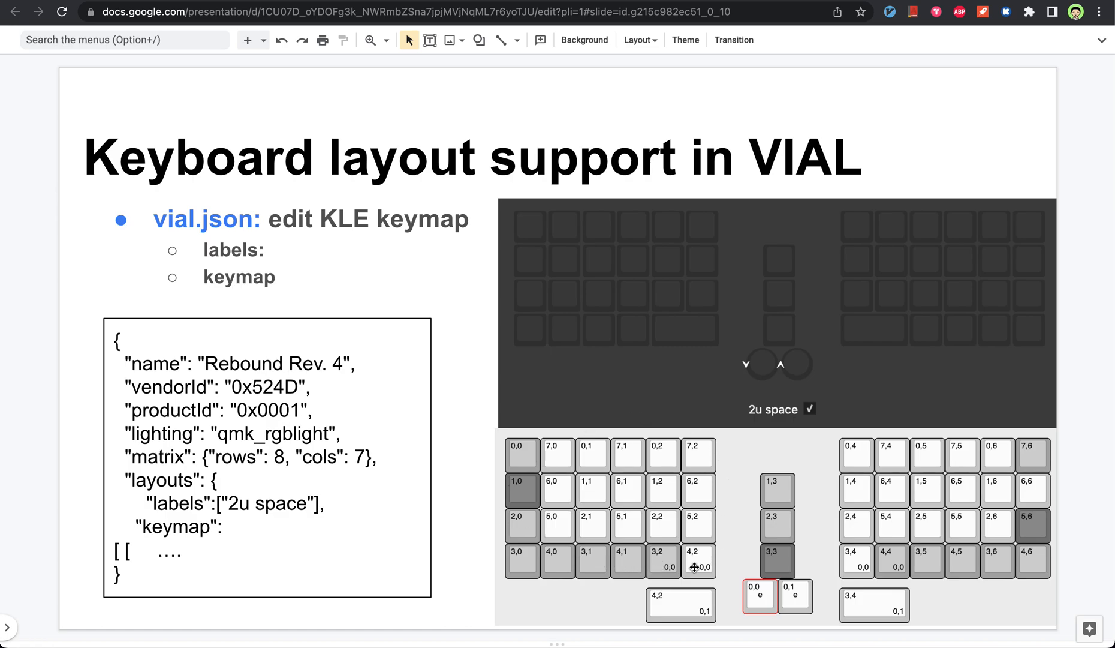
pyautogui.moveTo(557, 563)
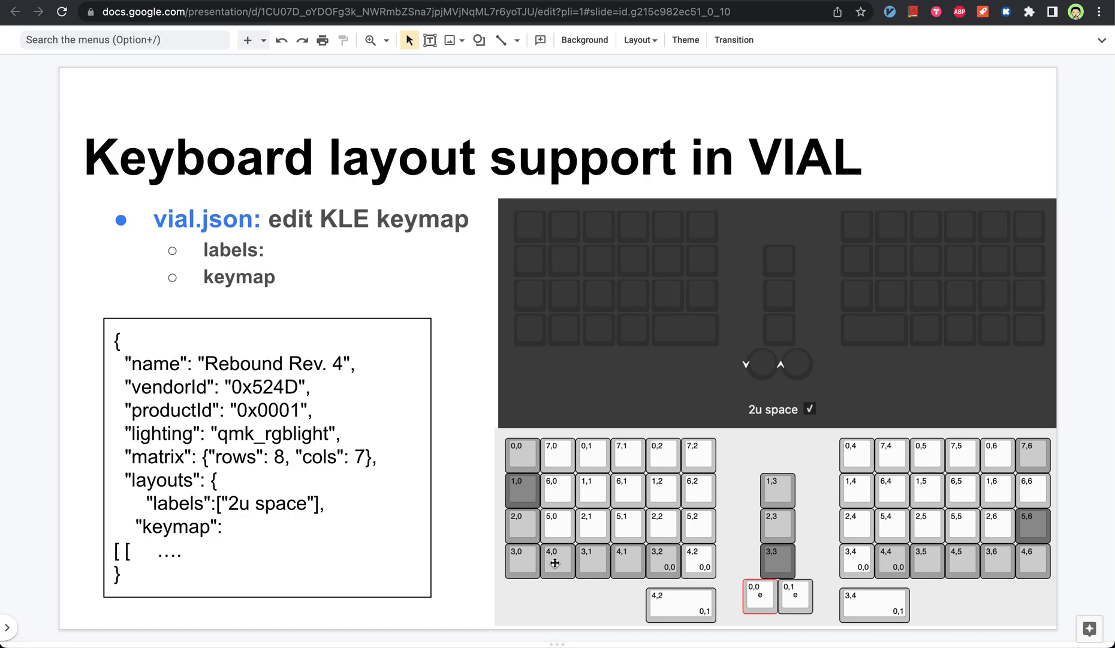
pyautogui.moveTo(537, 454)
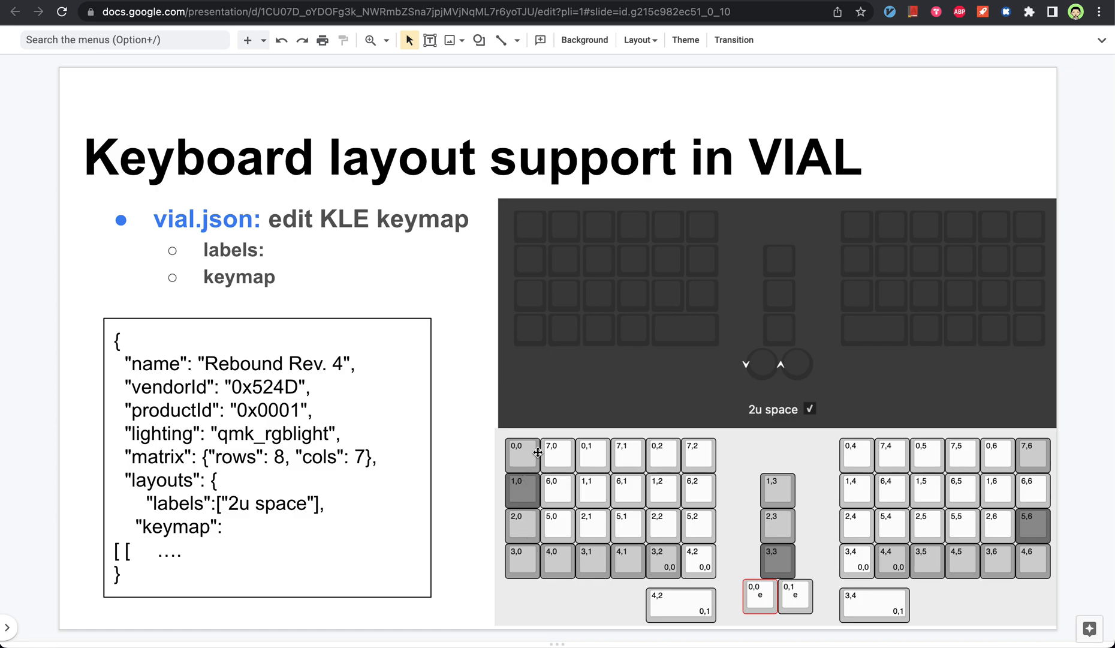
pyautogui.moveTo(682, 520)
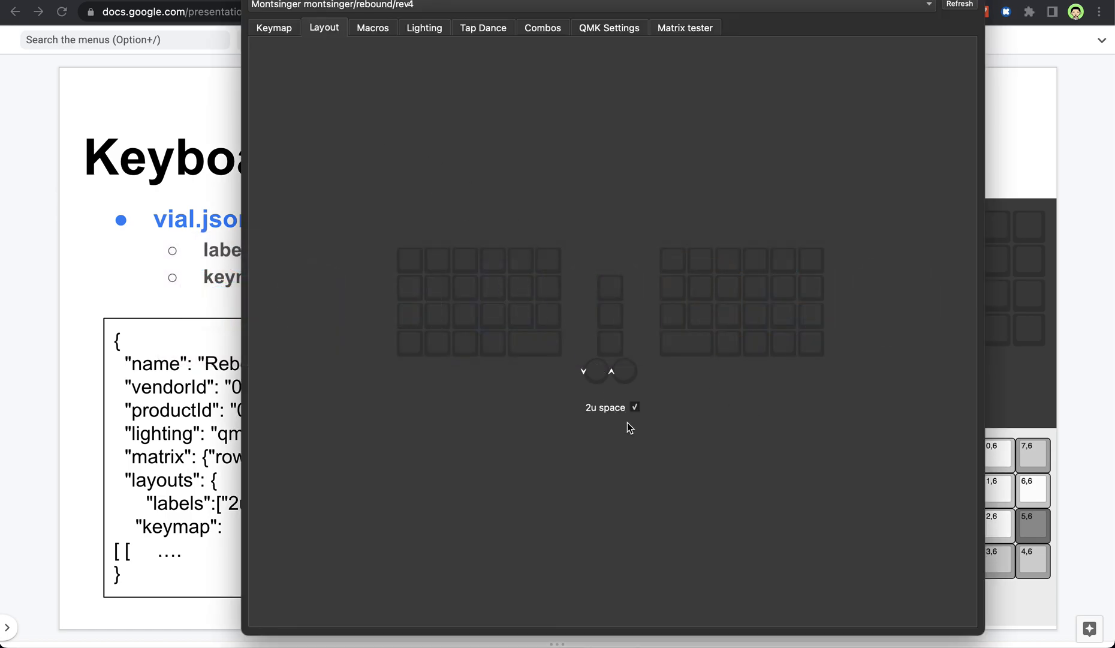
# - Disable the 2u space option and return to the Rebound rev4 keymap view
pyautogui.click(633, 406)
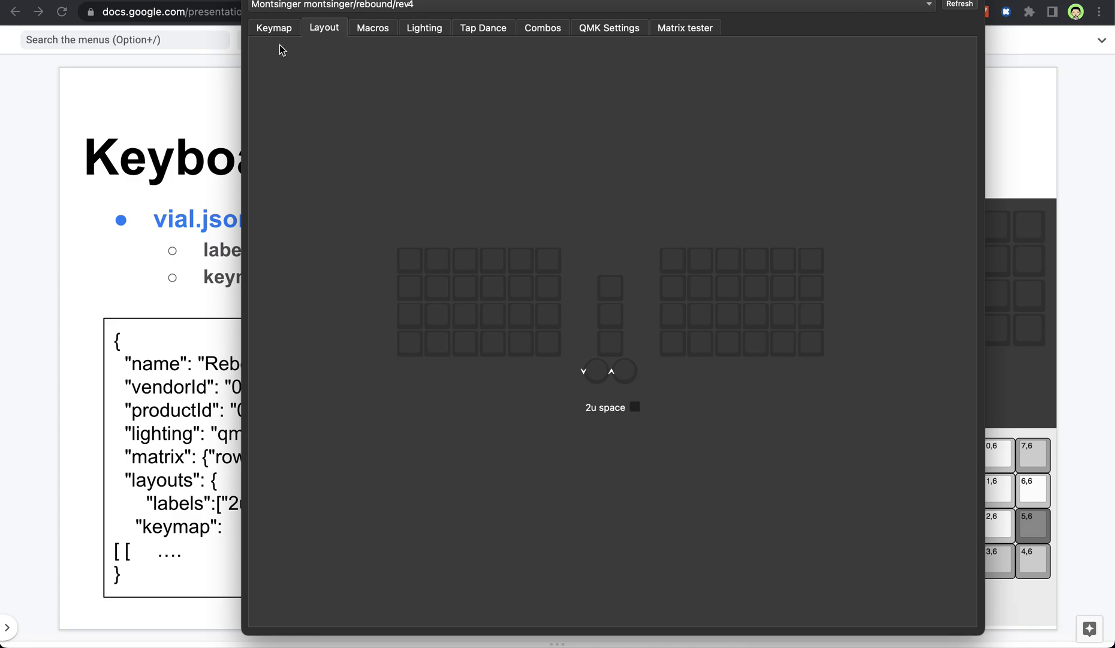
pyautogui.click(273, 27)
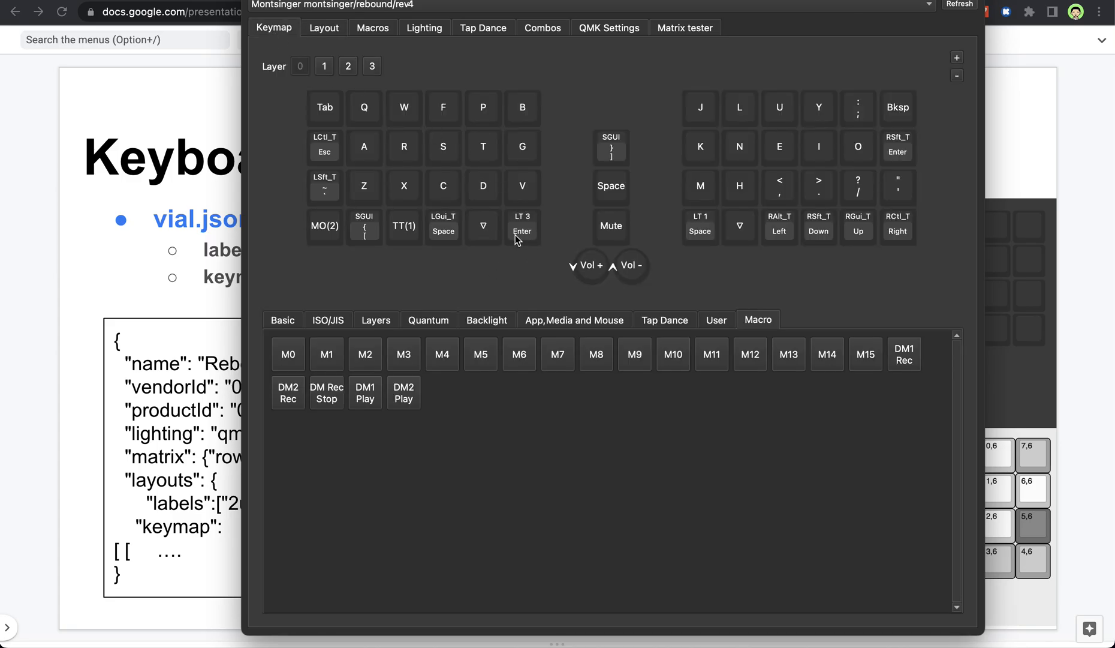
pyautogui.moveTo(511, 240)
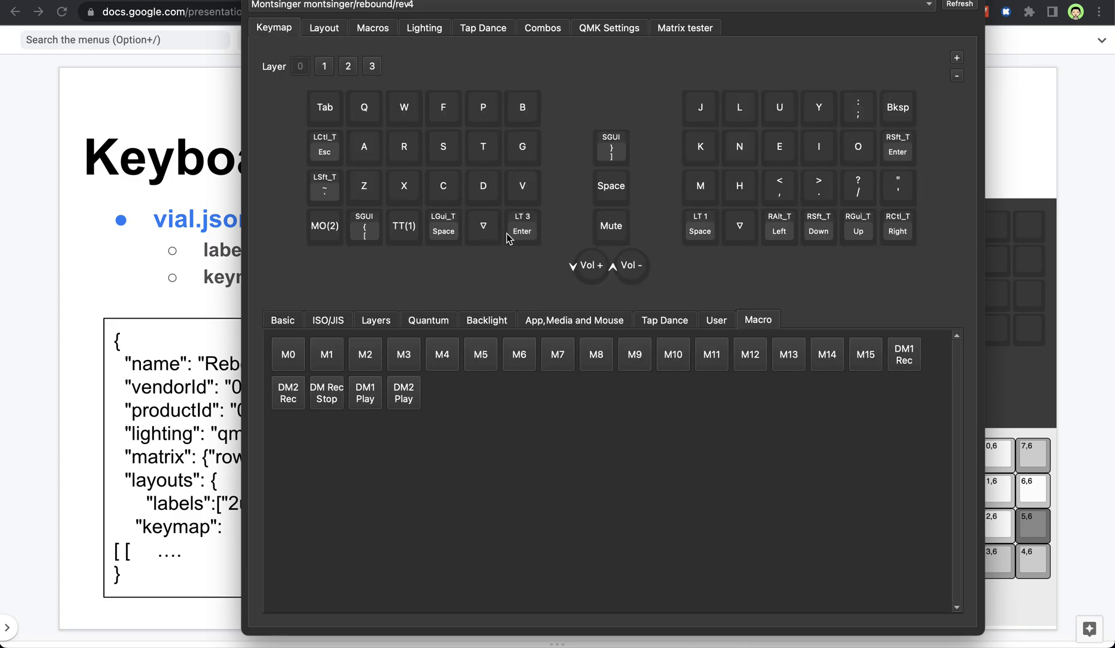
pyautogui.moveTo(482, 236)
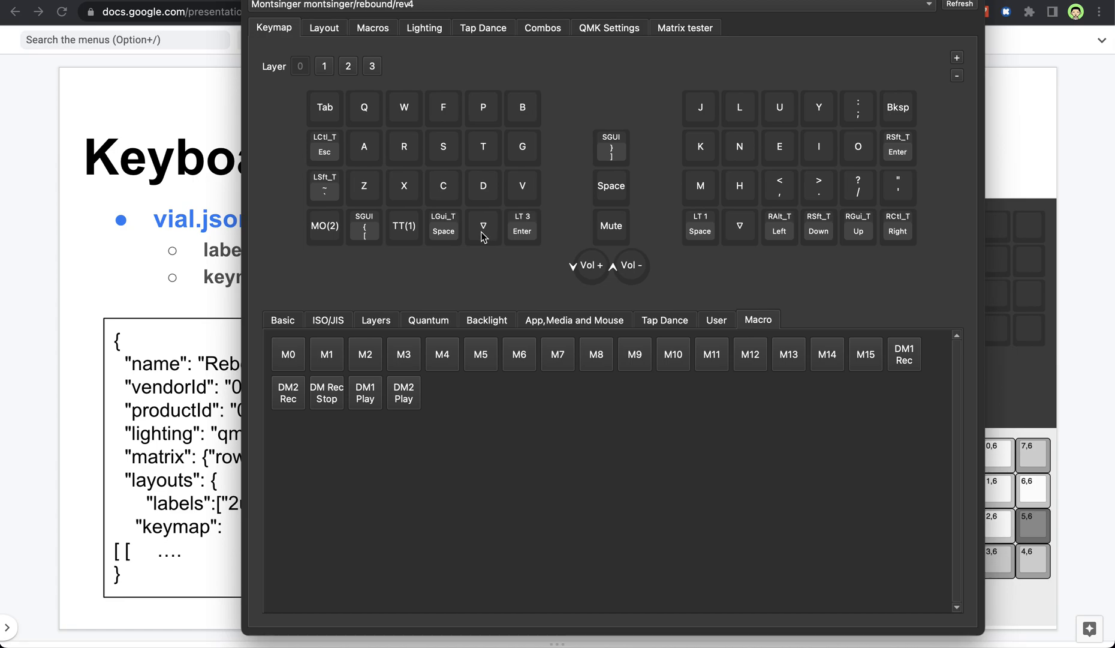
pyautogui.moveTo(505, 245)
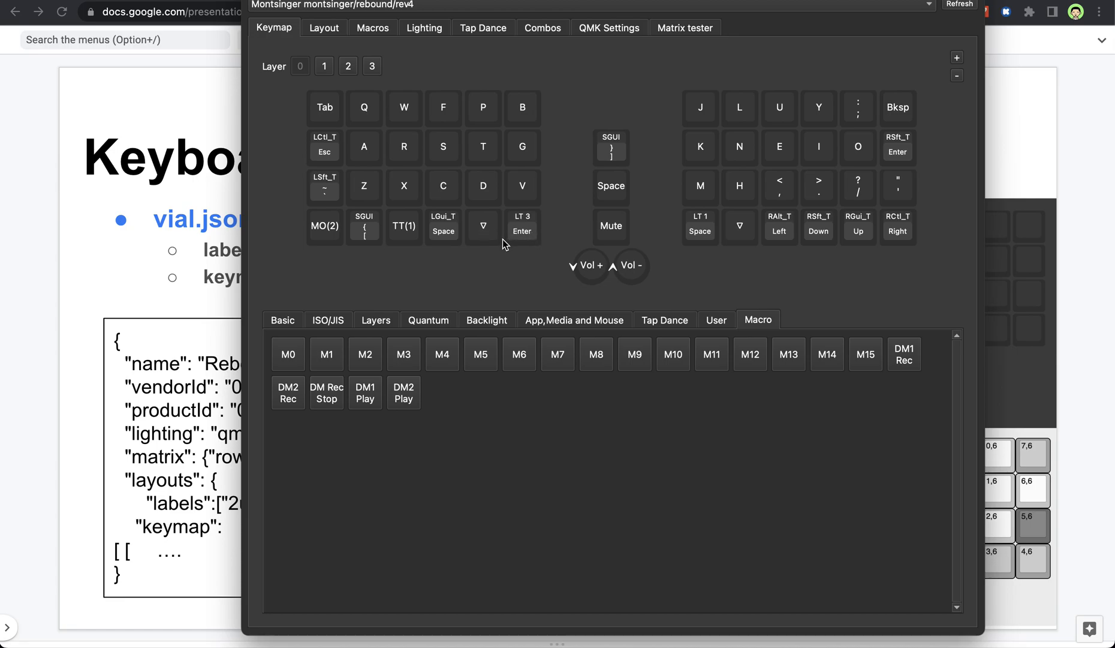
pyautogui.moveTo(500, 253)
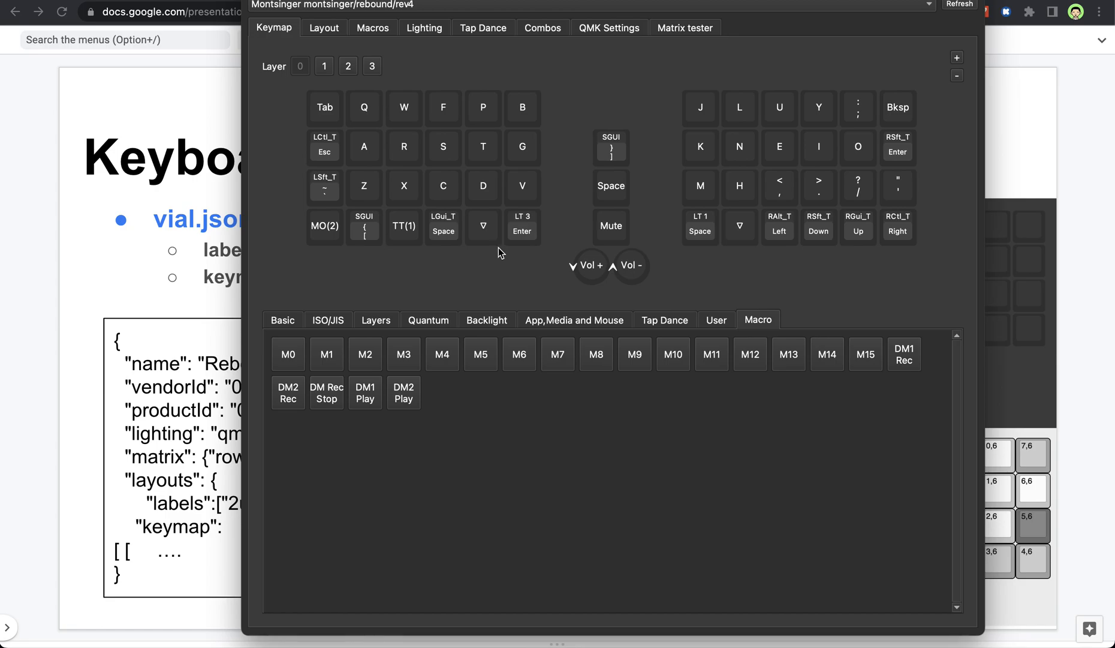
pyautogui.moveTo(510, 251)
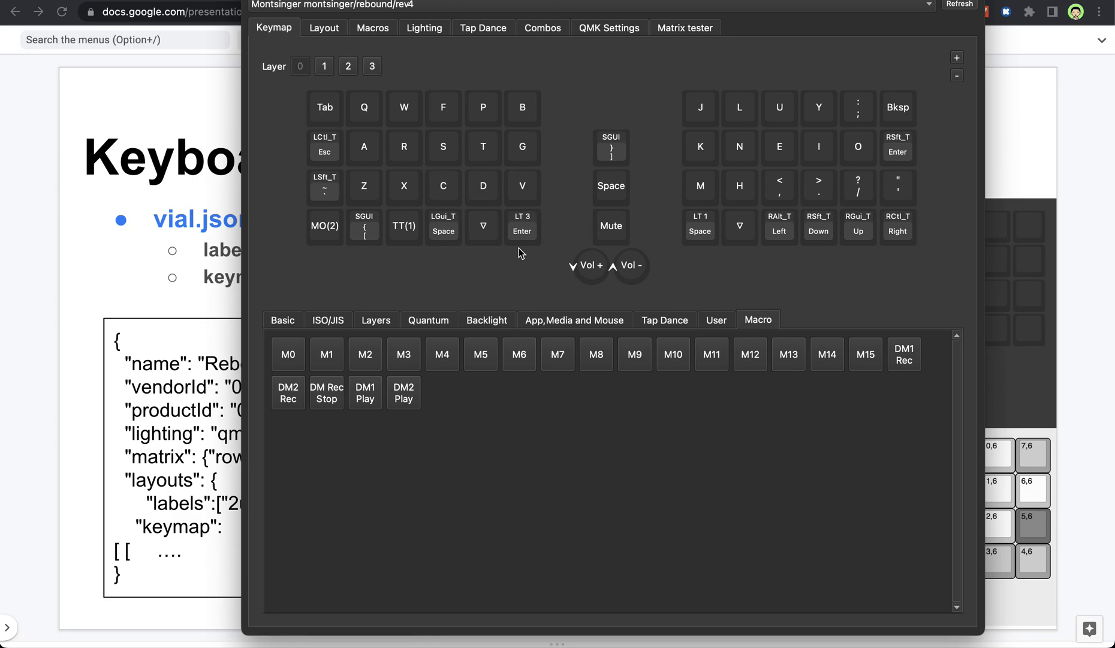
pyautogui.moveTo(521, 256)
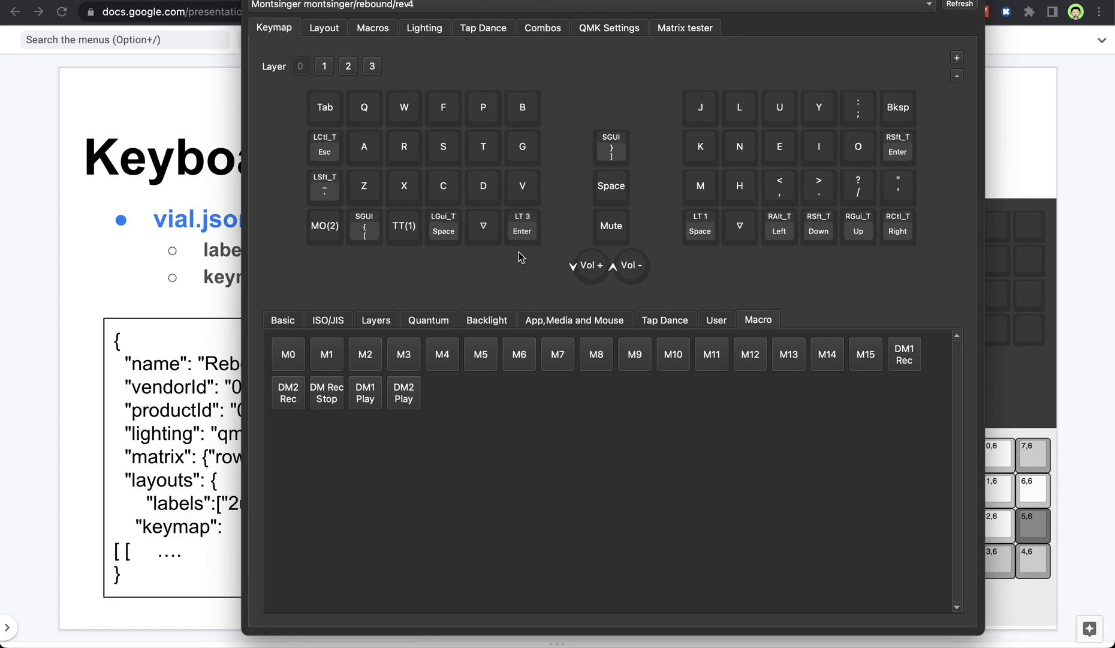
pyautogui.moveTo(526, 234)
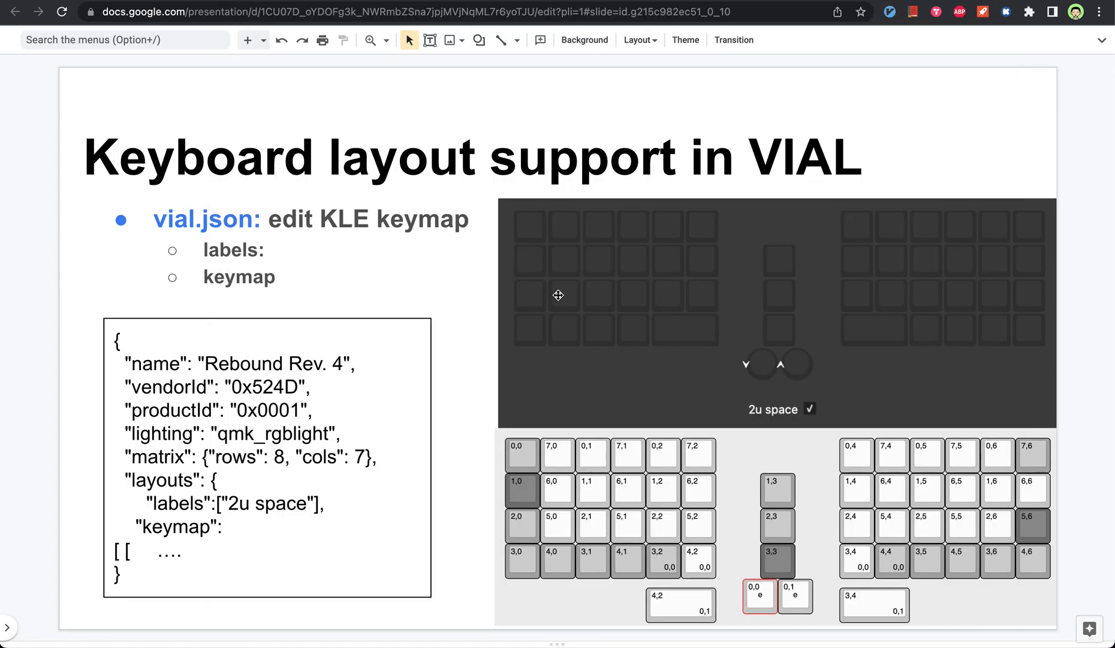
pyautogui.moveTo(490, 310)
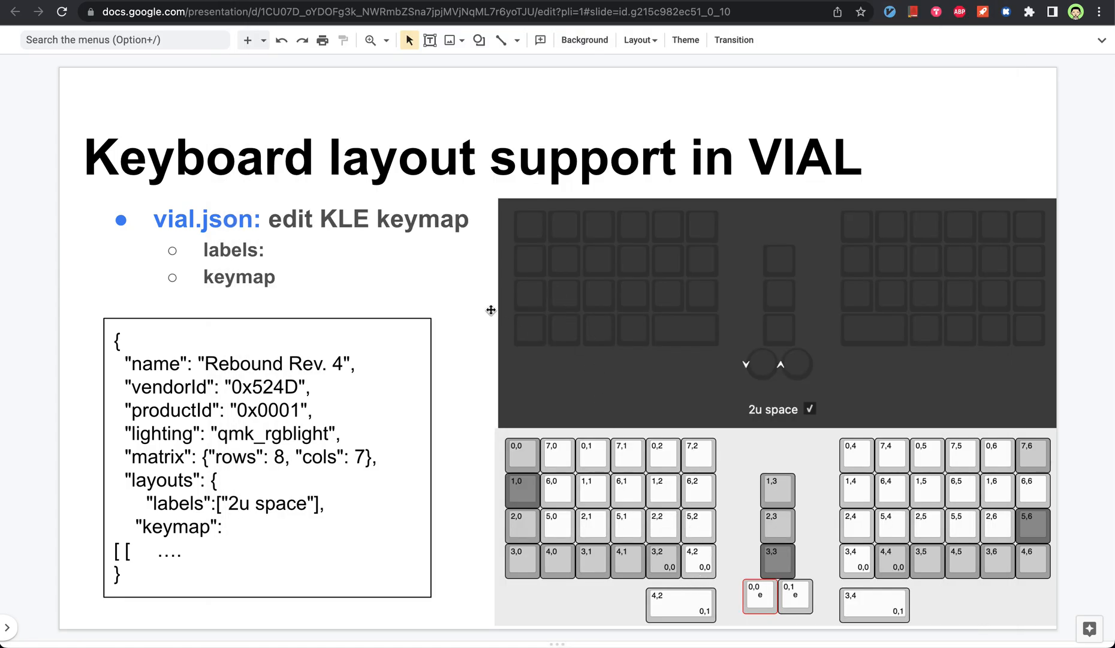
pyautogui.click(805, 409)
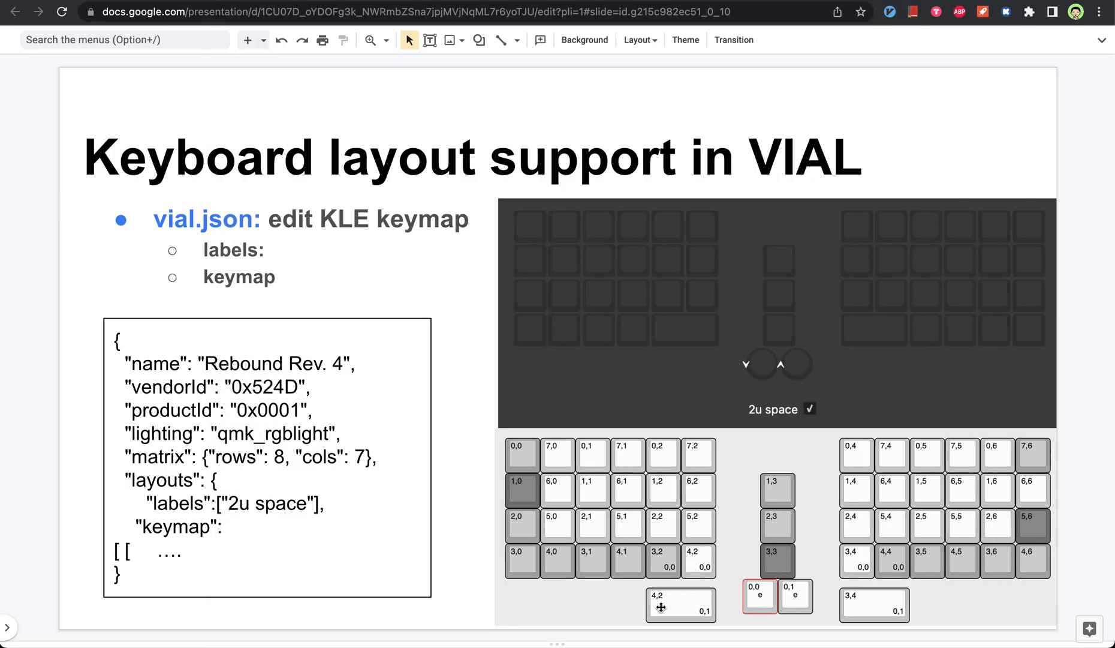
pyautogui.moveTo(660, 604)
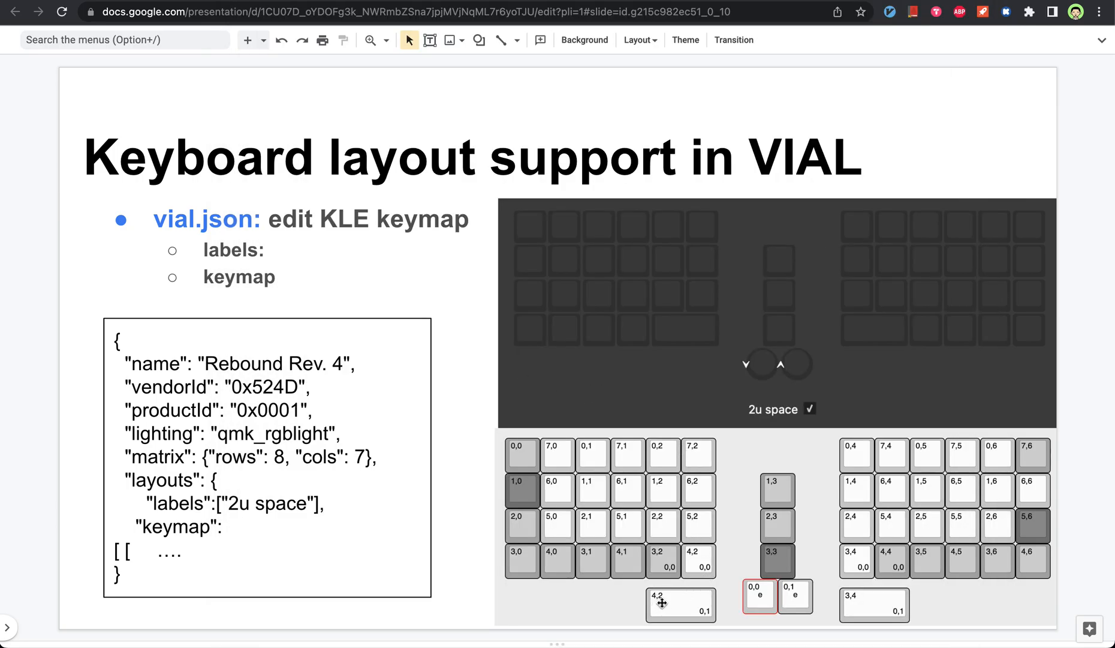
pyautogui.moveTo(459, 548)
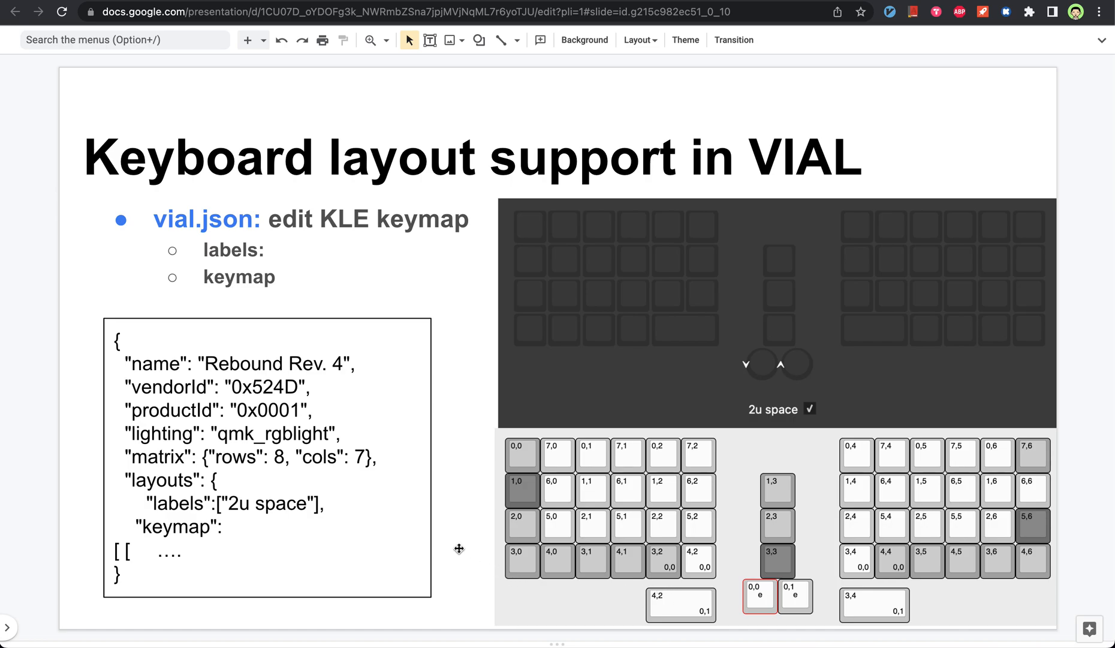
pyautogui.moveTo(816, 389)
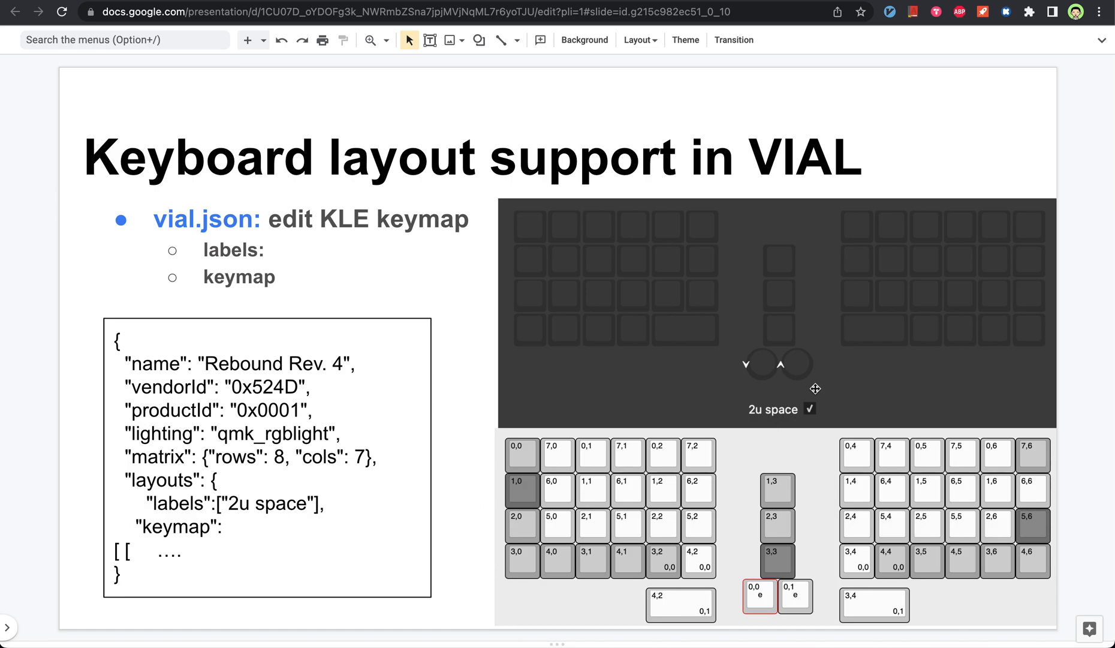
pyautogui.moveTo(1077, 173)
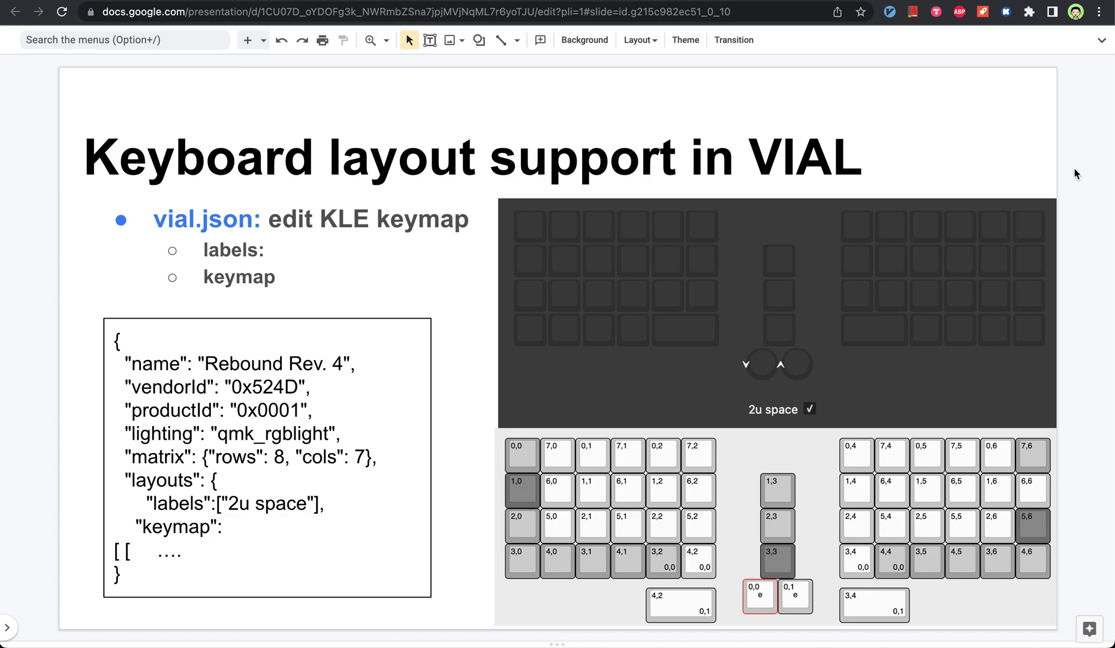
pyautogui.moveTo(376, 197)
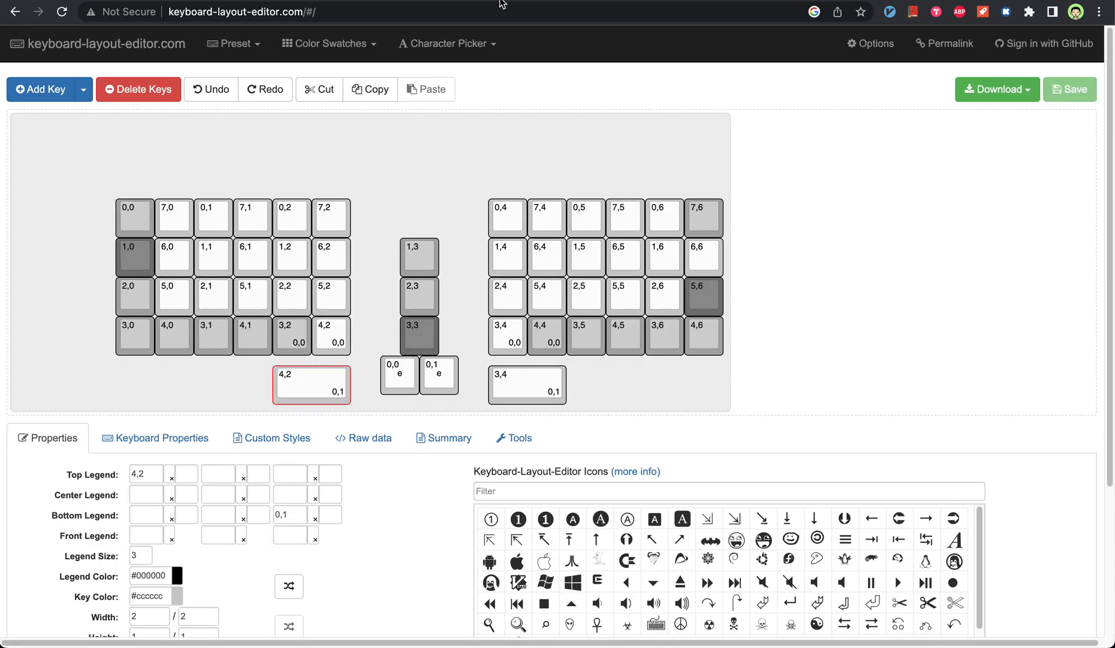
pyautogui.moveTo(805, 268)
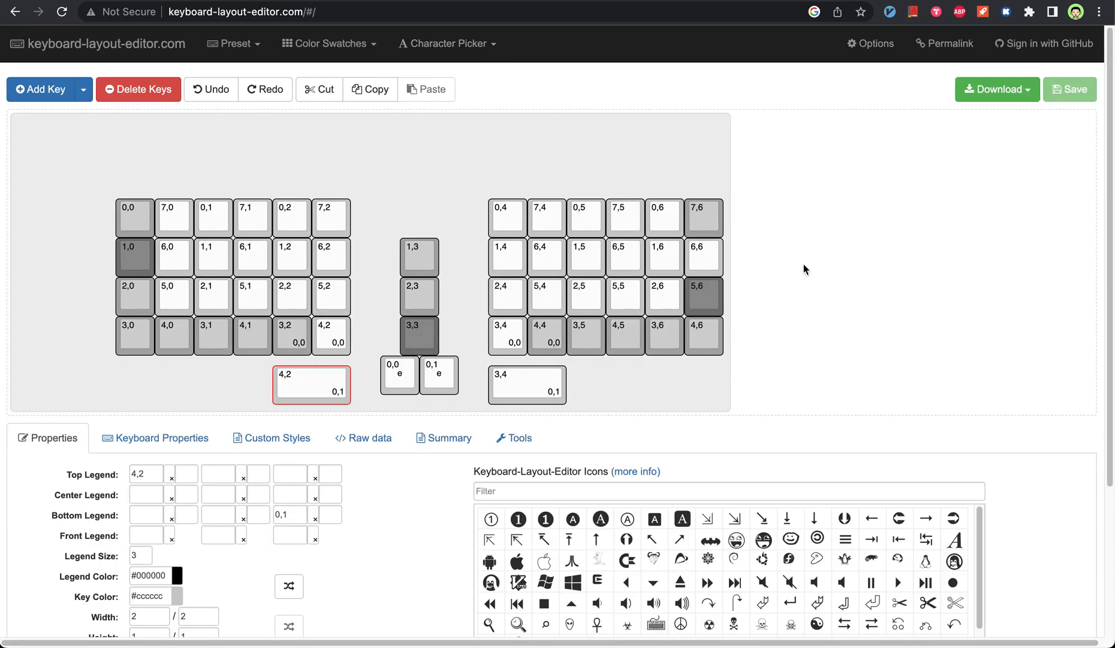
pyautogui.moveTo(417, 486)
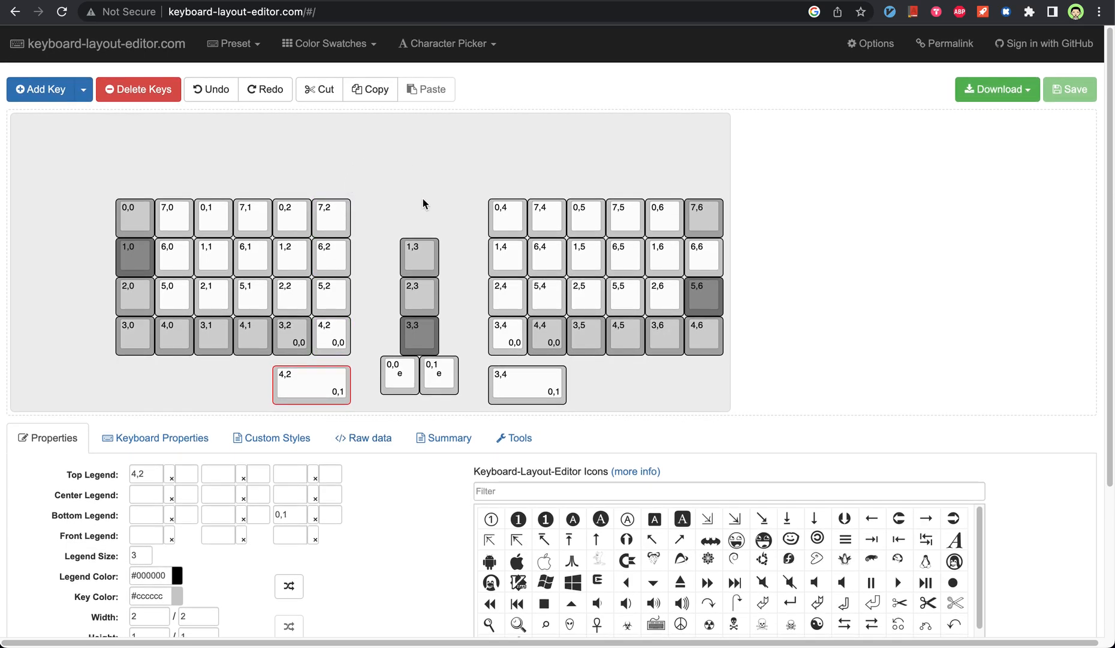
pyautogui.moveTo(307, 366)
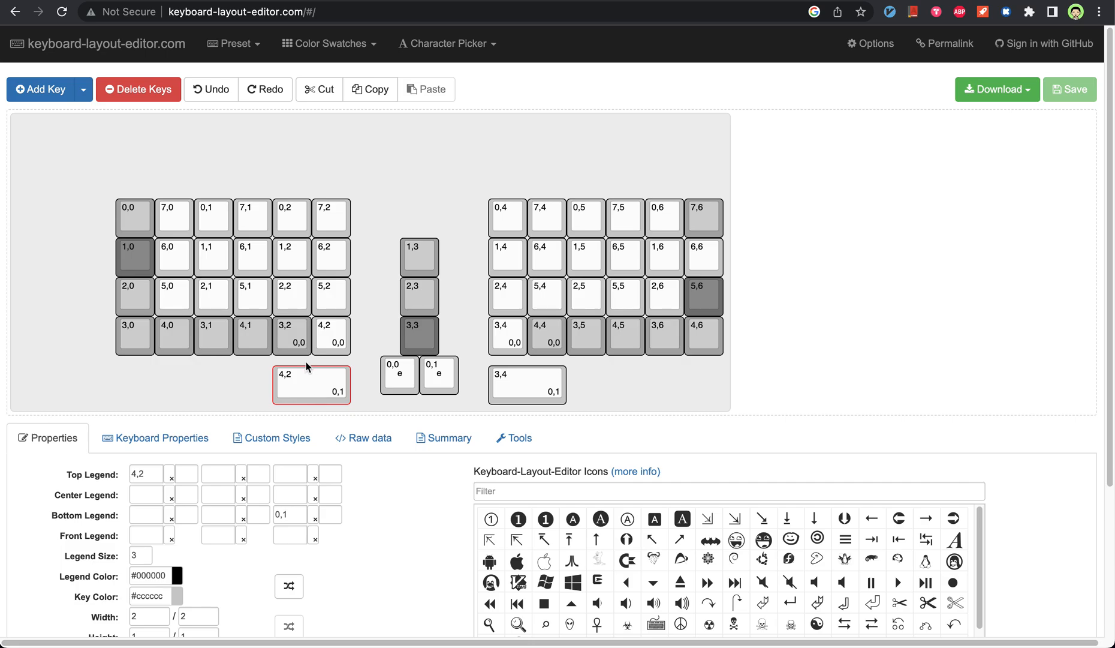
# - Select key 3,2 in the Rebound layout to inspect its matrix legends in Properties
pyautogui.click(291, 335)
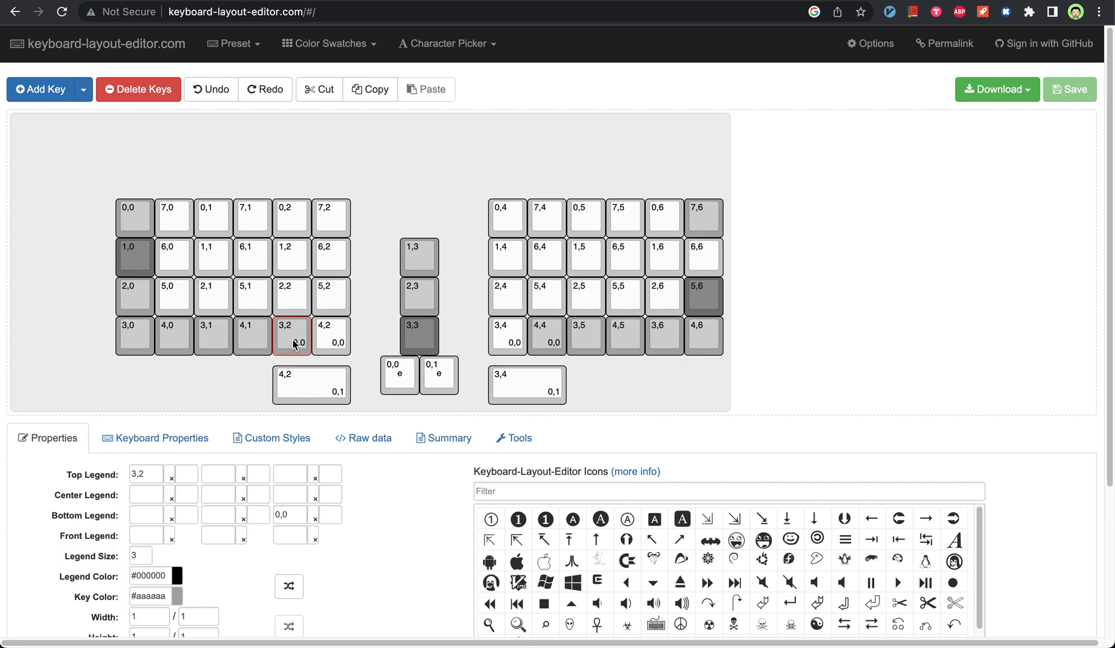
pyautogui.click(311, 383)
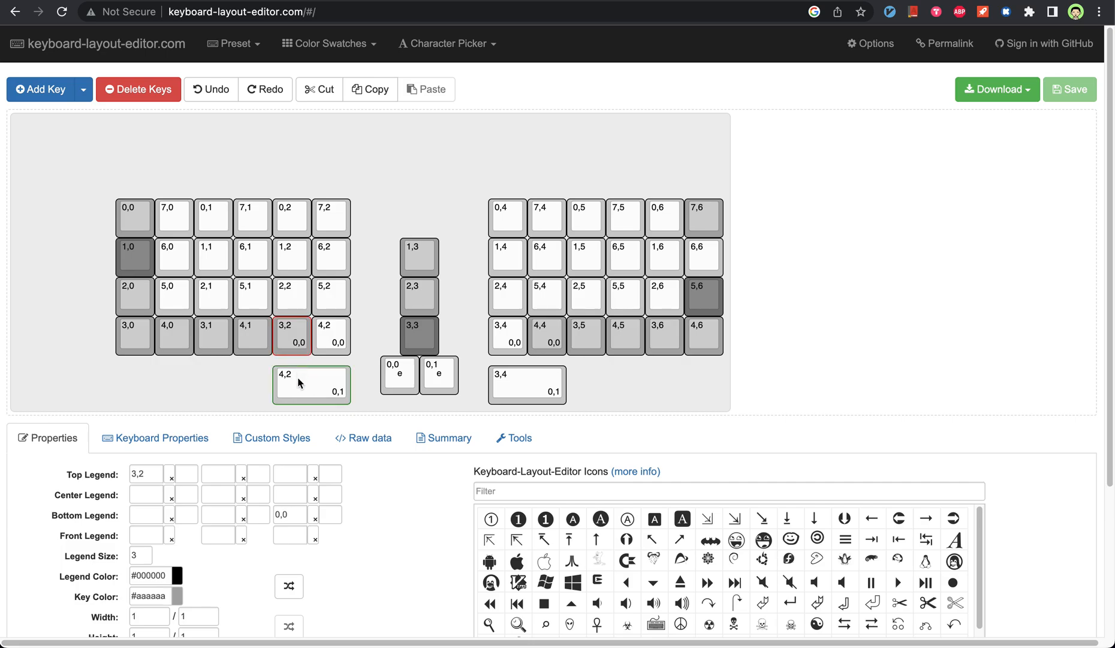
pyautogui.moveTo(290, 541)
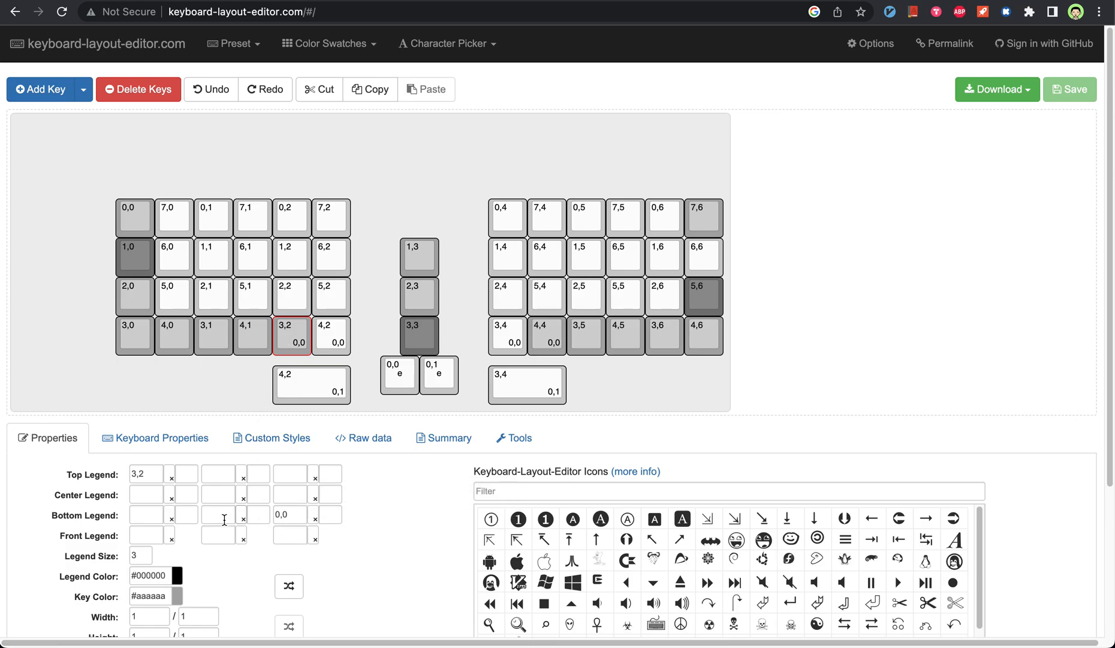
pyautogui.moveTo(298, 514)
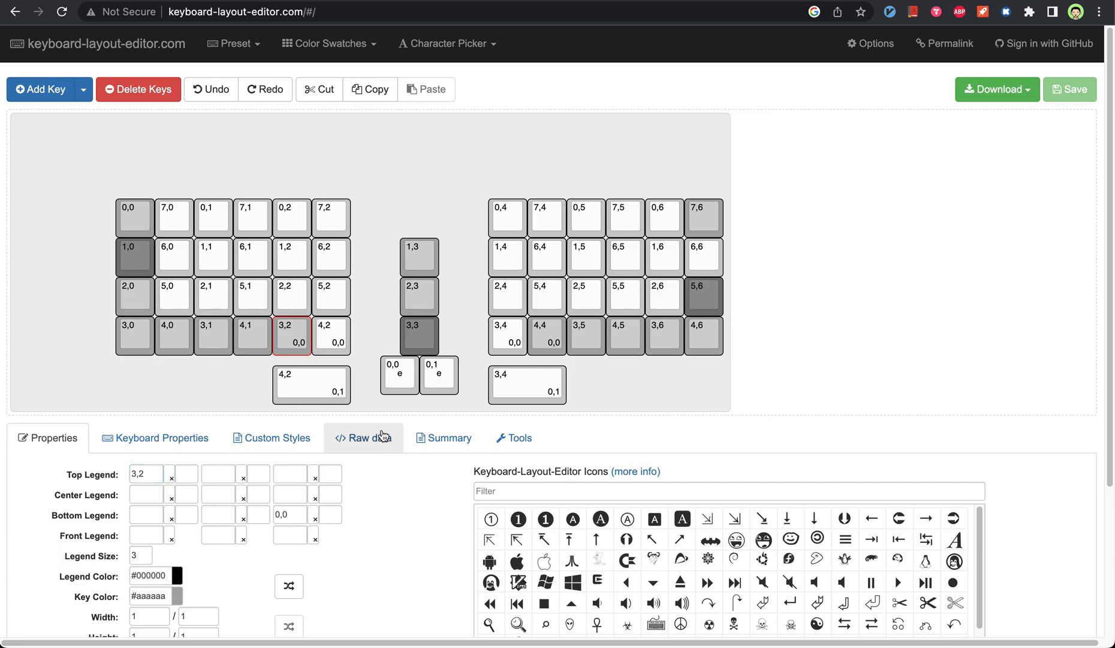
pyautogui.moveTo(293, 346)
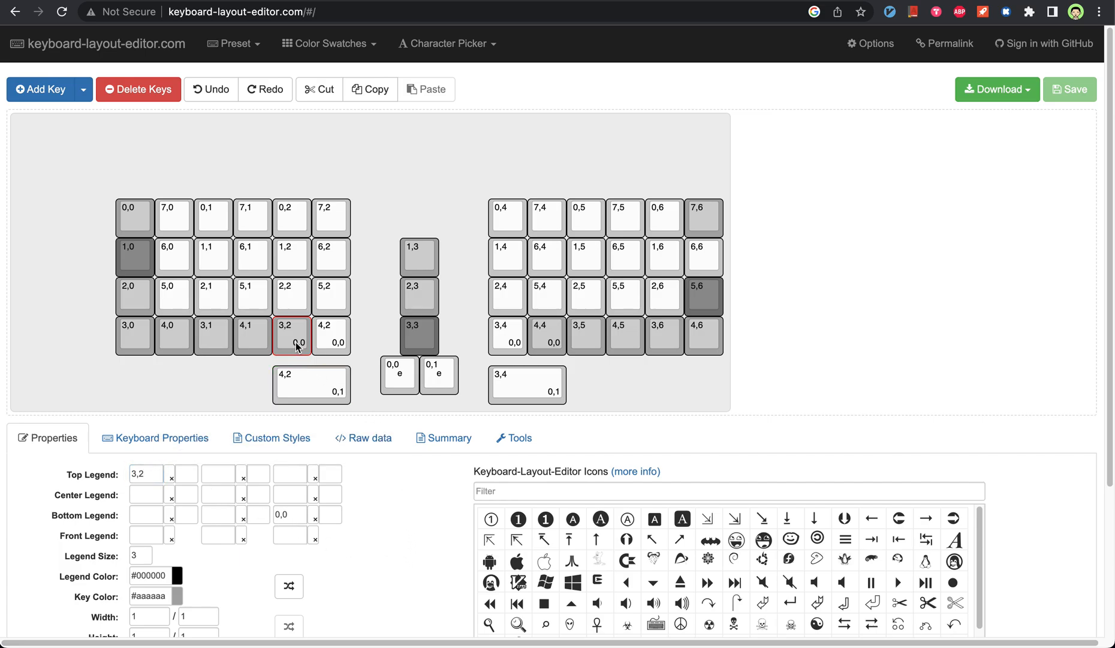
pyautogui.moveTo(525, 423)
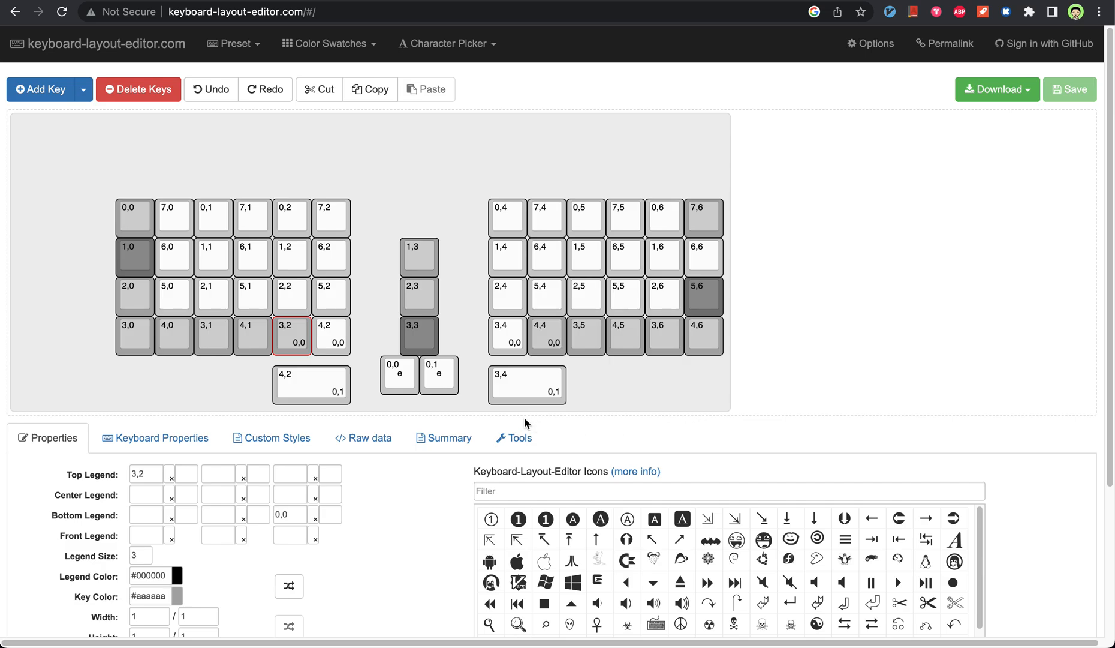
pyautogui.moveTo(429, 410)
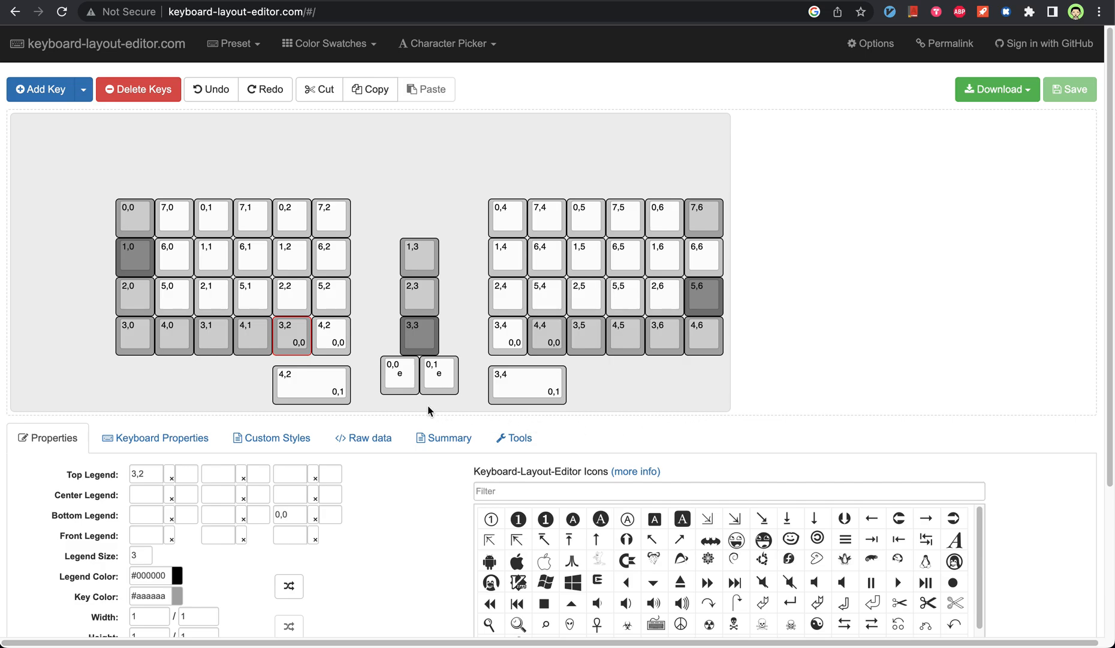
pyautogui.moveTo(360, 365)
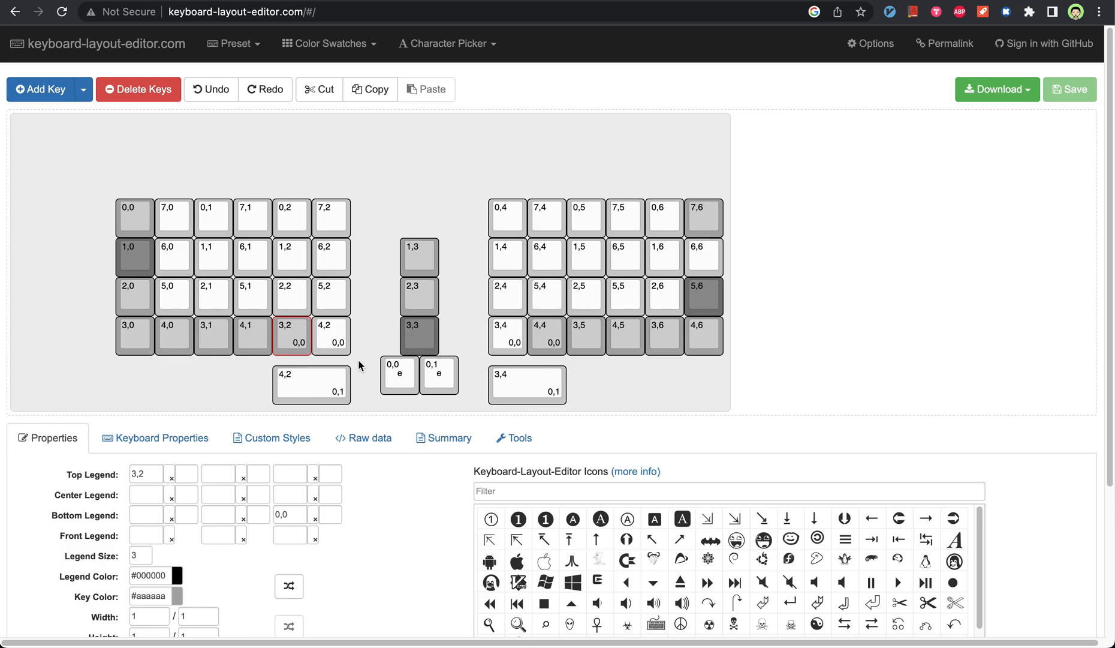
pyautogui.moveTo(371, 367)
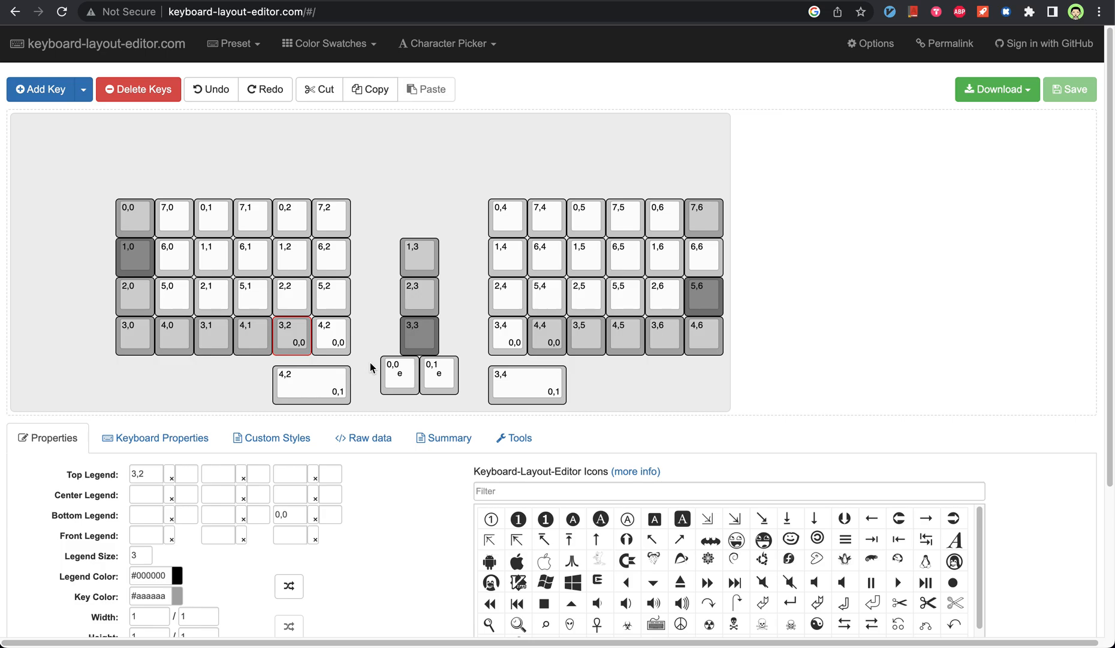
pyautogui.click(399, 374)
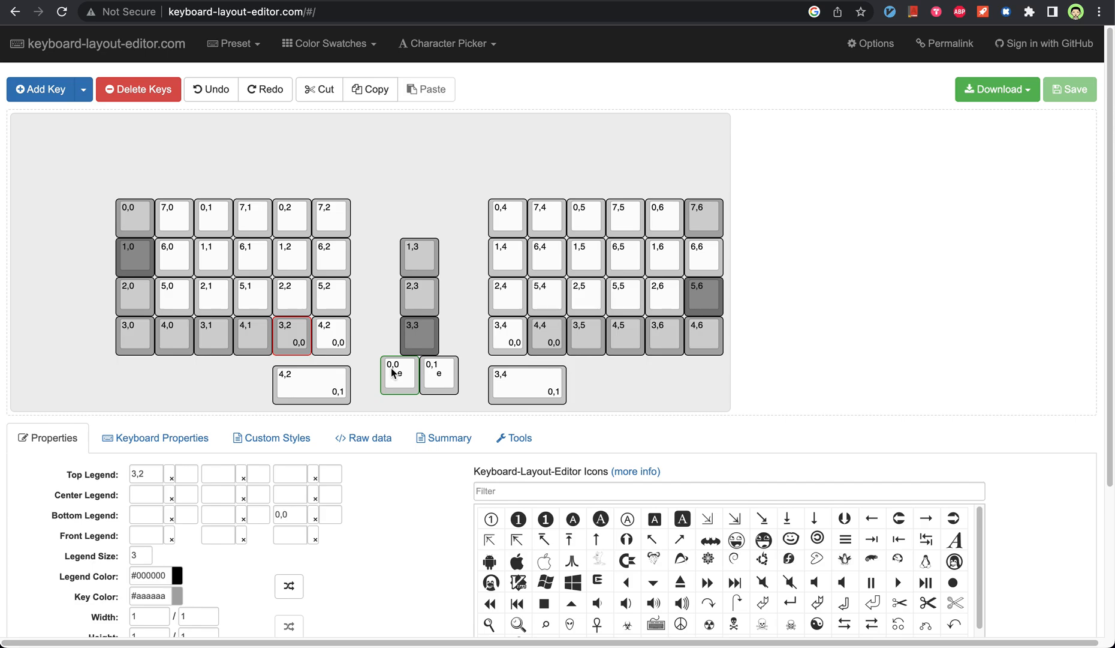
pyautogui.moveTo(392, 374)
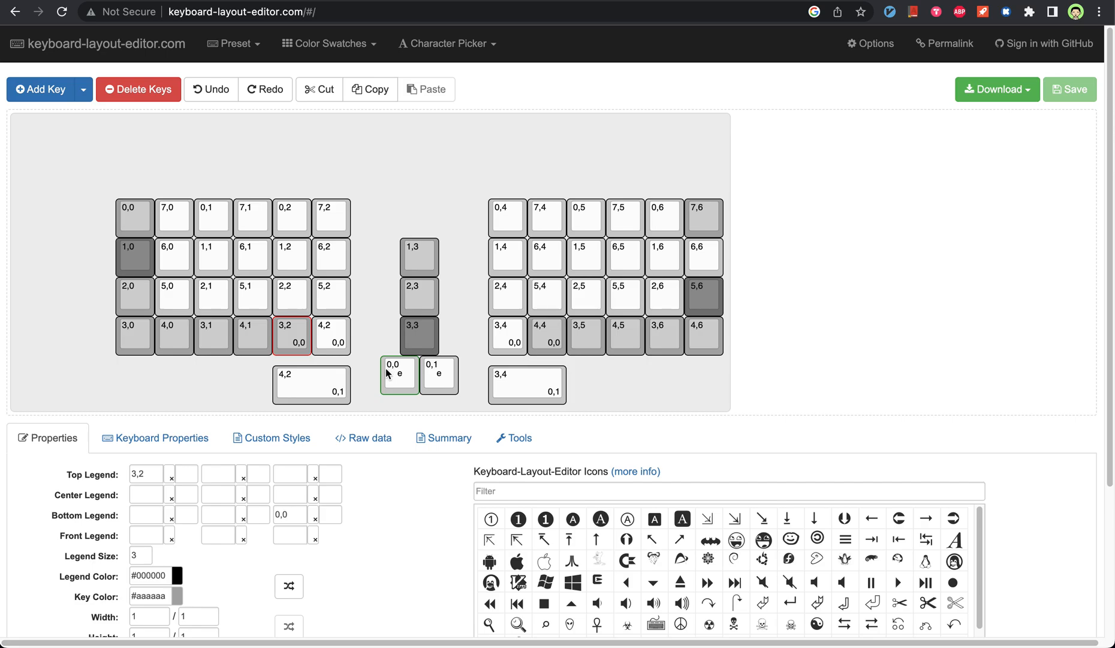
pyautogui.click(439, 375)
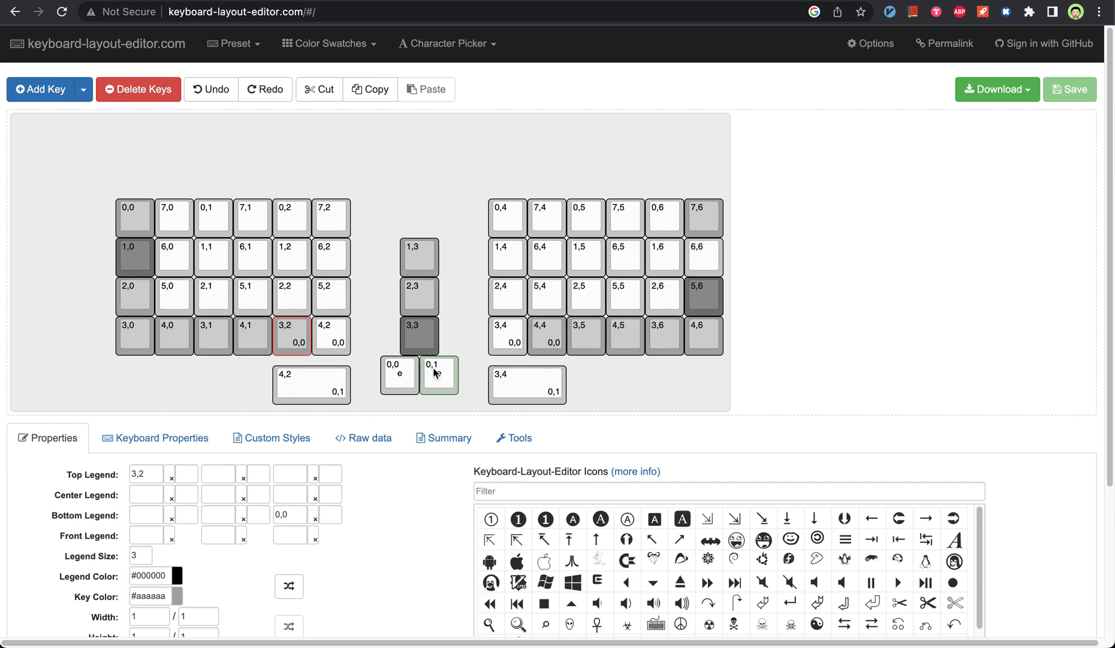
pyautogui.click(398, 374)
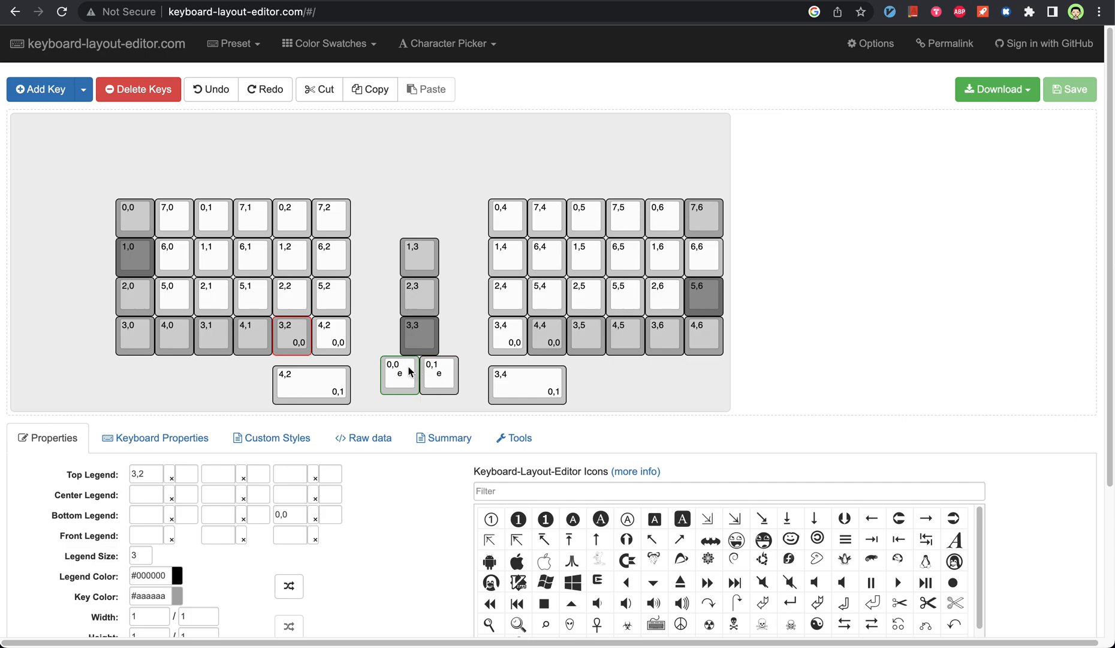
pyautogui.click(439, 376)
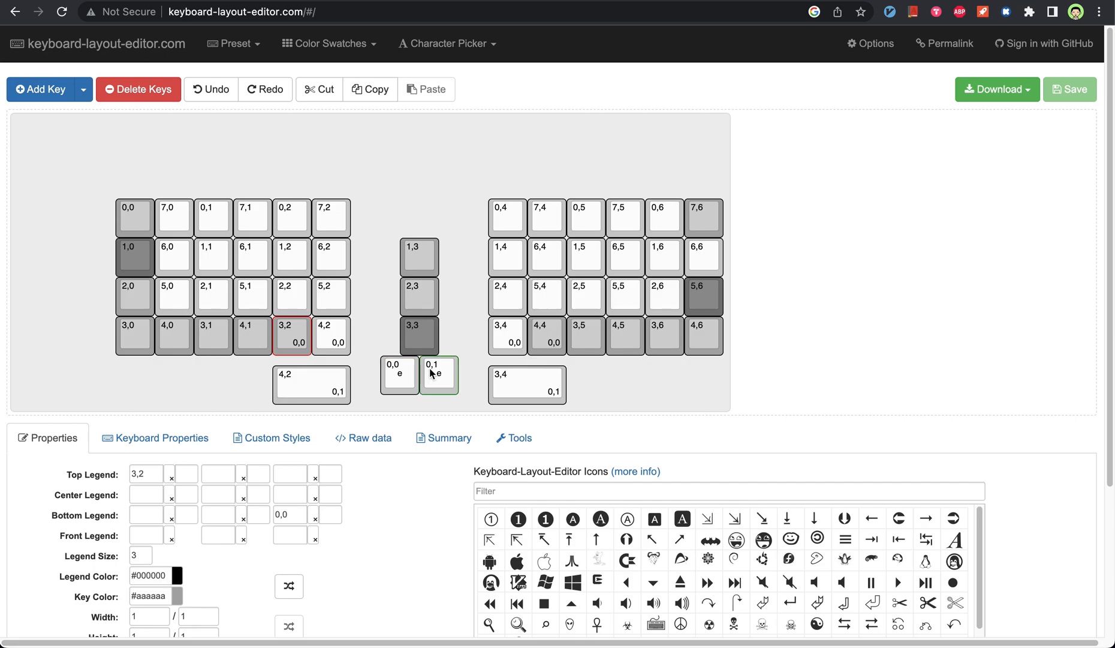
pyautogui.click(399, 374)
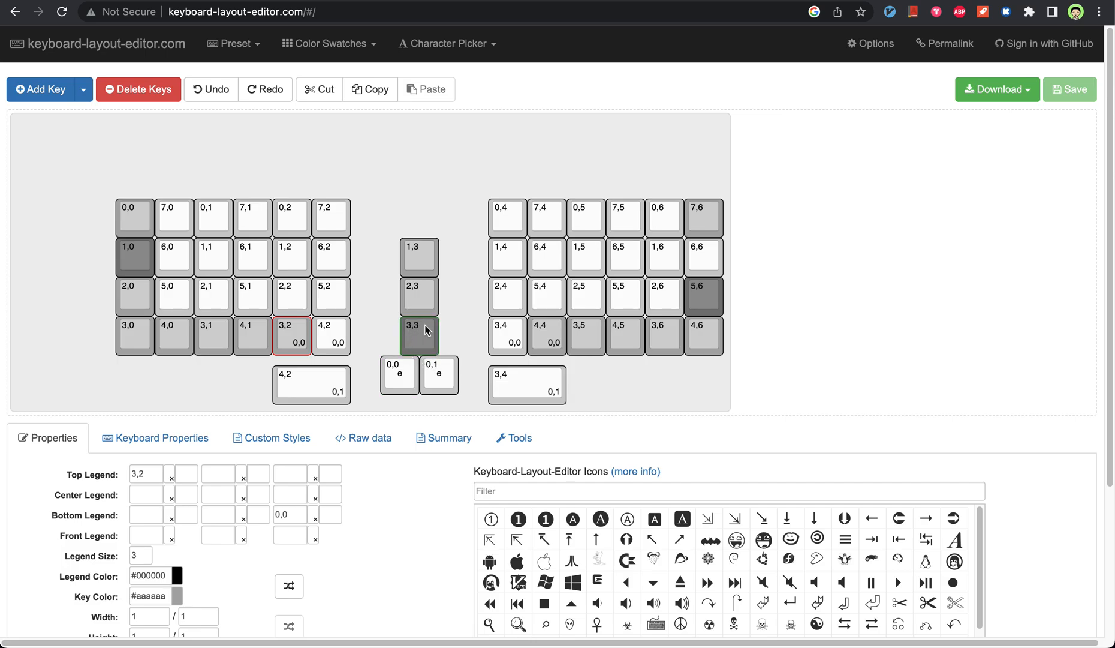
pyautogui.click(398, 375)
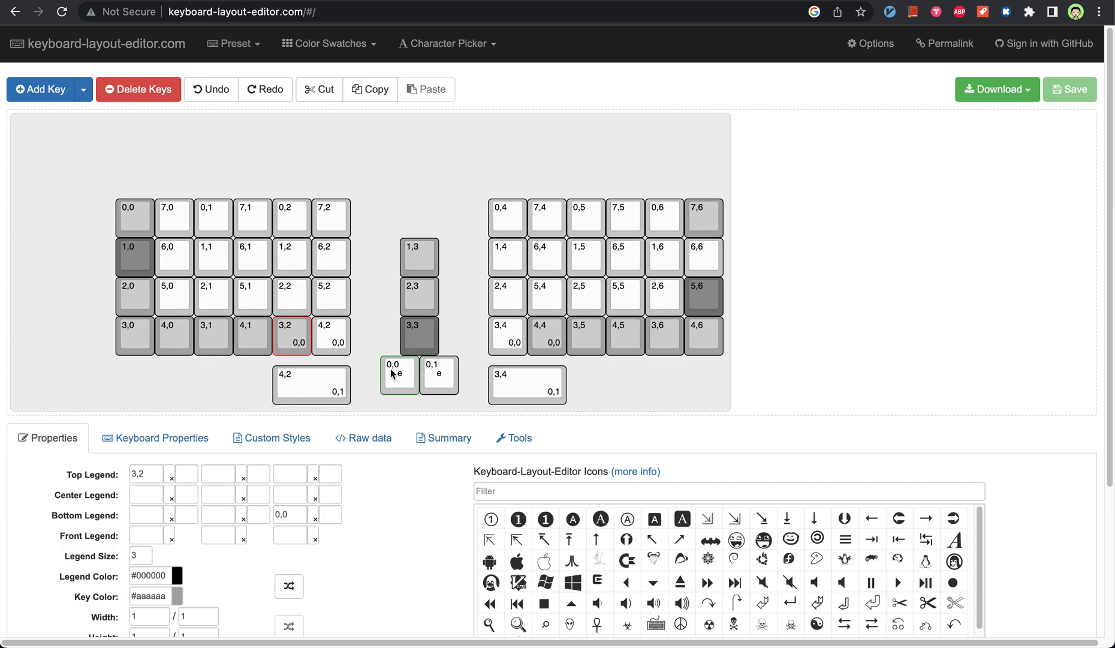
pyautogui.click(696, 150)
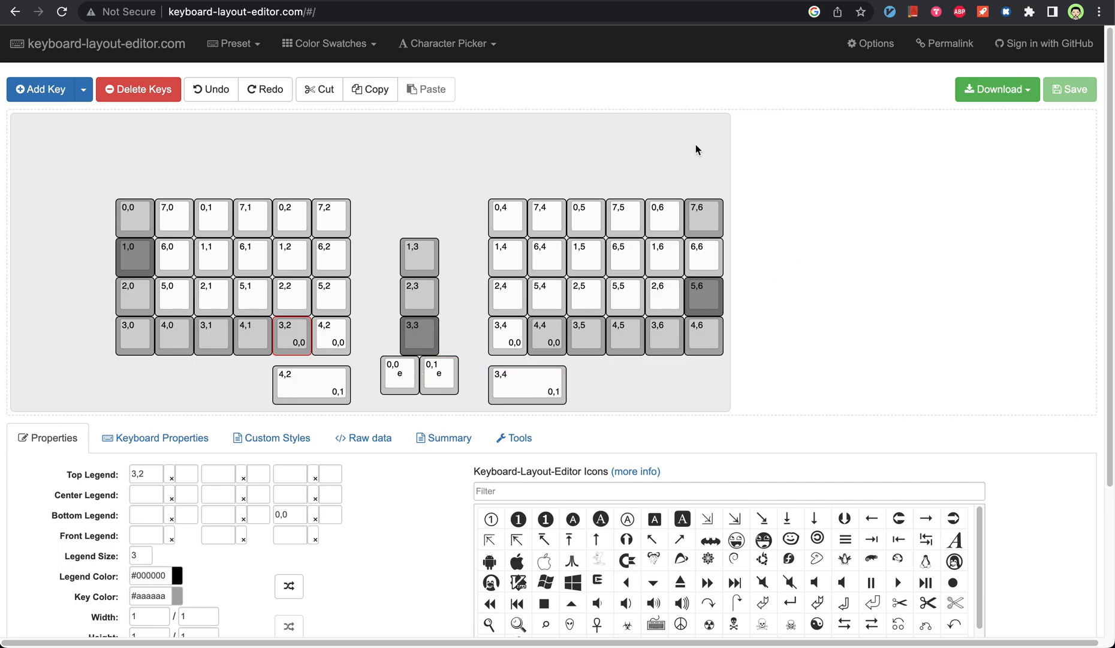